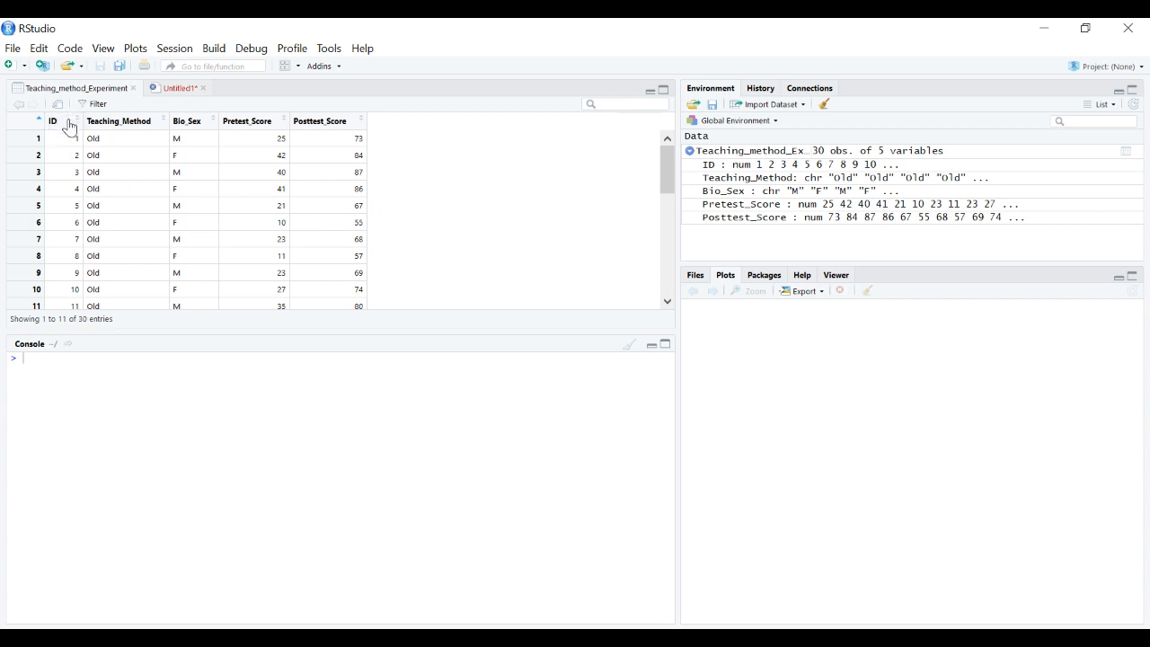
mouse_move(119, 137)
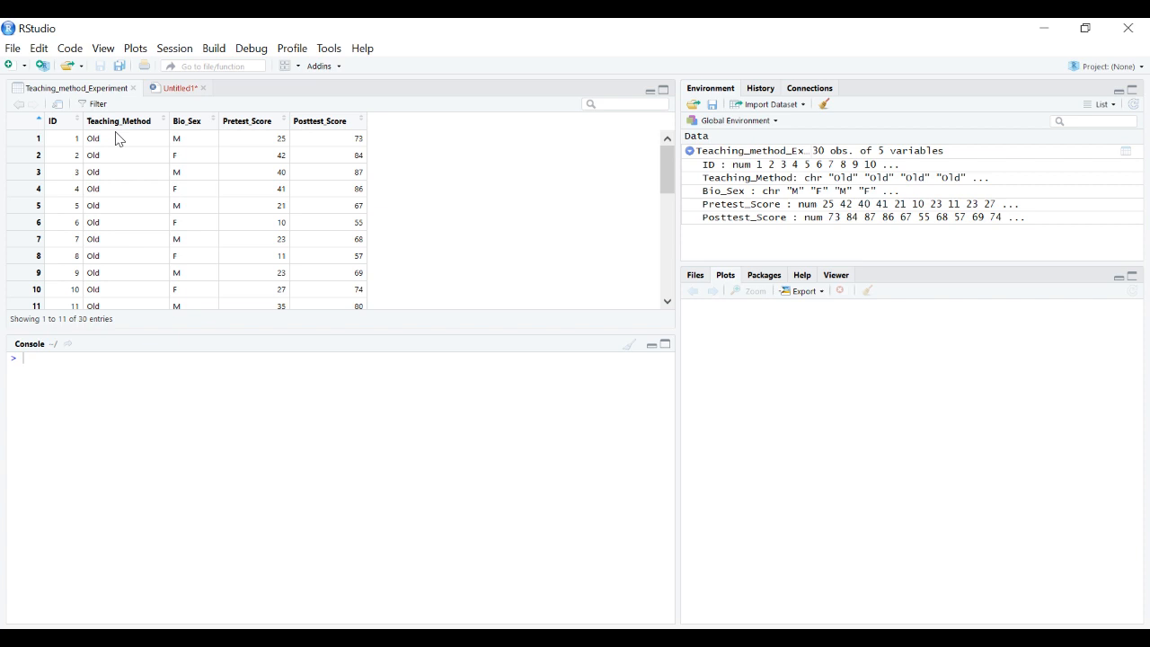
mouse_move(120, 226)
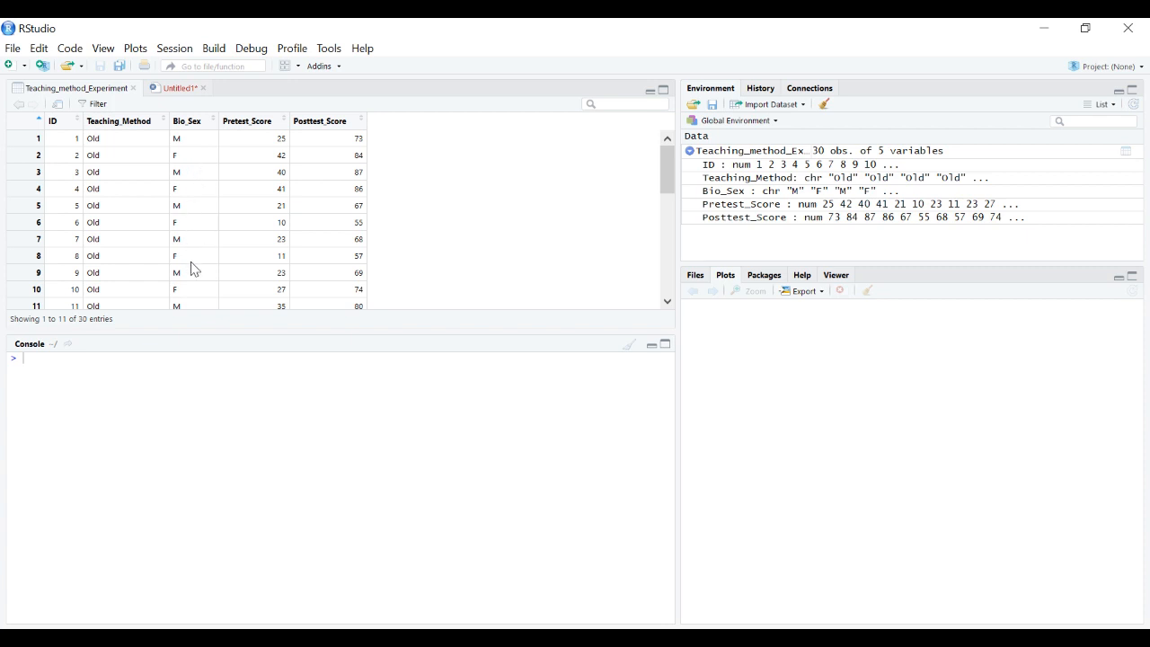
mouse_move(245, 145)
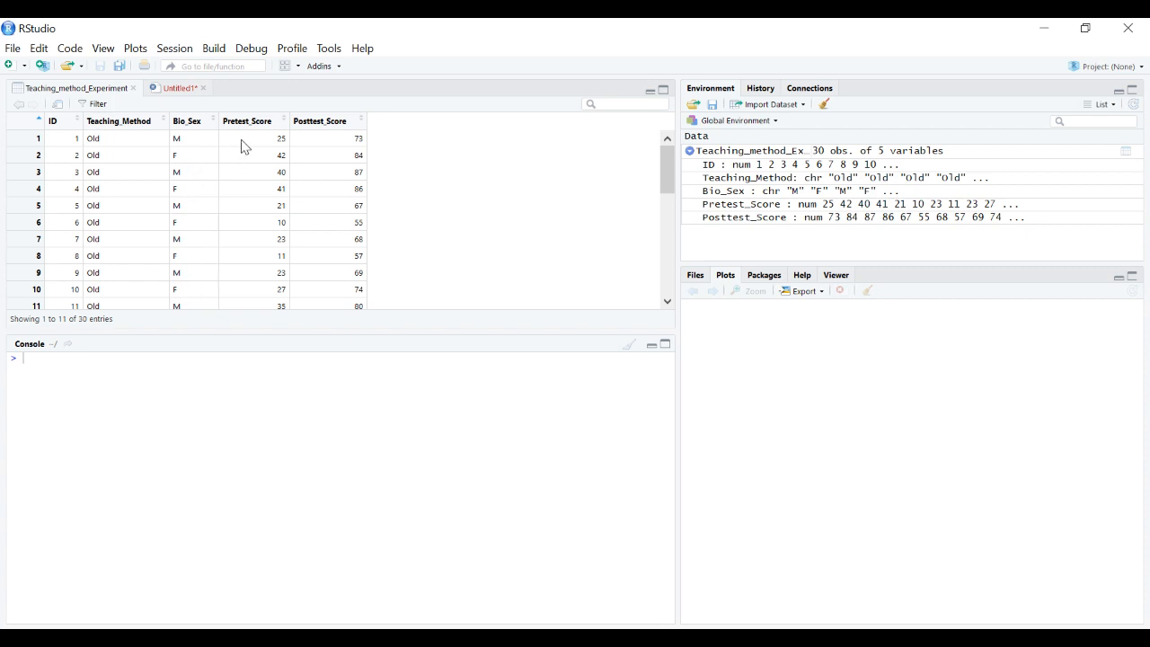
mouse_move(351, 150)
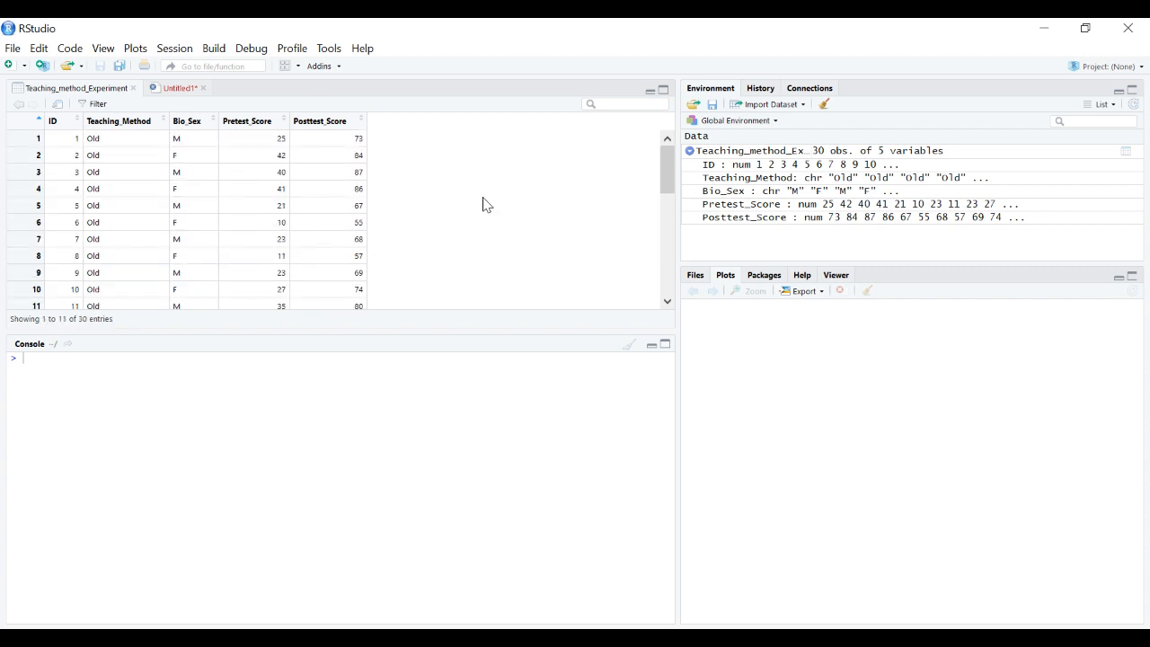
mouse_move(516, 202)
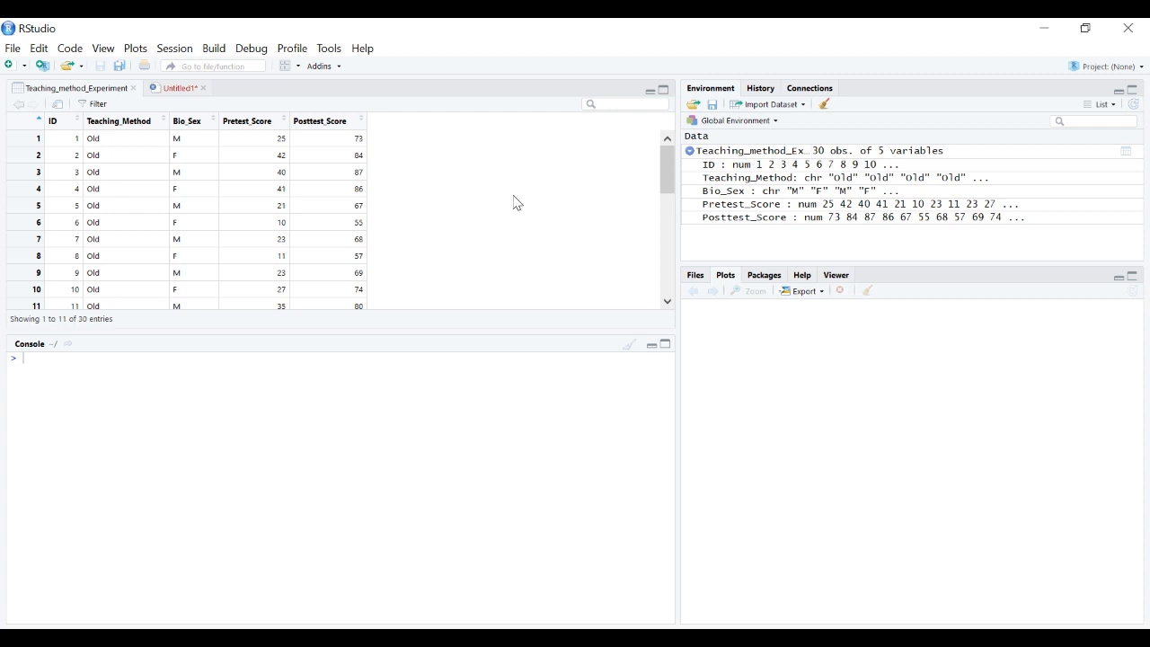
mouse_move(304, 148)
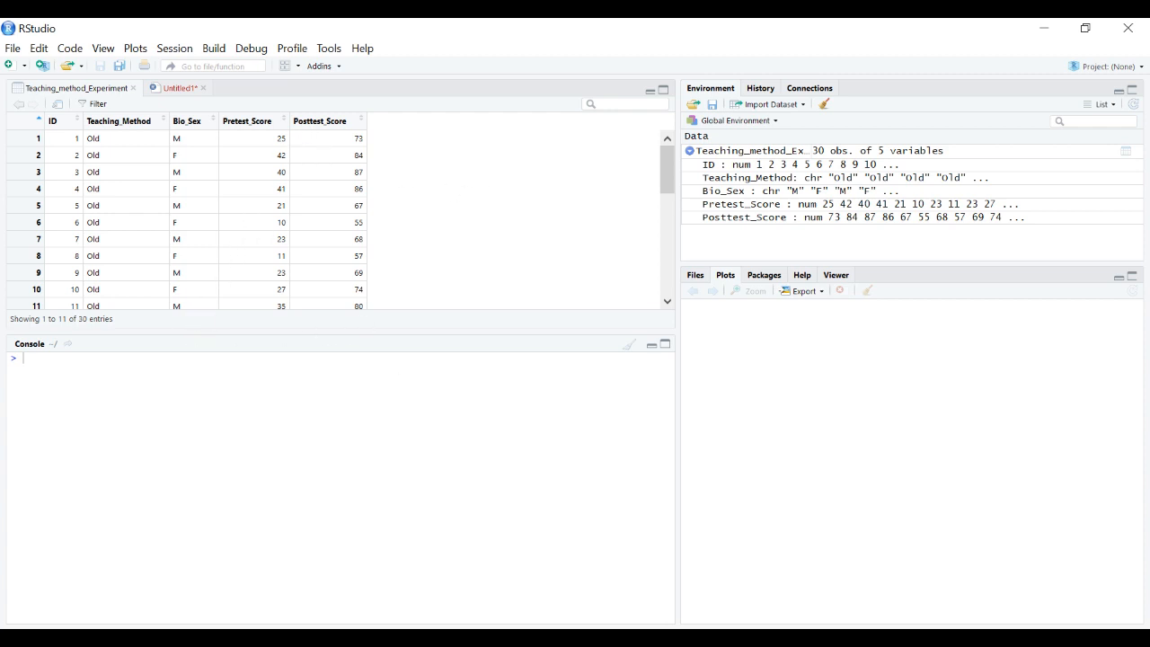
mouse_move(120, 270)
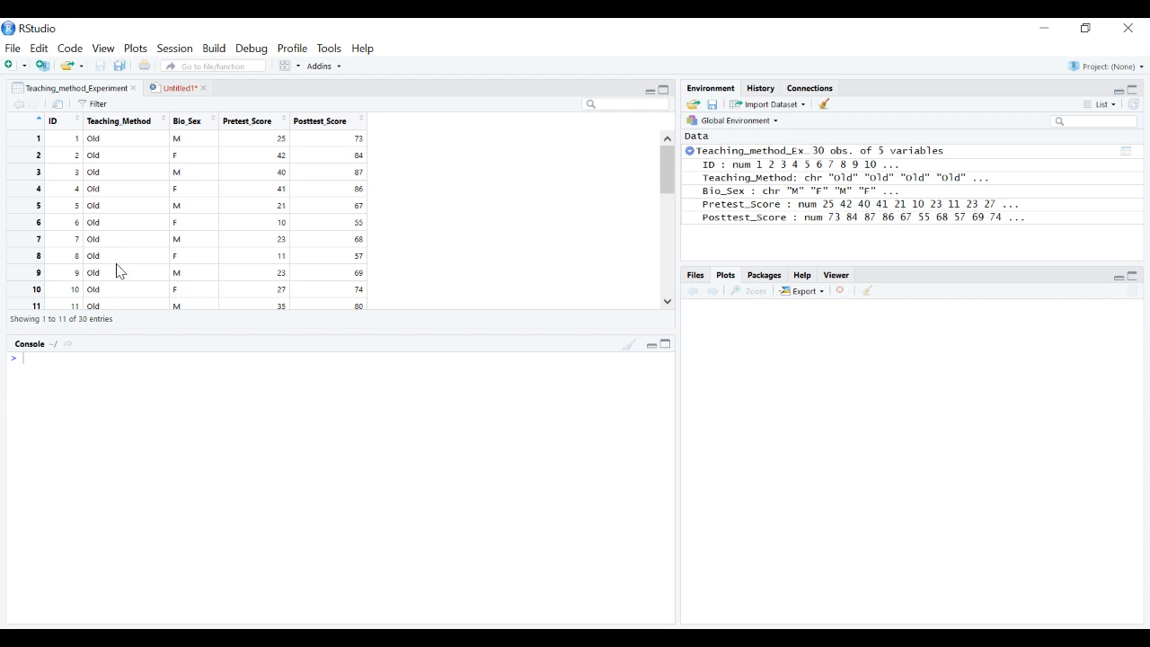
Scroll through the data table, then return to the untitled script headed '## Independent Samples t-test'
scroll(down, 3)
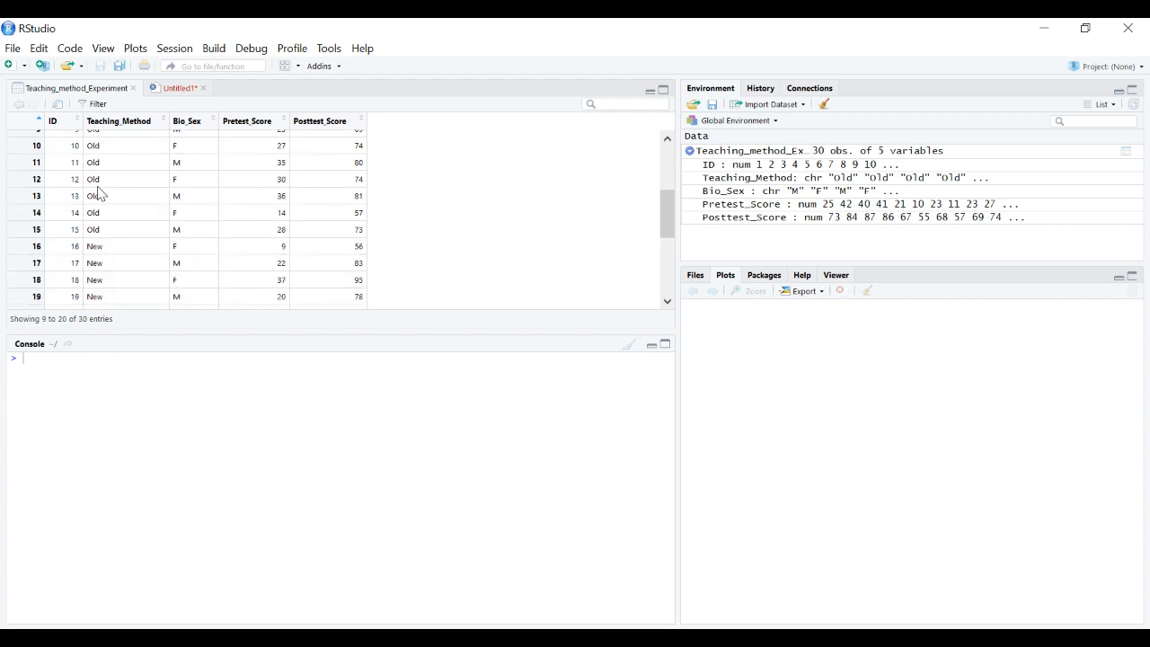
scroll(down, 3)
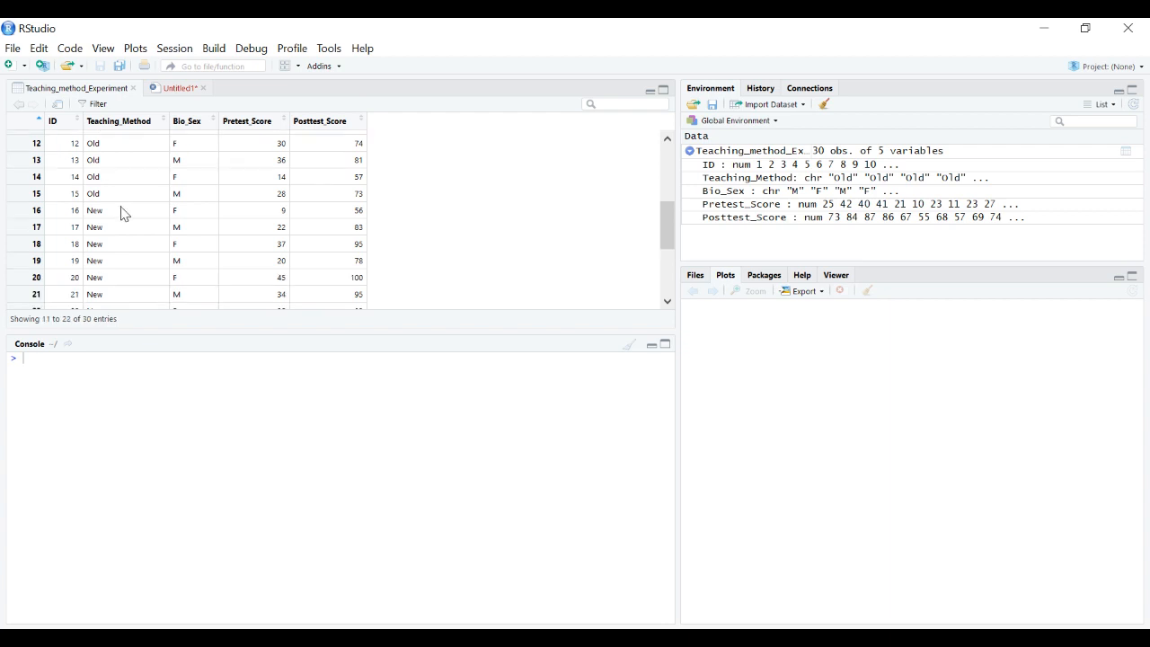
mouse_move(121, 217)
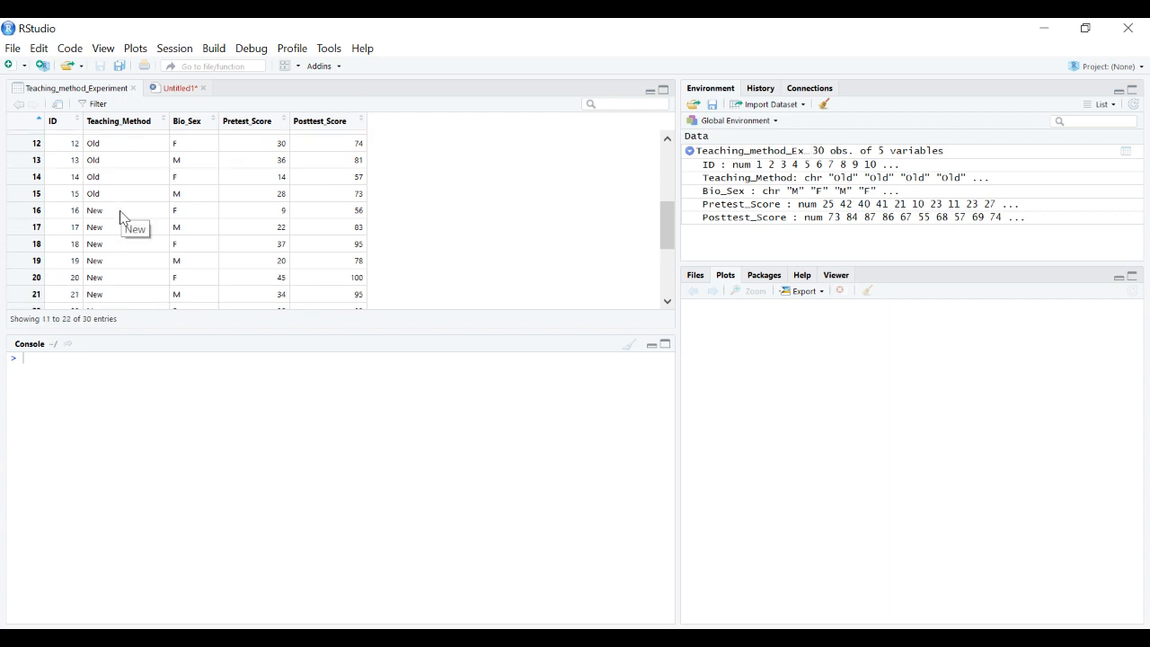
scroll(down, 3)
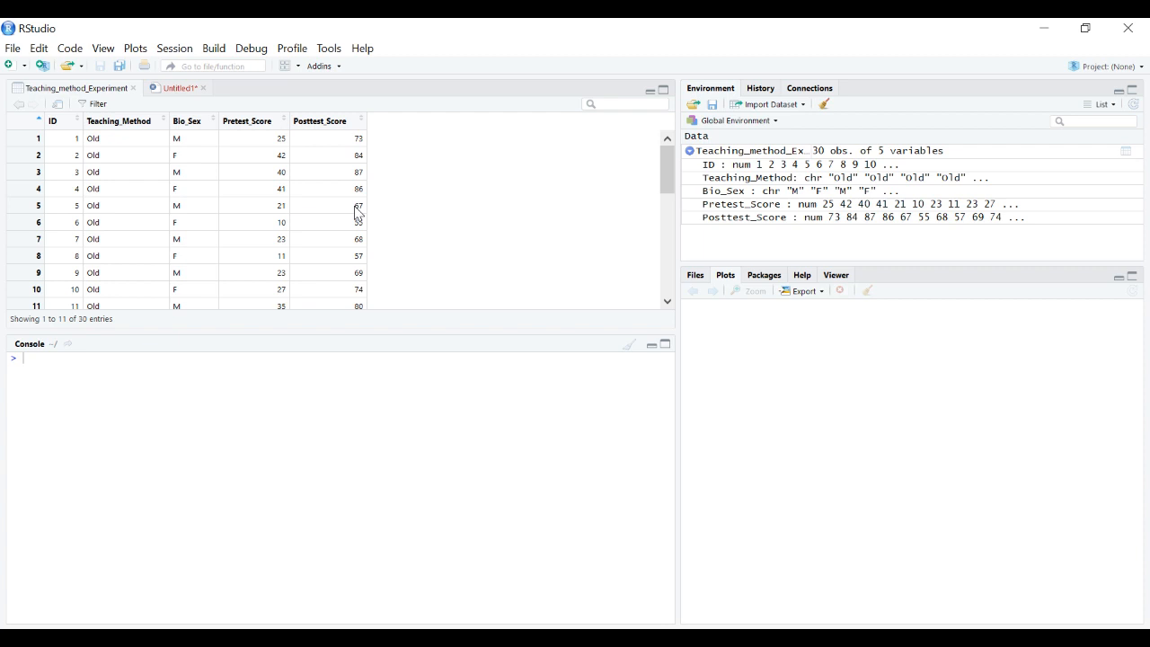
mouse_move(436, 206)
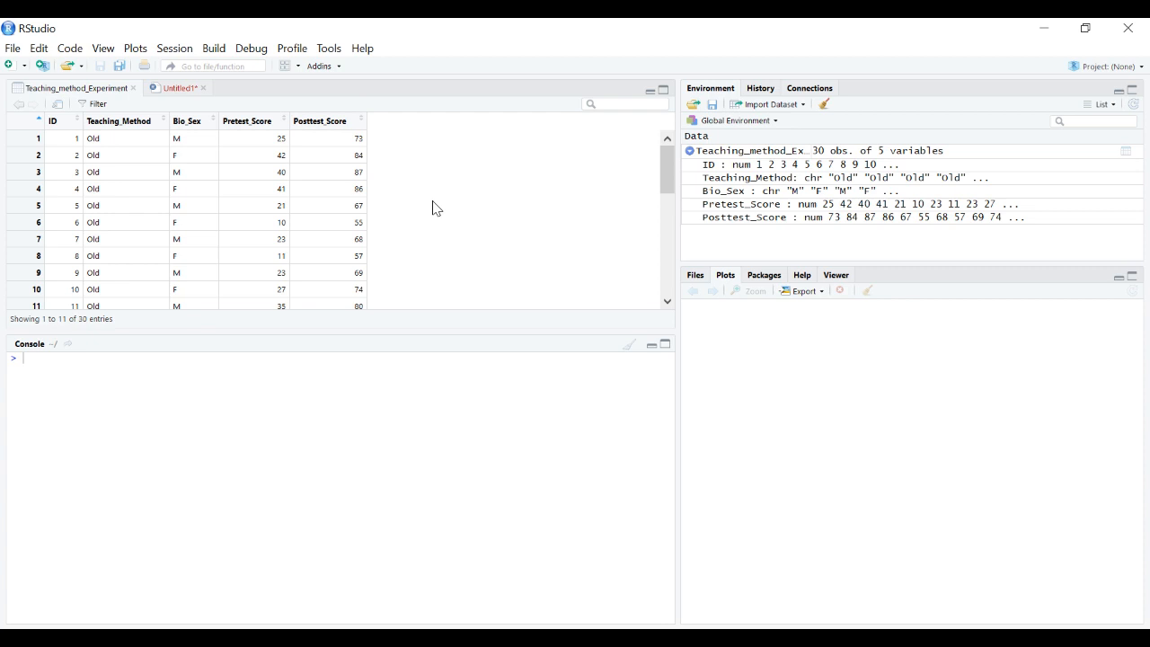
mouse_move(348, 186)
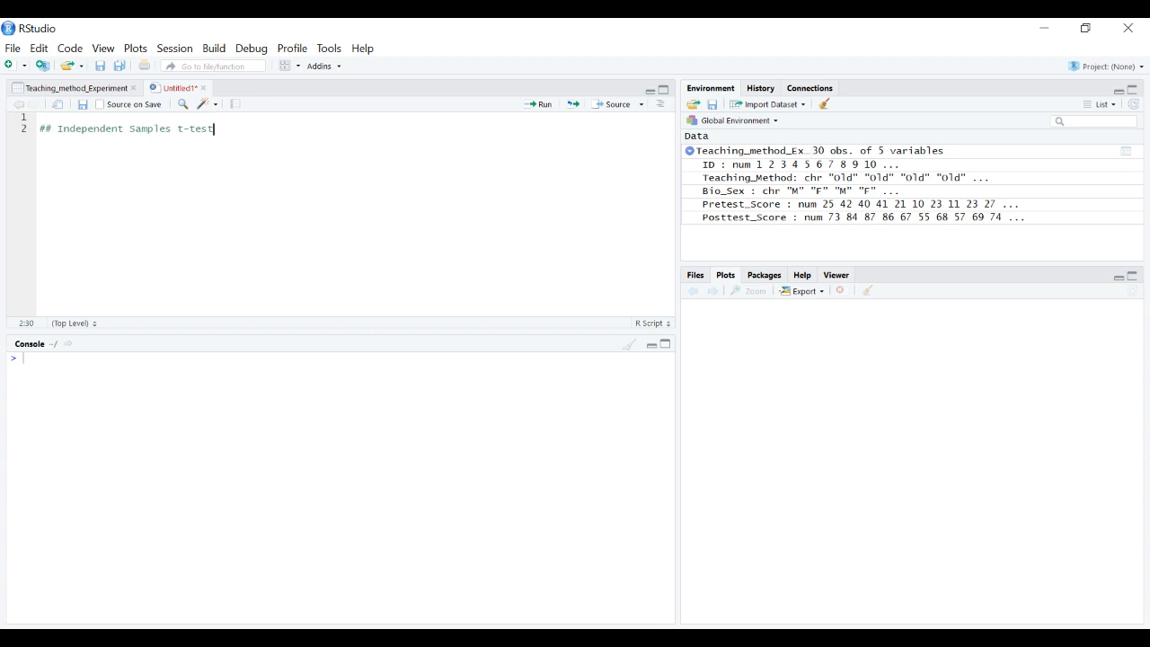
key(Enter)
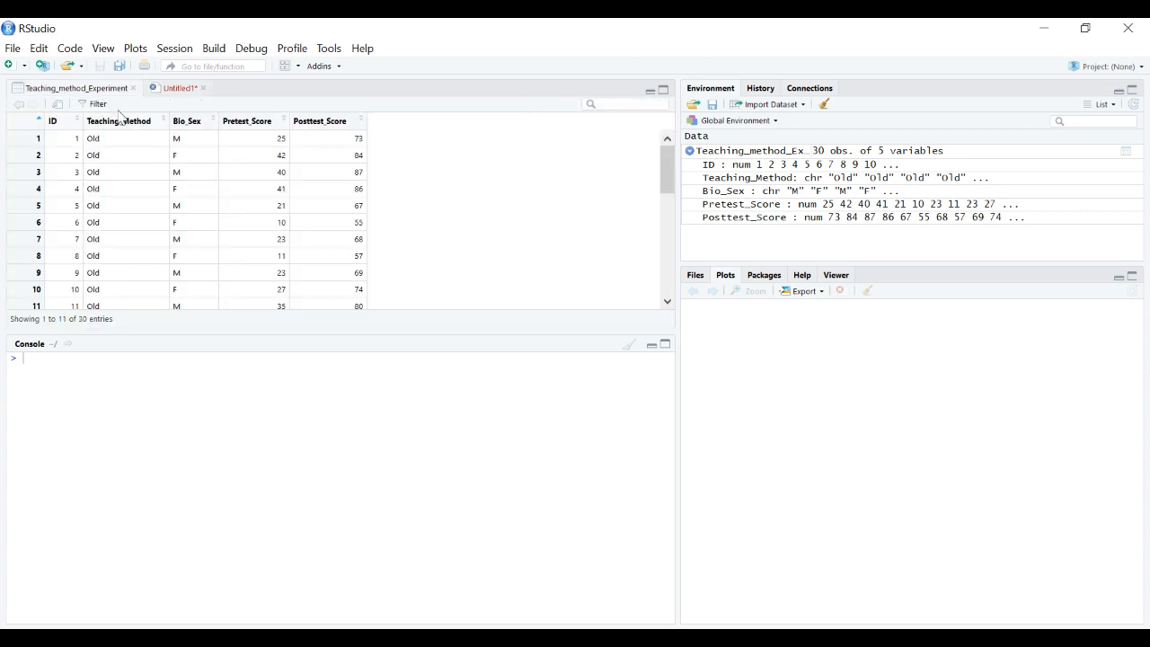
scroll(down, 3)
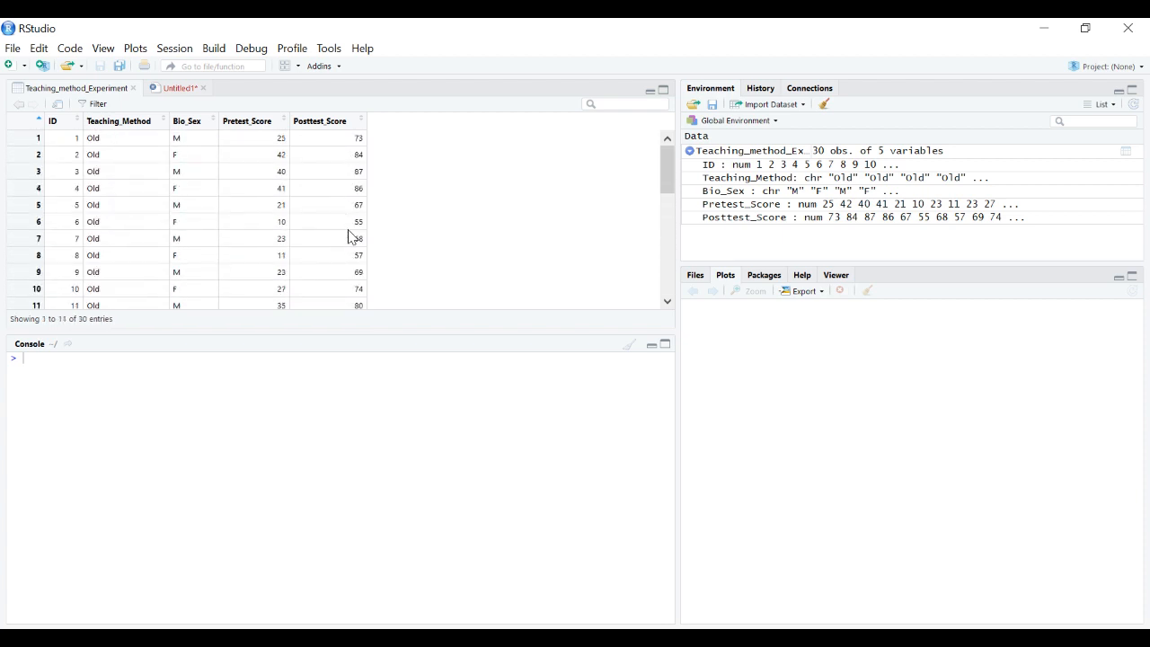
click(180, 88)
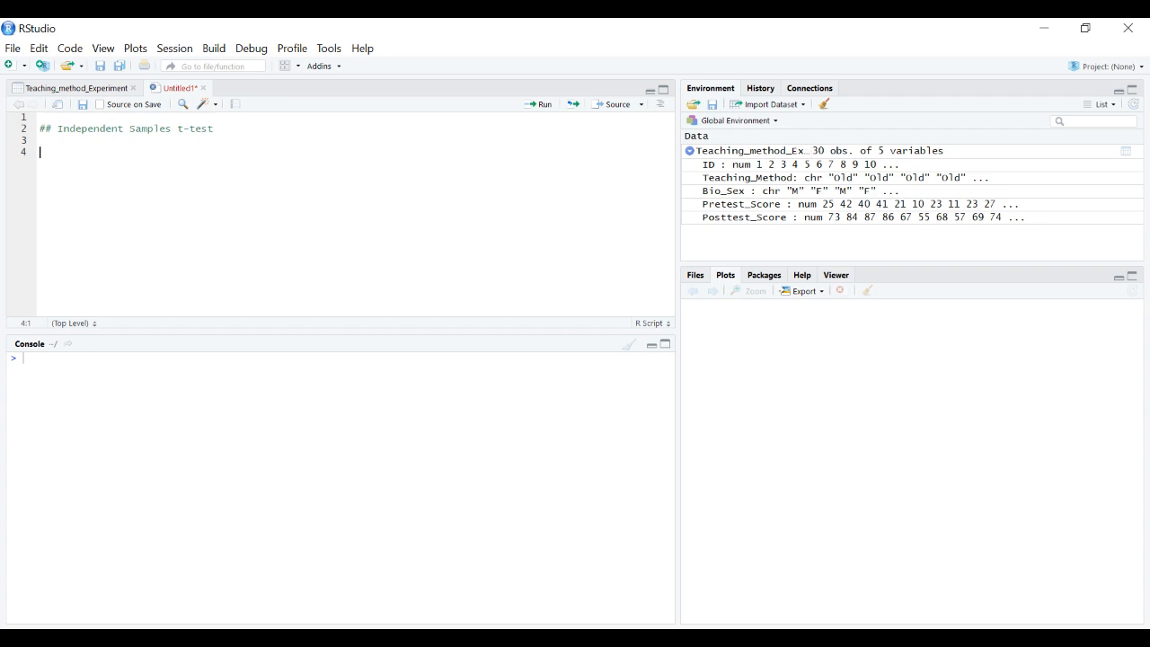
Begin t.test with the formula Posttest_Score ~ Teaching_Method
text(t.test()
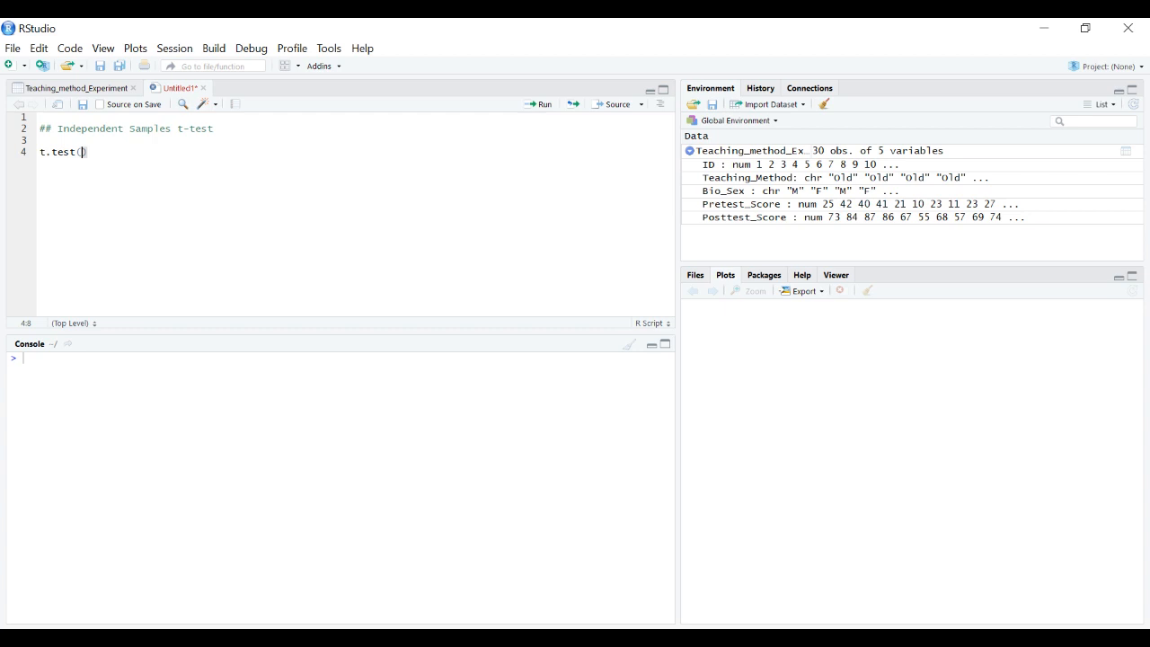
text(POs)
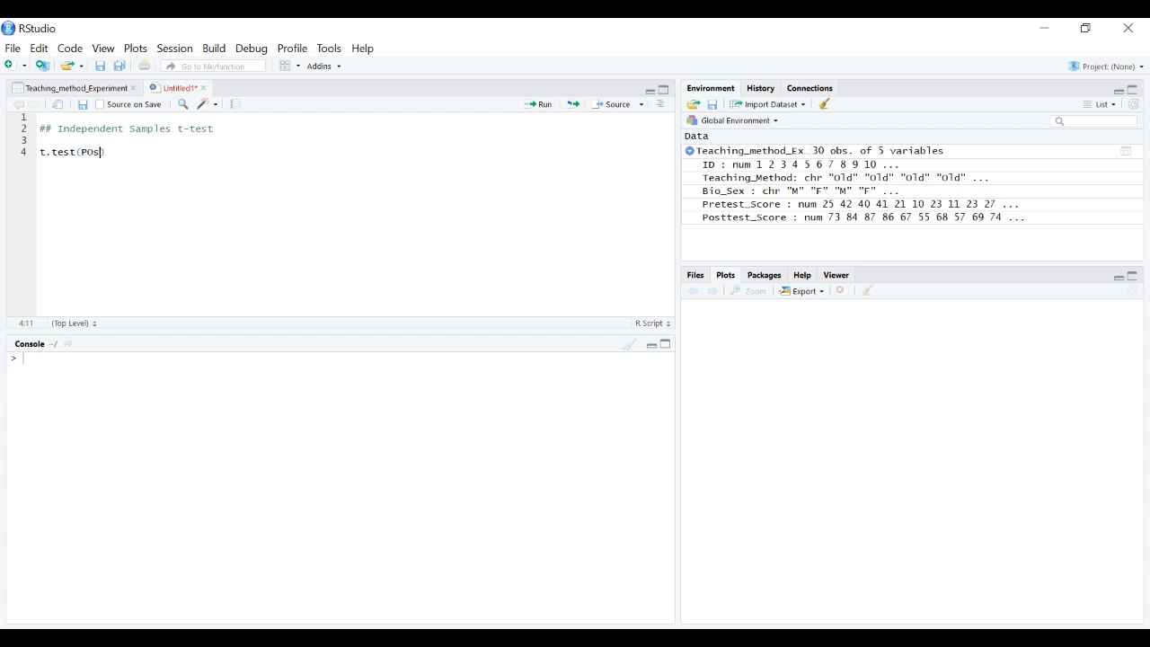
text(ttest_)
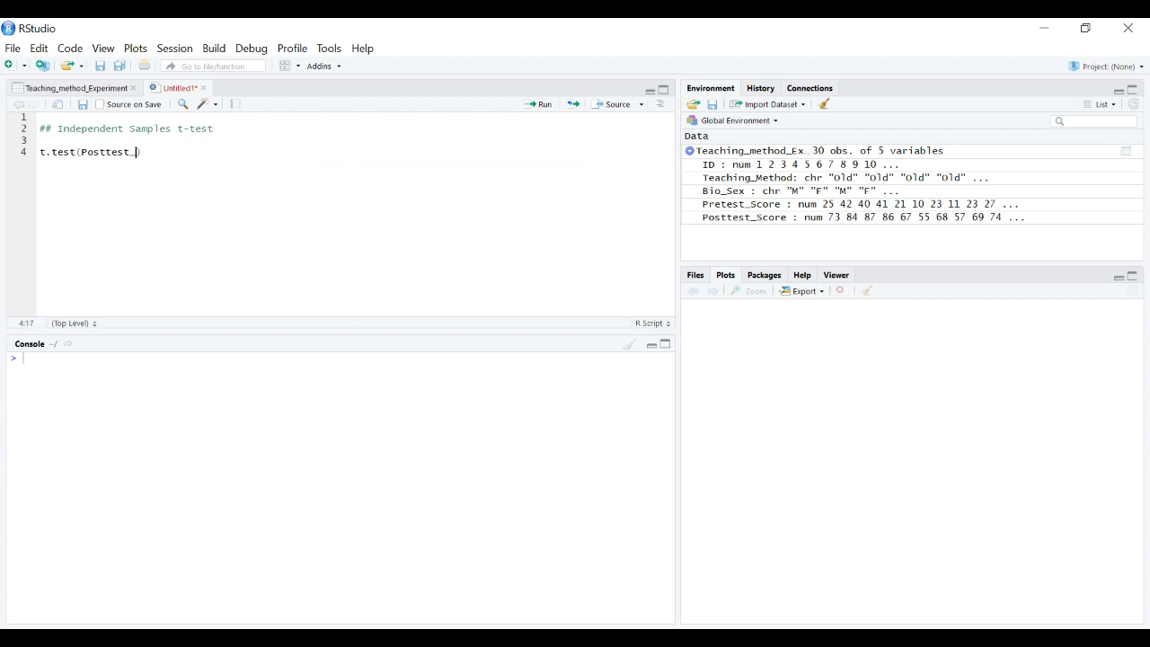
text(Score ~)
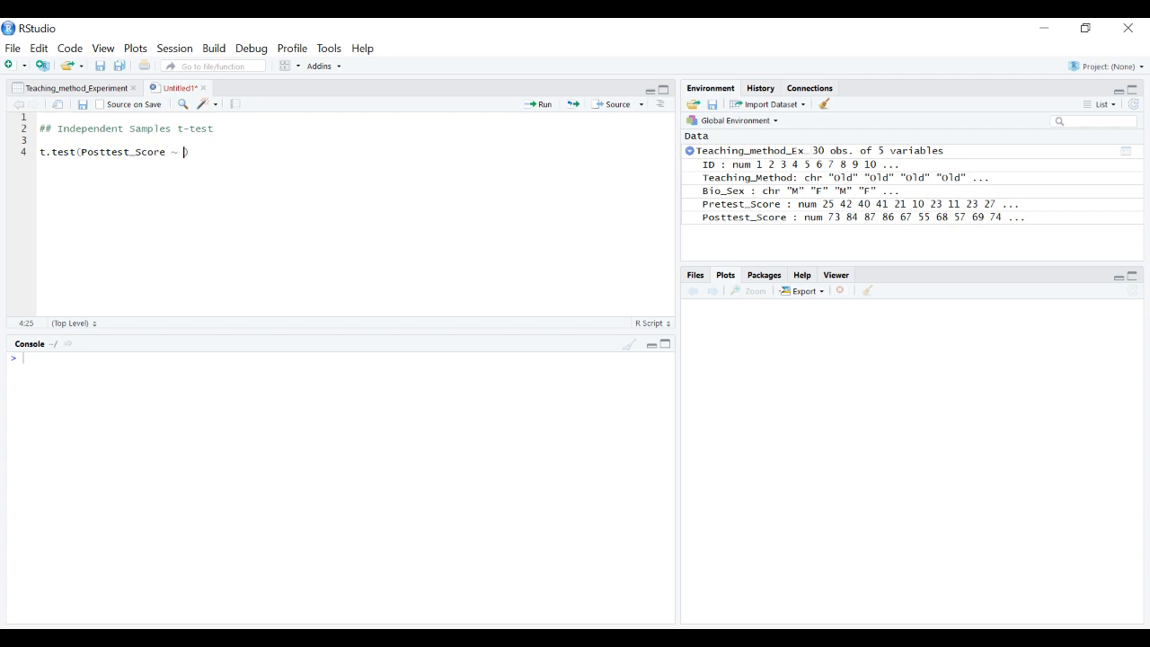
text(Teaching_)
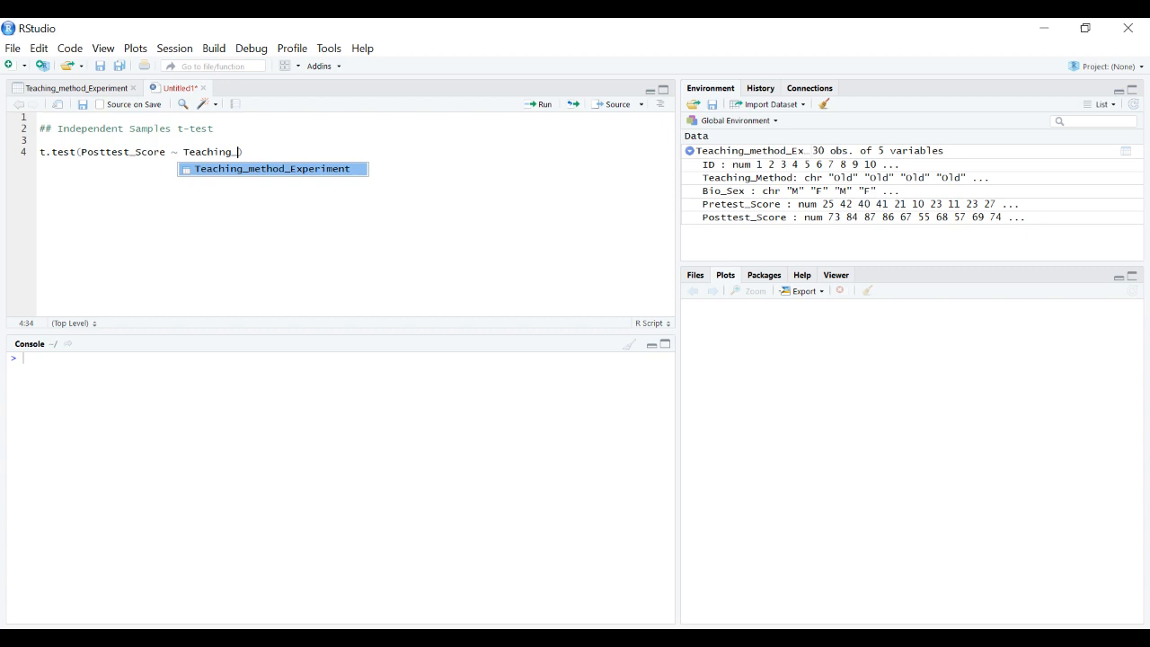
text(Method)
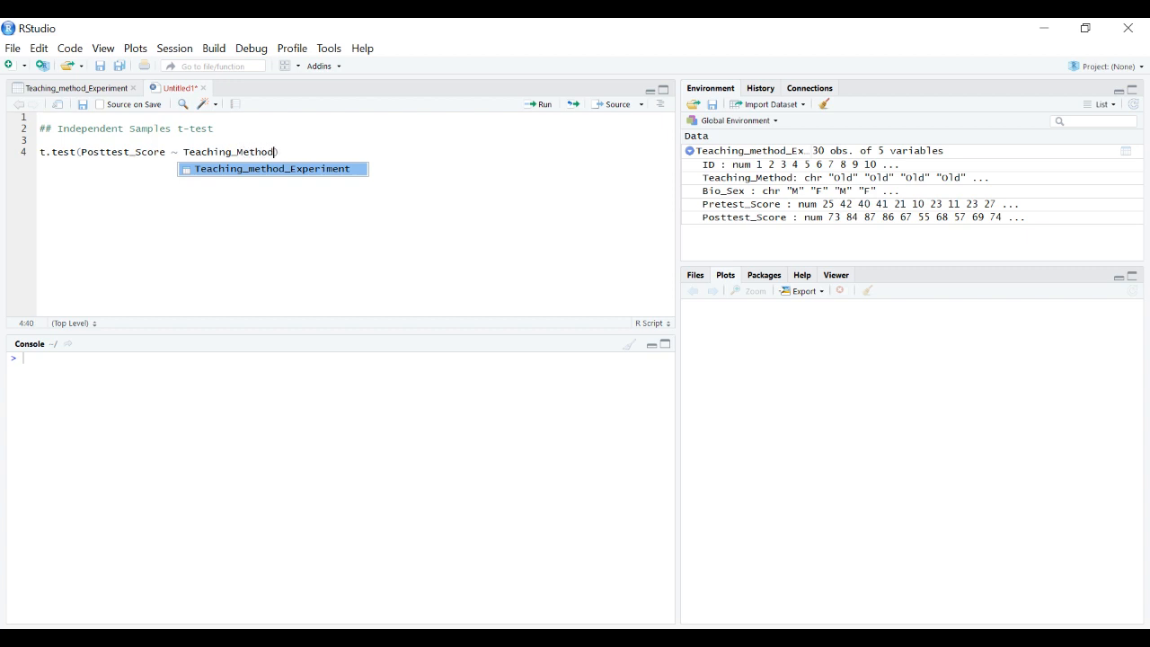
text(,)
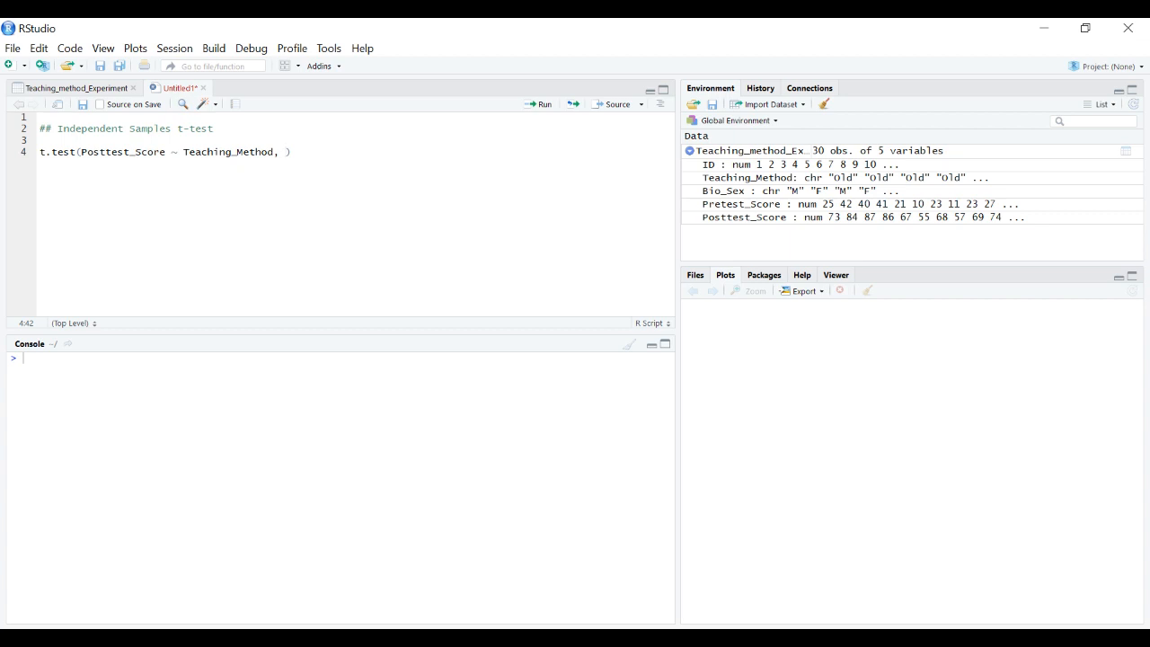
Supply data = Teaching_method_Experiment, accepting the autocompleted dataset name
text(data =)
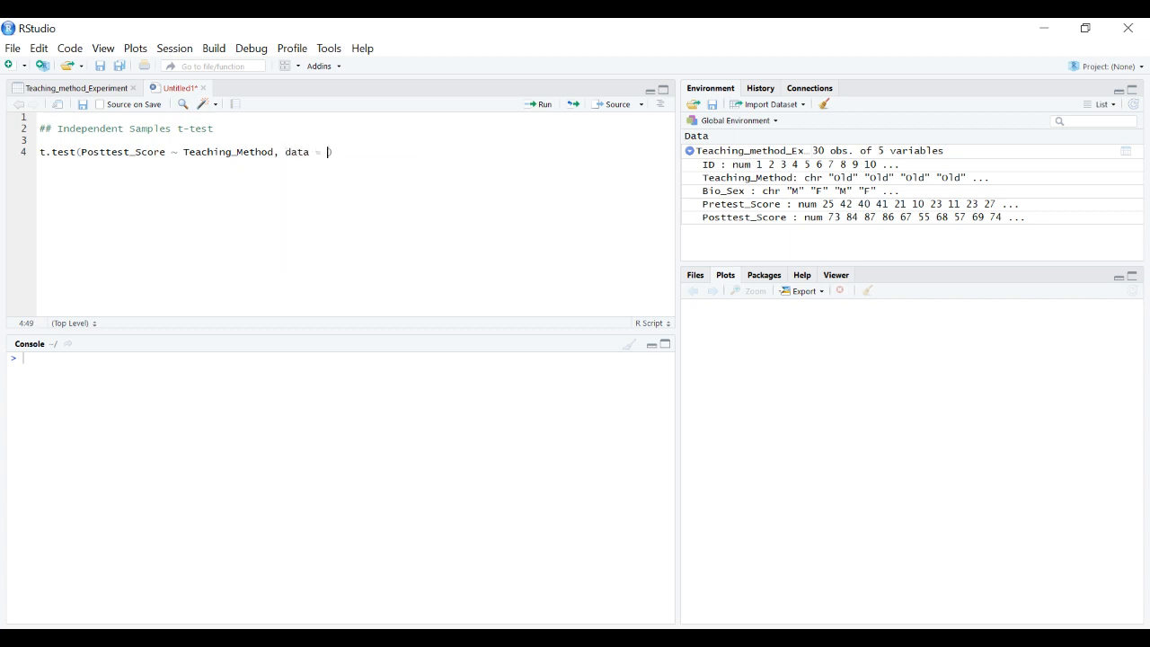
text(Teaching)
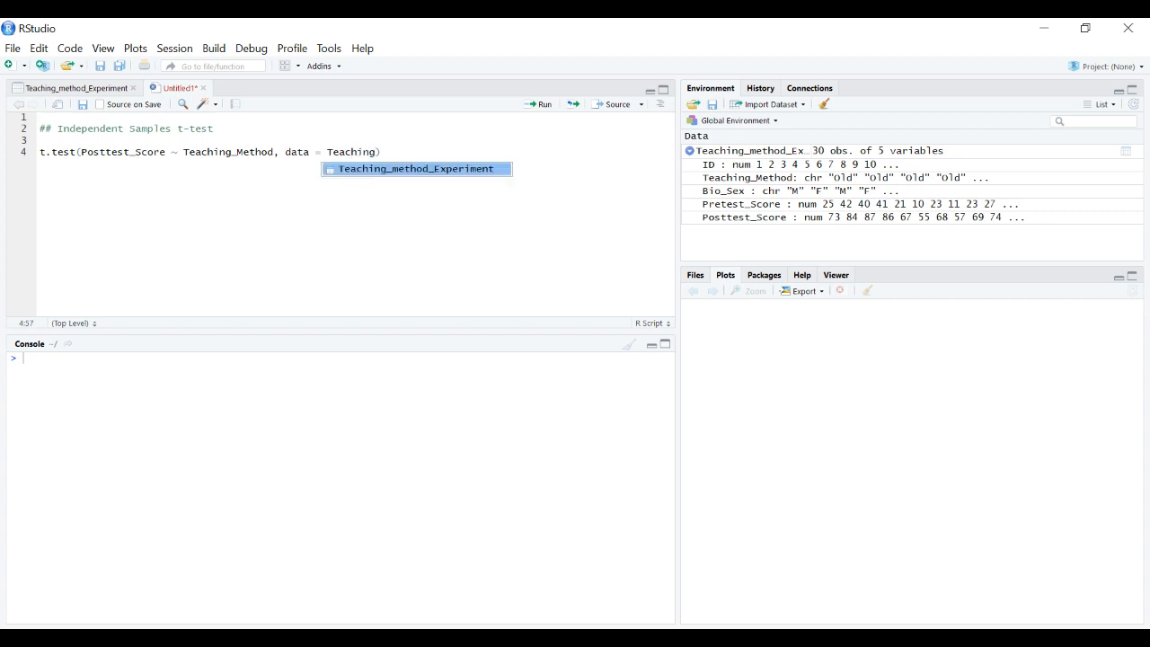
key(Tab)
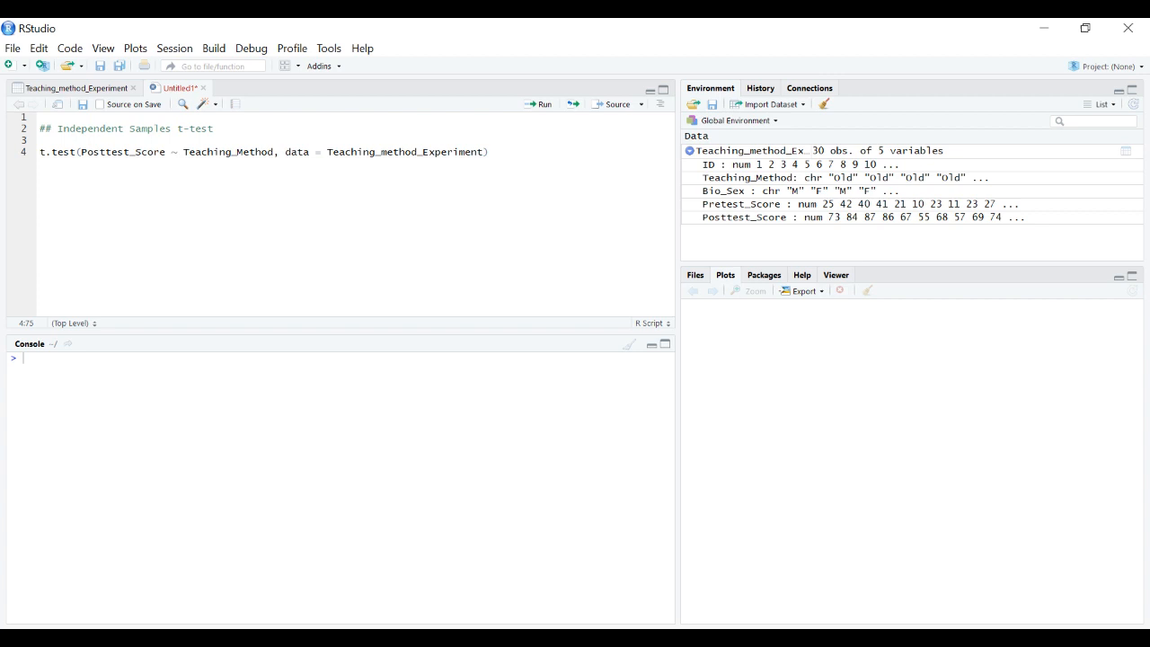
text(,)
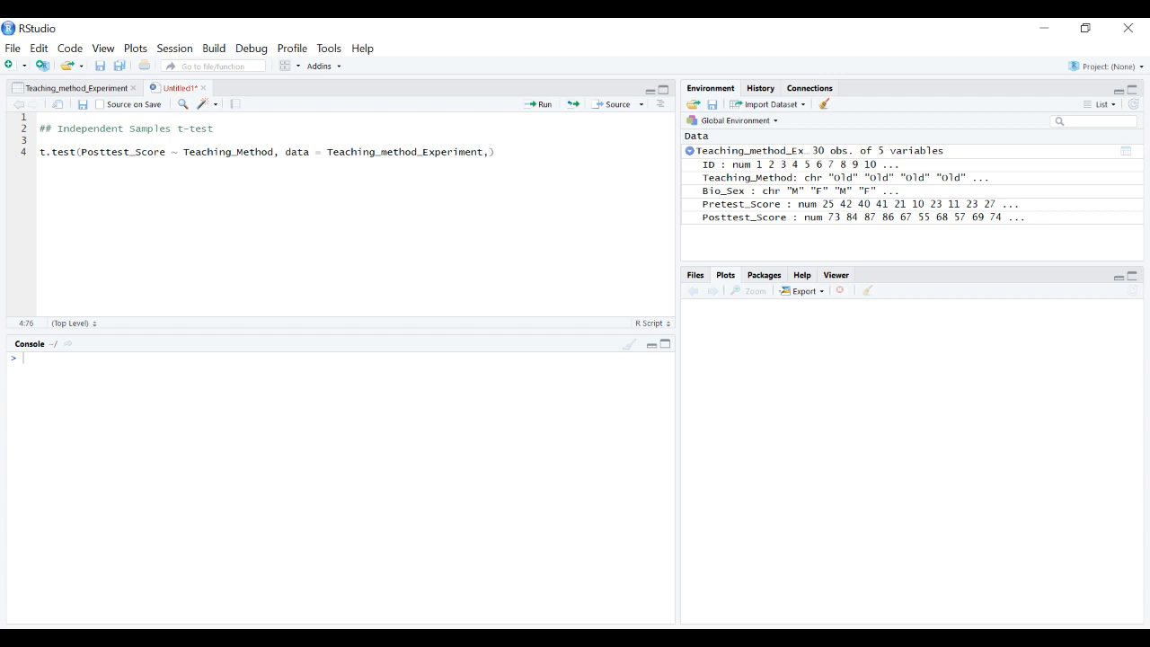
Add var.equal = TRUE and run the t-test, yielding t = 2.7596, df = 28, p = 0.01009
text(var.equal = TR))
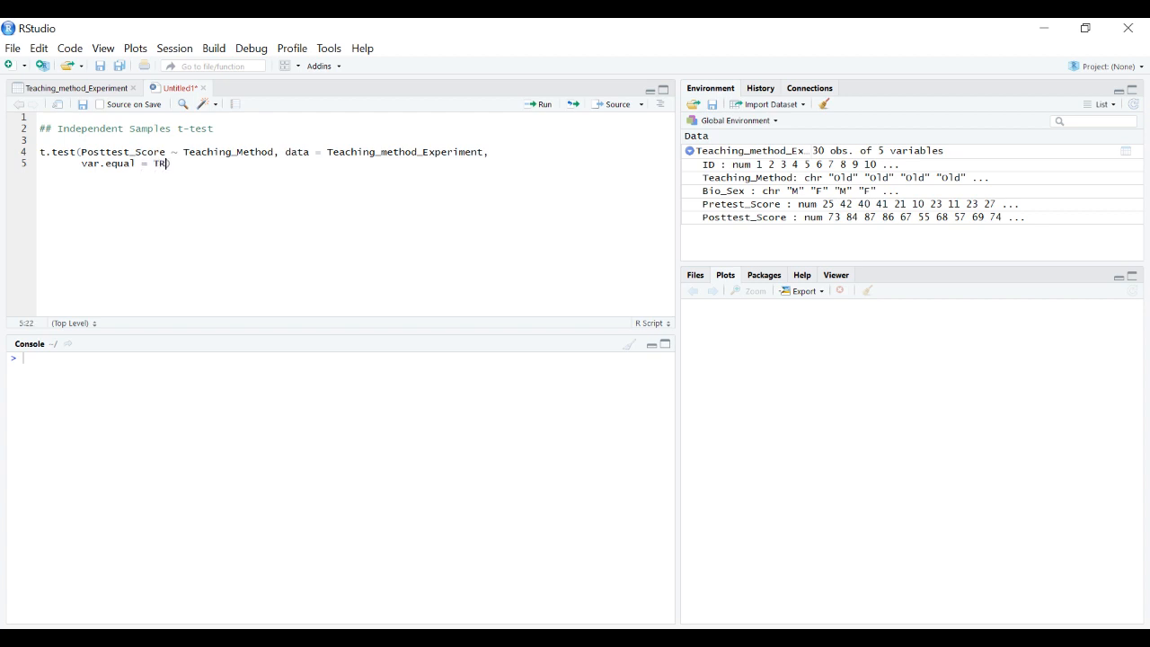
text(UE)
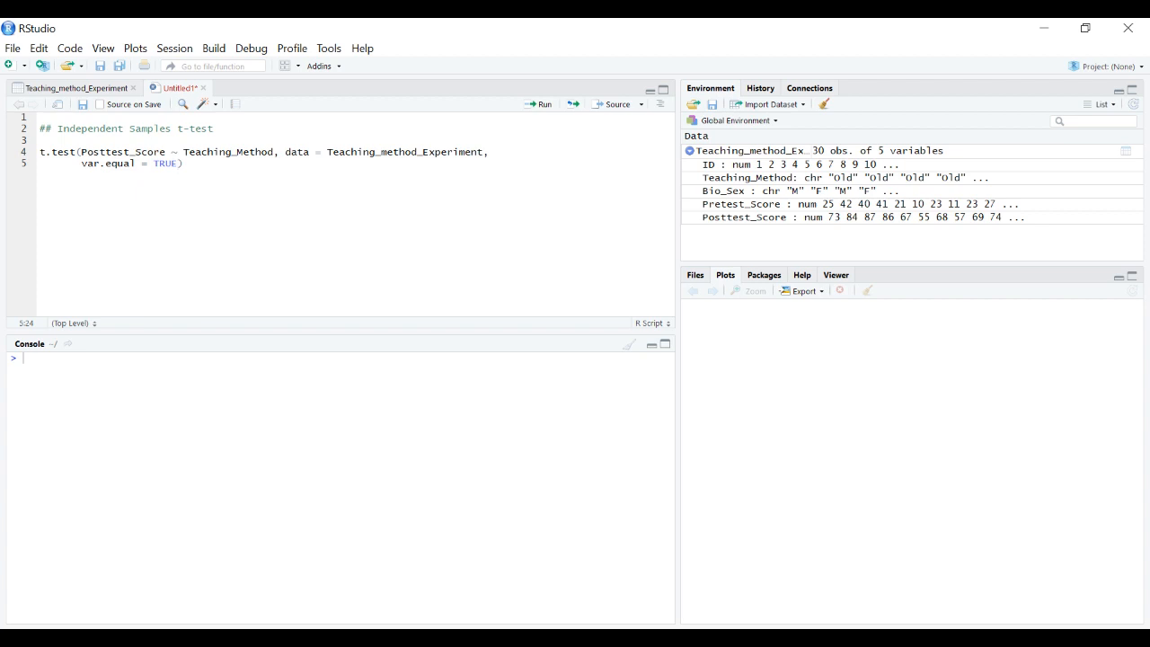
key(BackSpace)
text(FAS)
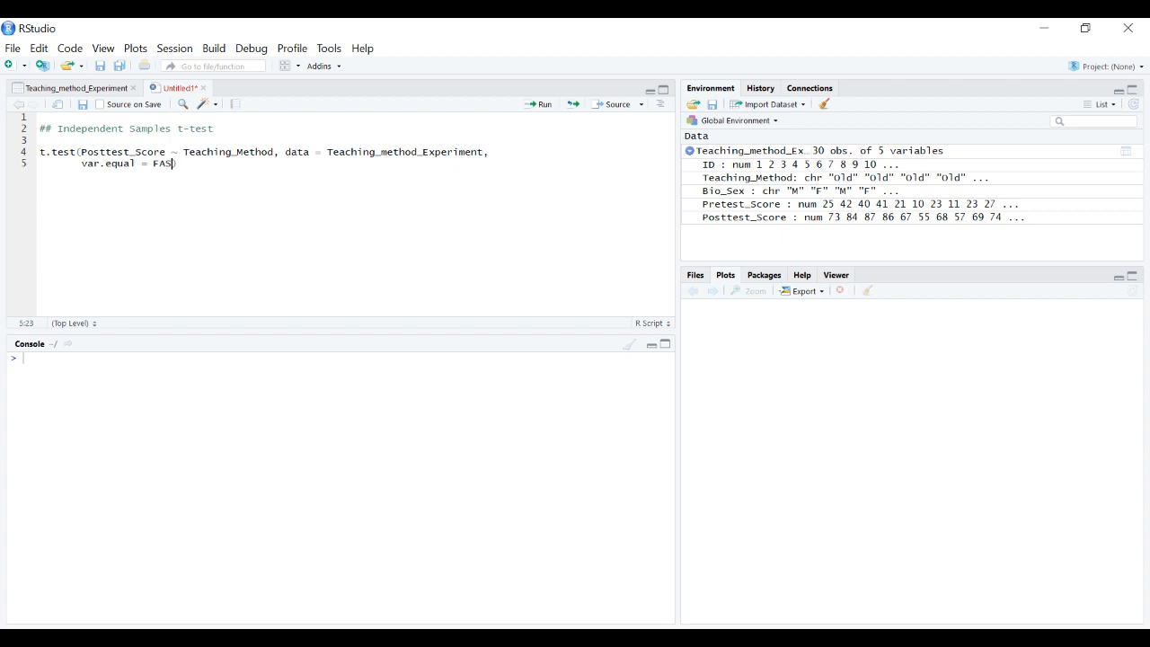
key(Backspace)
text(LSE)
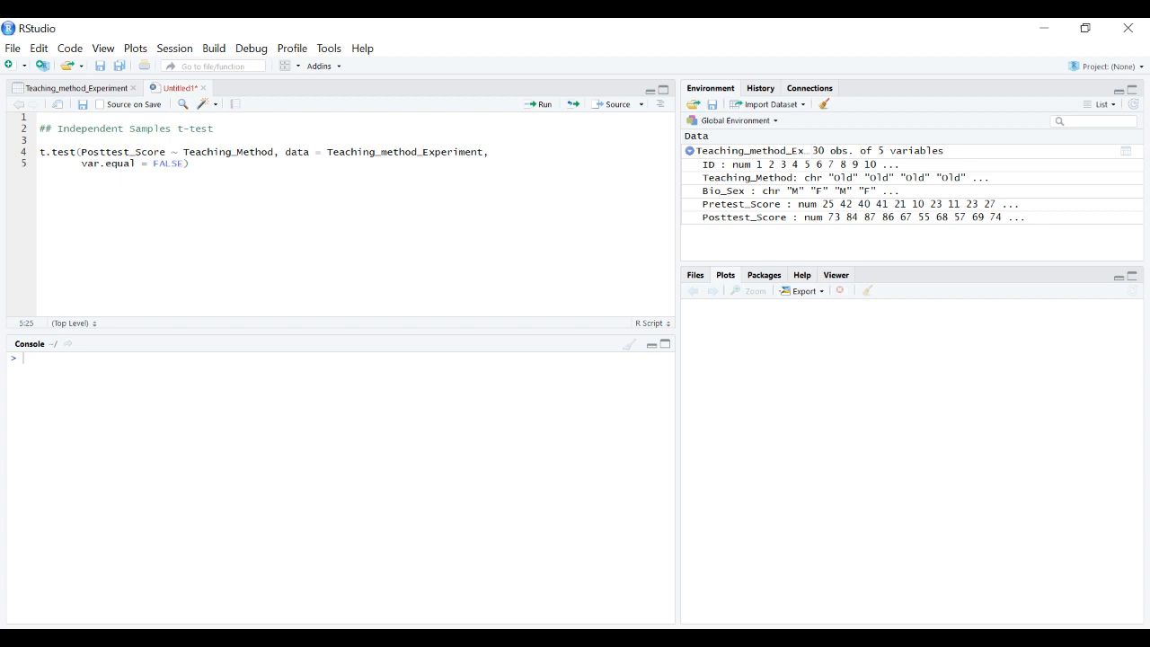
key(BackSpace)
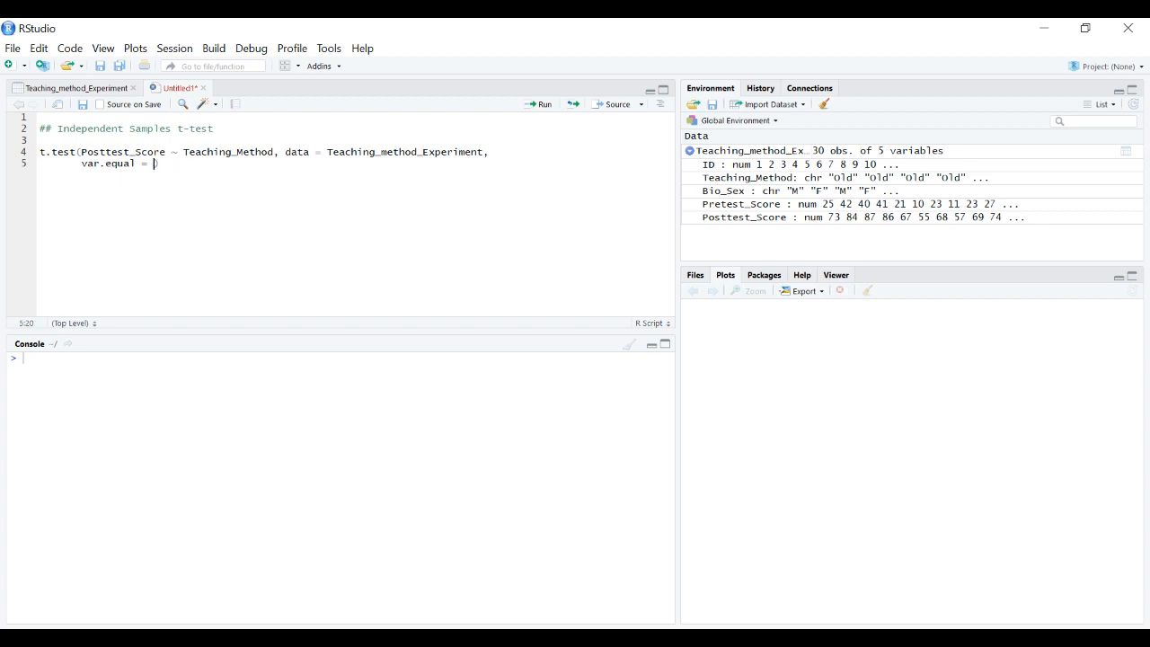
text(TRUE)
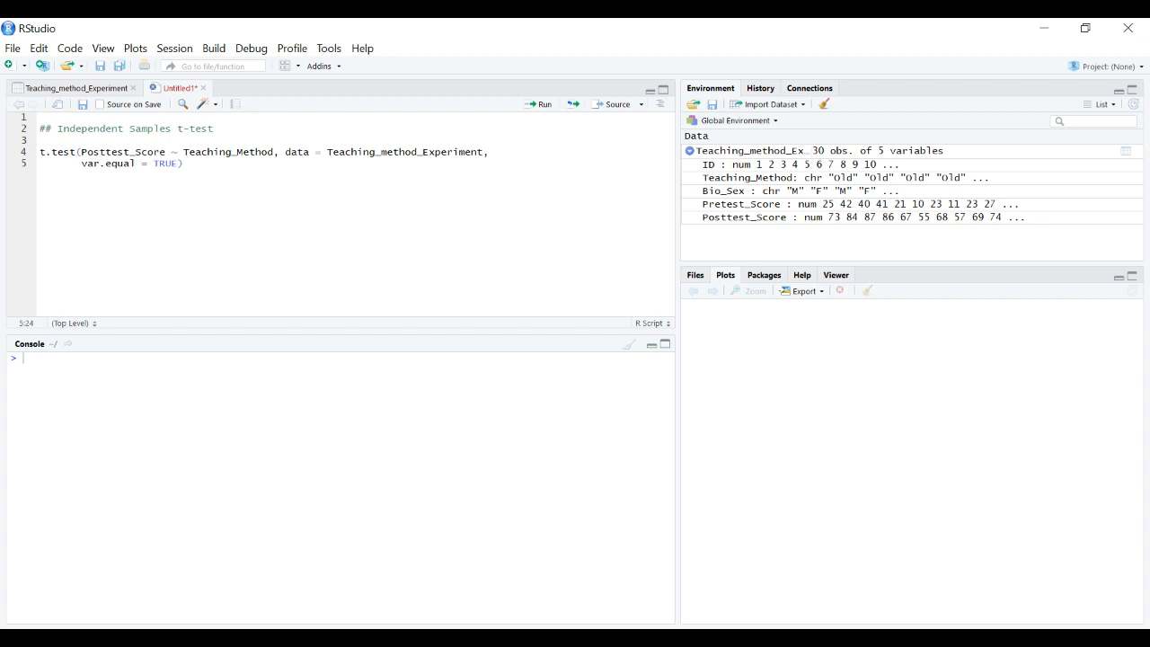
click(540, 105)
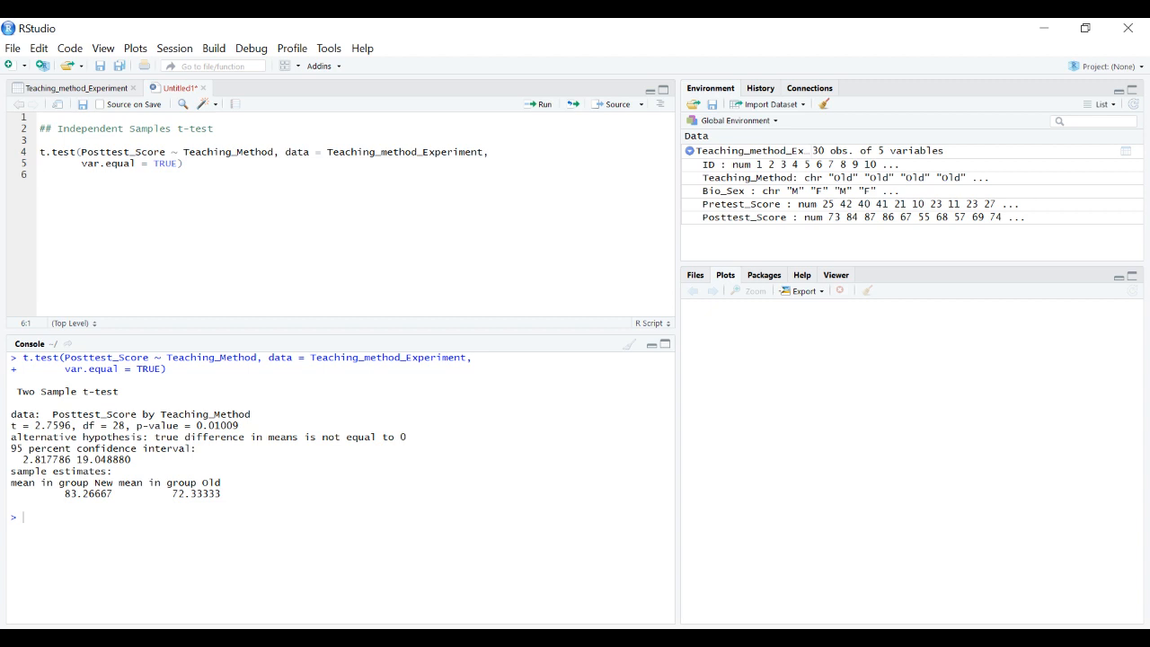
drag(11, 356, 238, 425)
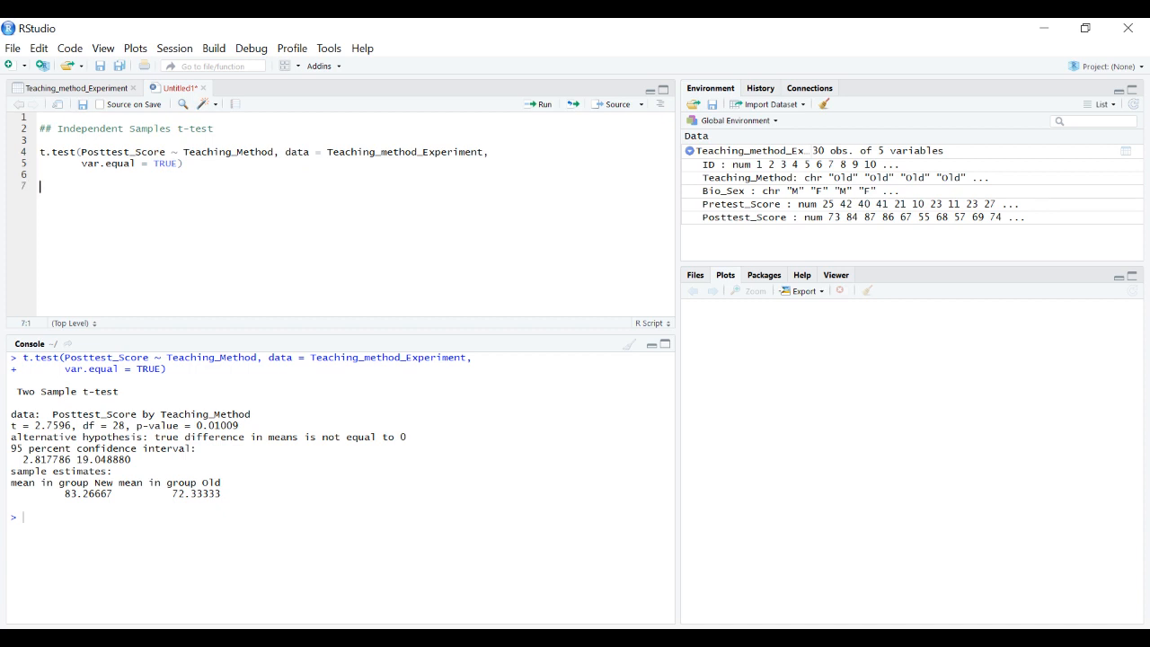
Load ggplot2 and define Graph1 = ggplot(Teaching_method_Experiment, aes(y=Posttest_Score, x=Teaching_Method)), rendering empty axes
text(li)
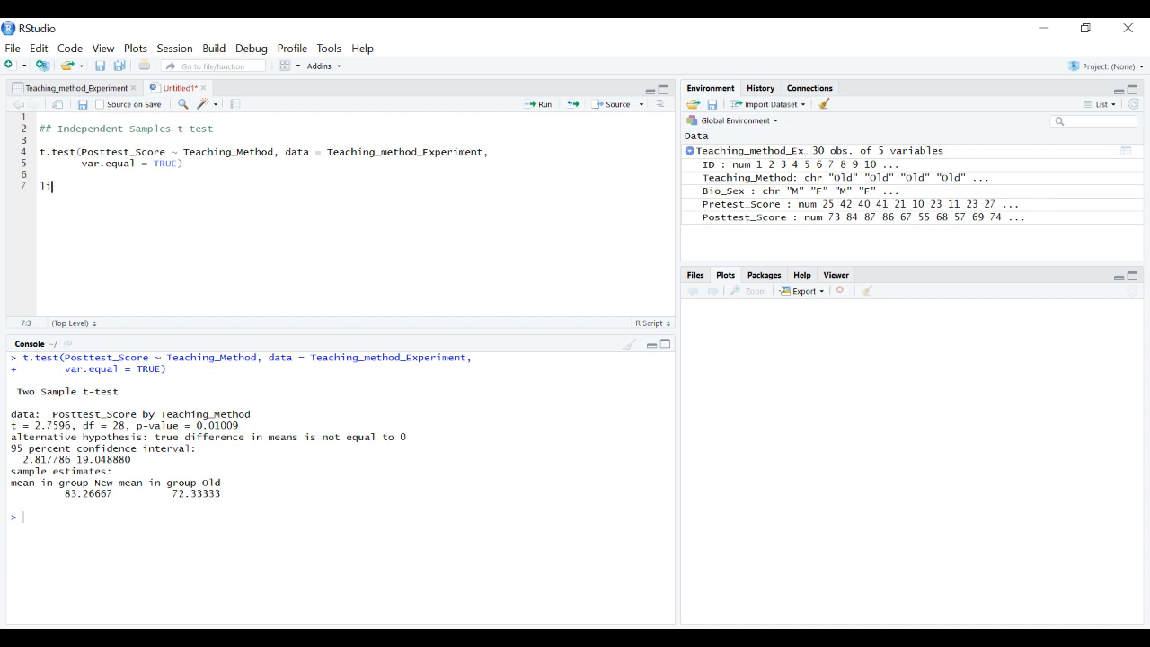
text(brary(ggplot2)
text(Graph1 = ggplot(Teaching_method_Experiment, aes))
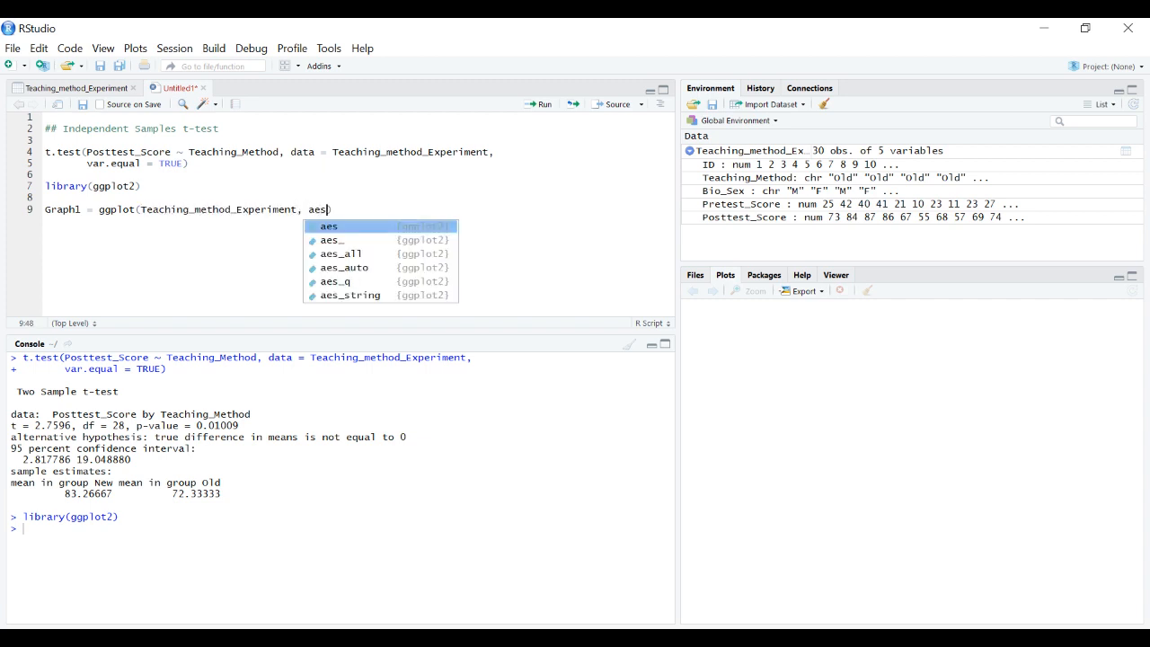
key(Tab)
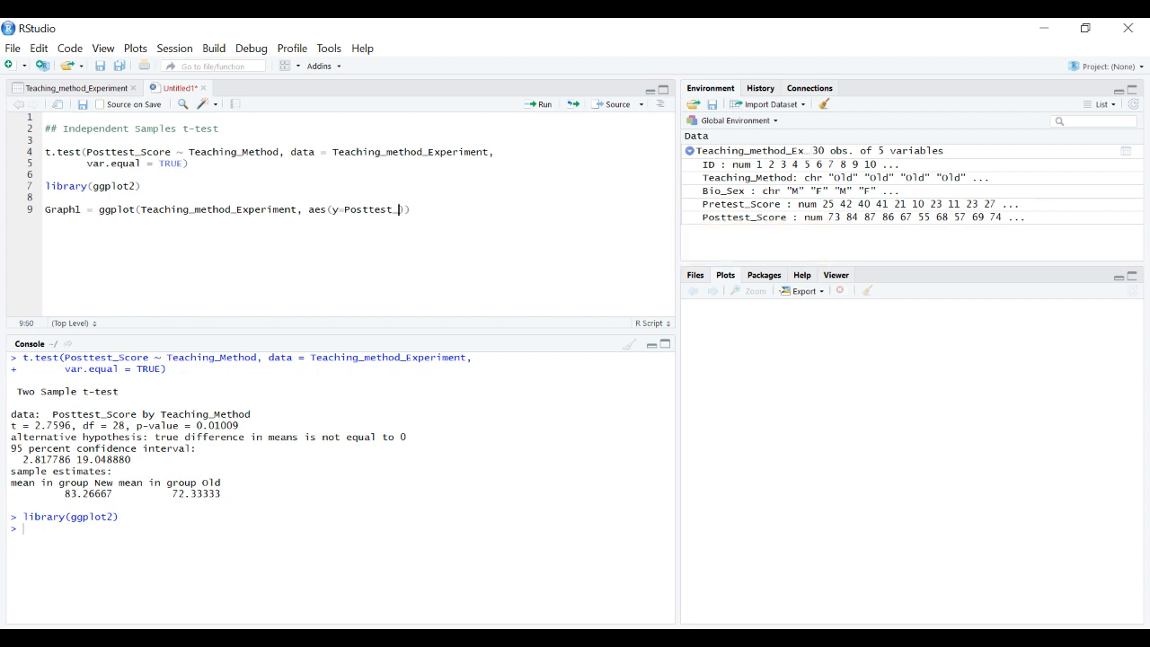
text(Score,)
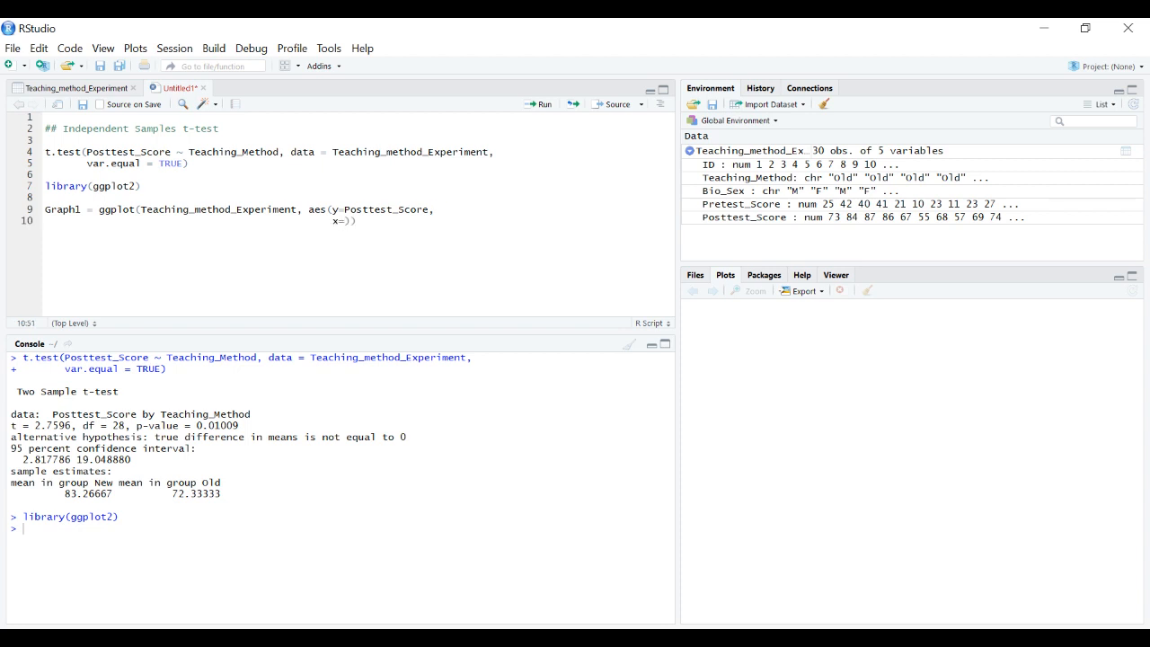
text(Teaching_Method)
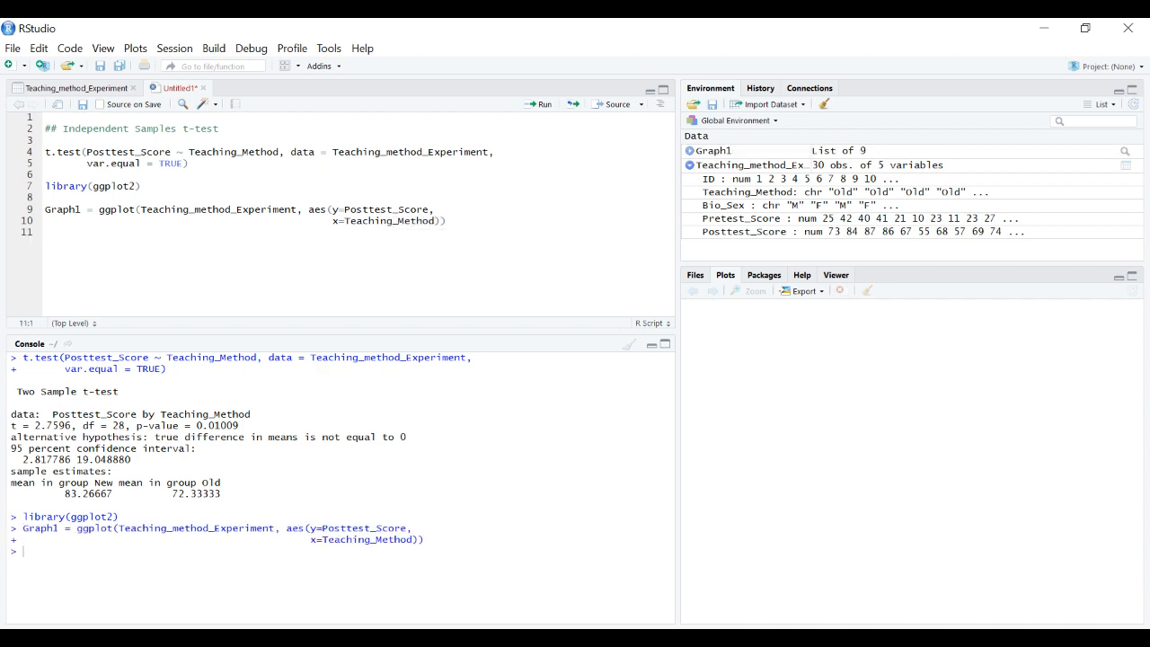
text(Graph1+)
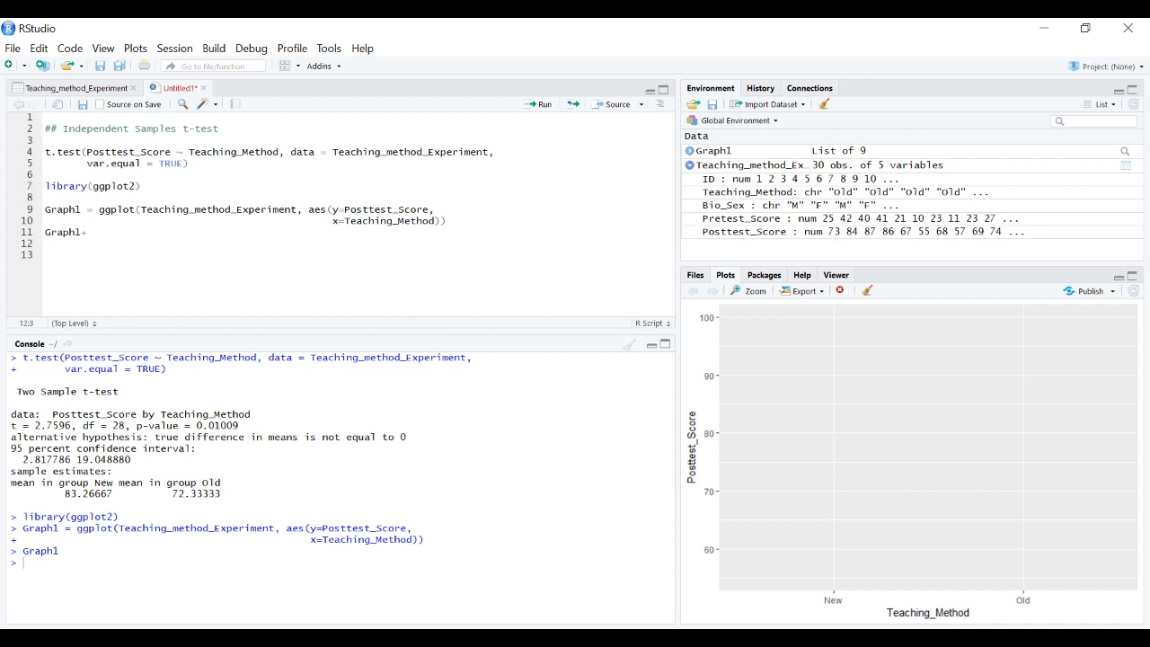
Add stat_summary(fun.y = mean, geom = "bar", color = "black", fill = "white") to Graph1
text(sta)
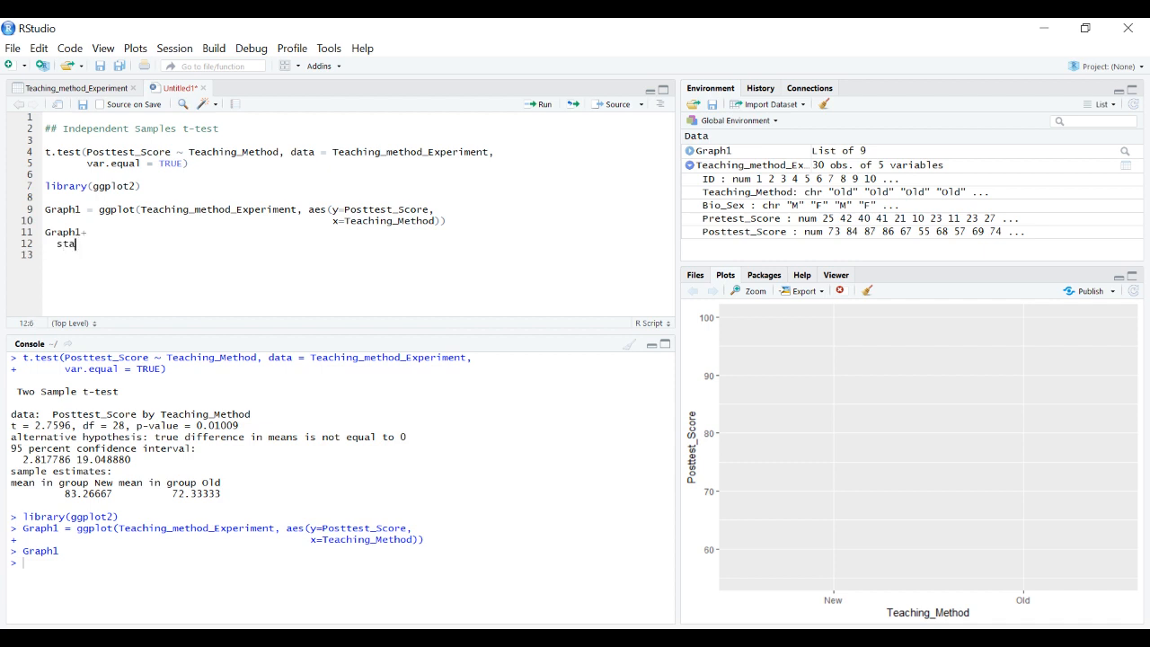
text(t_summary)
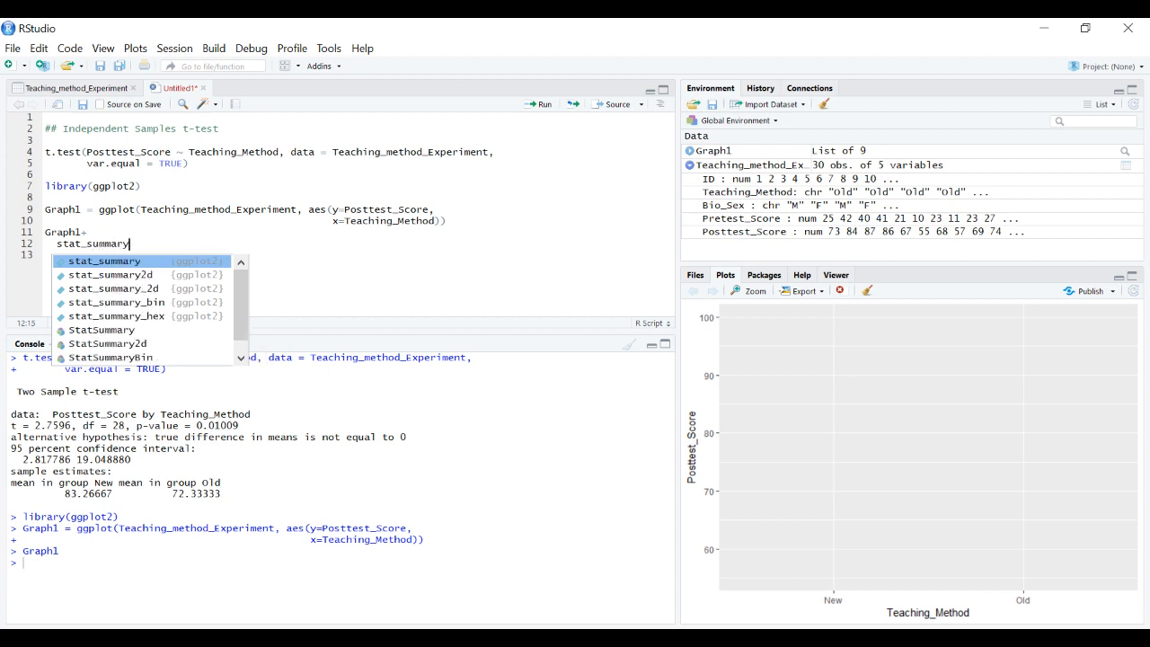
text((fun.y = mean,)
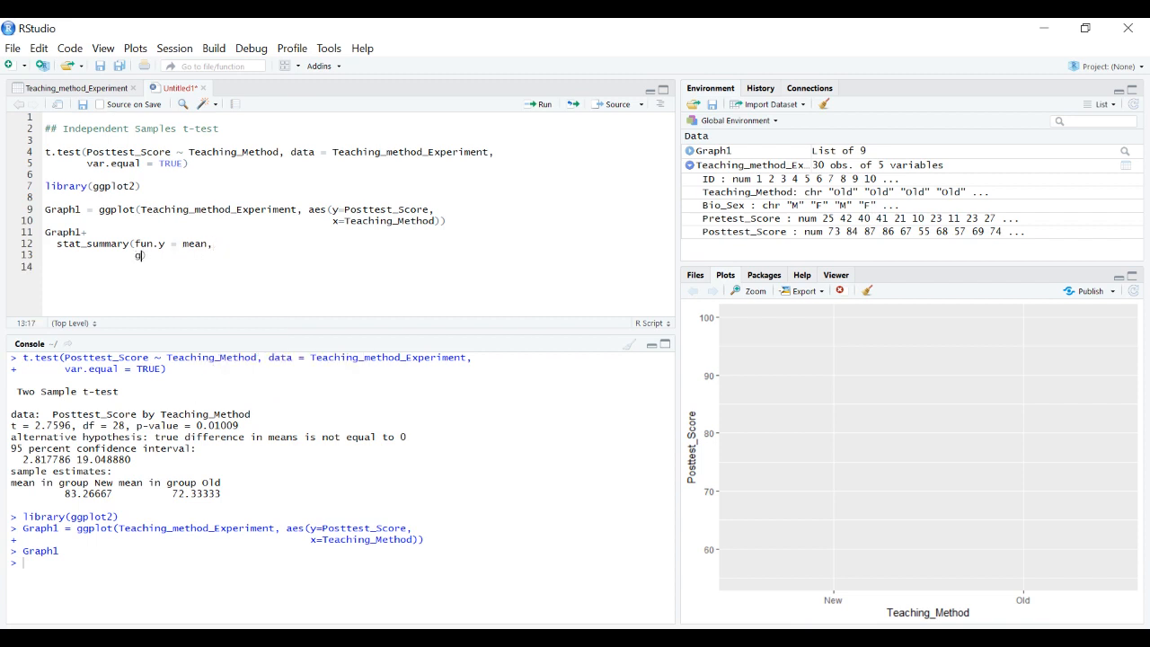
text(geom =)
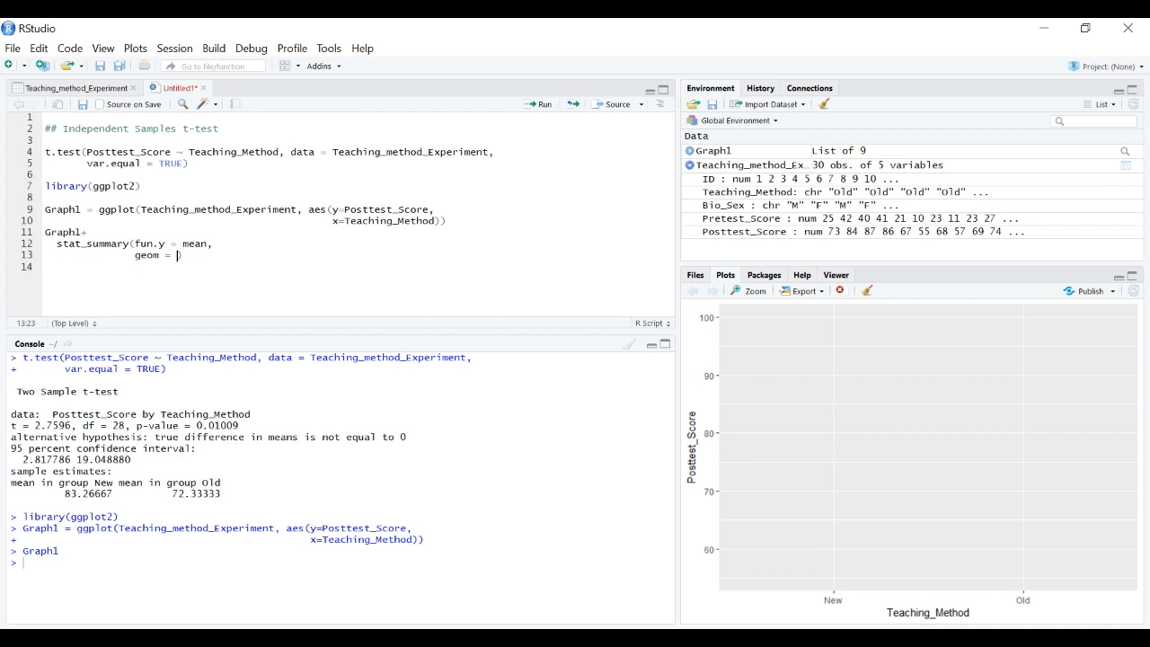
text("bar")
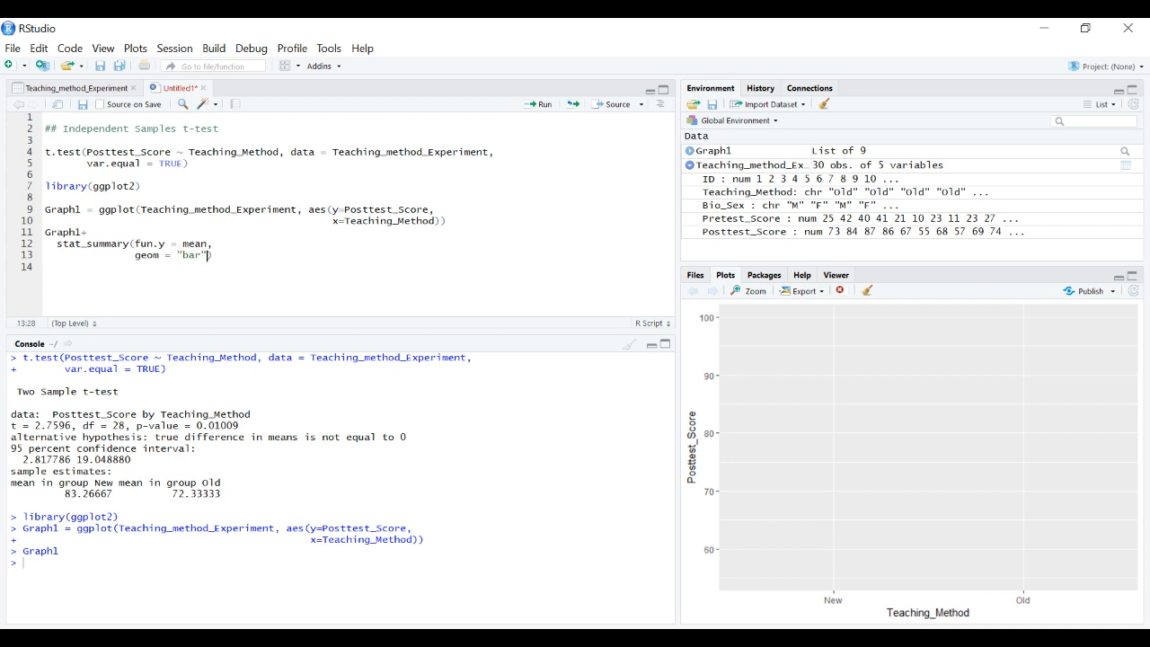
key(Enter)
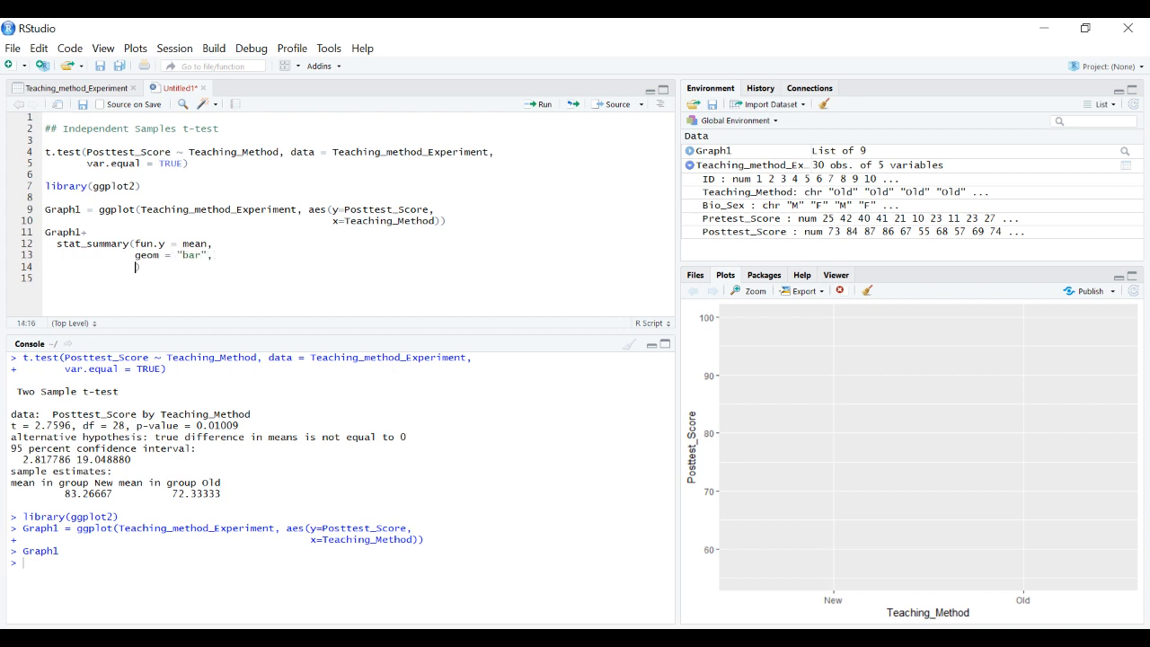
text(color = "black",)
text(fill = "white"))
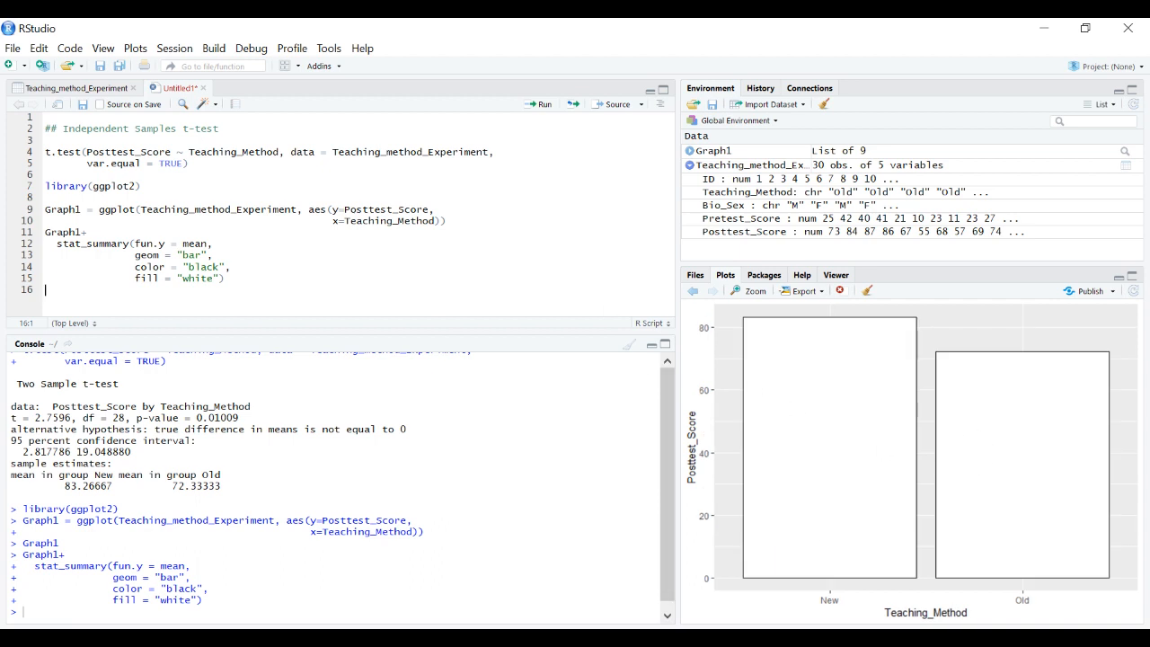
Run the mean-bar layer and append + on a new line for the next layer
click(228, 278)
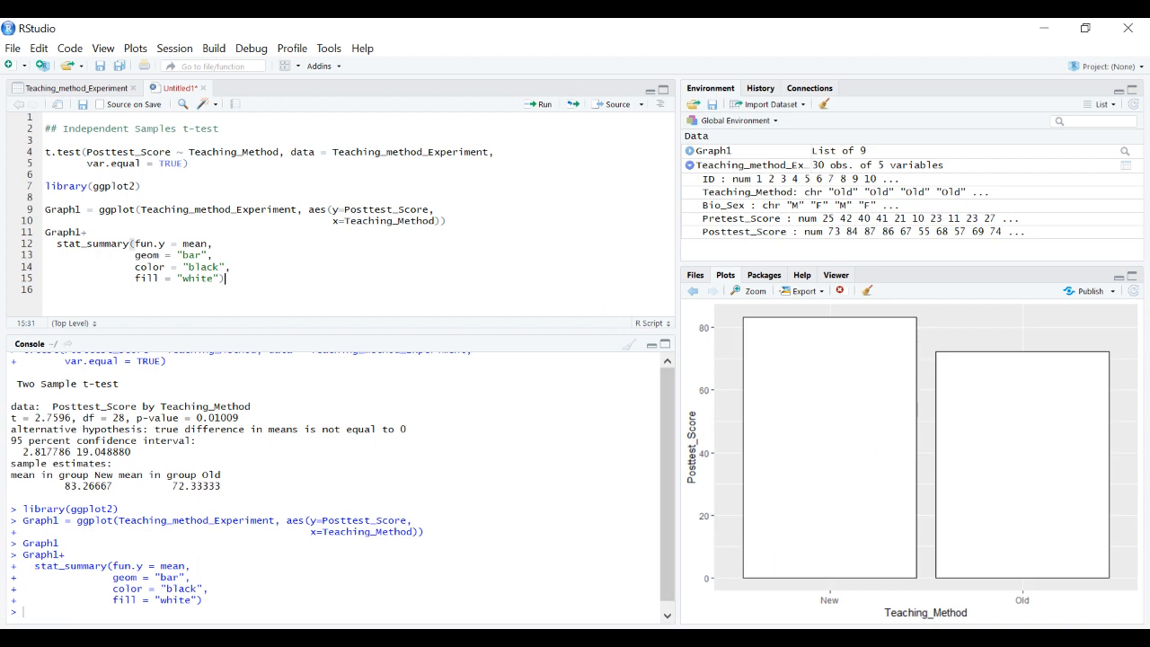
text(+)
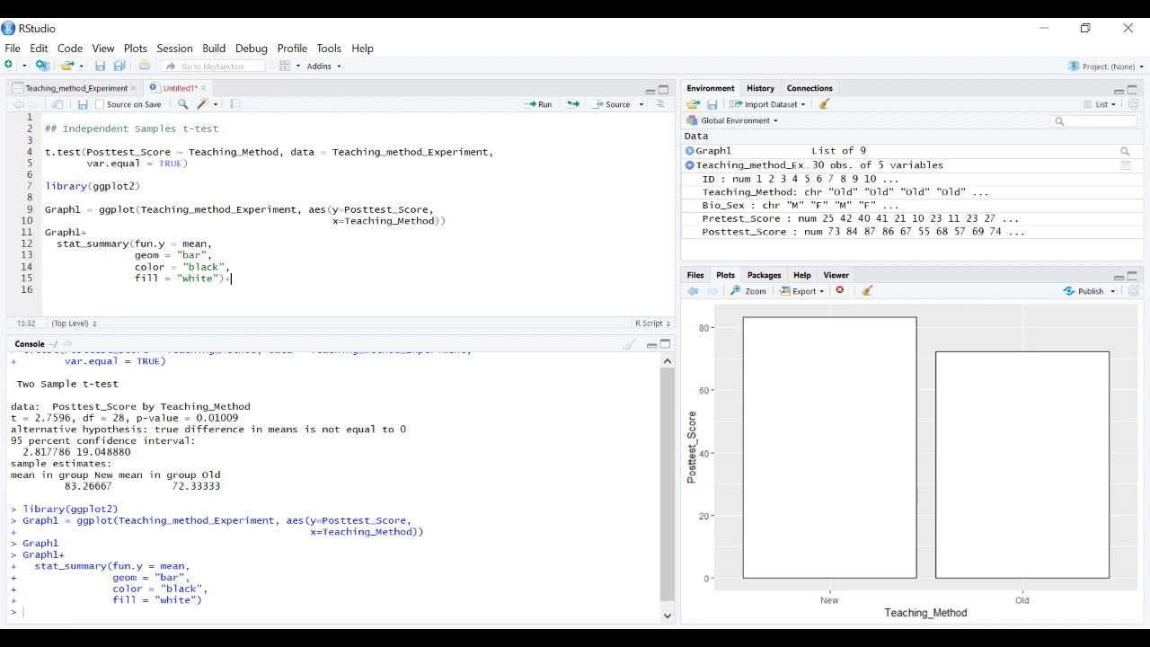
key(enter)
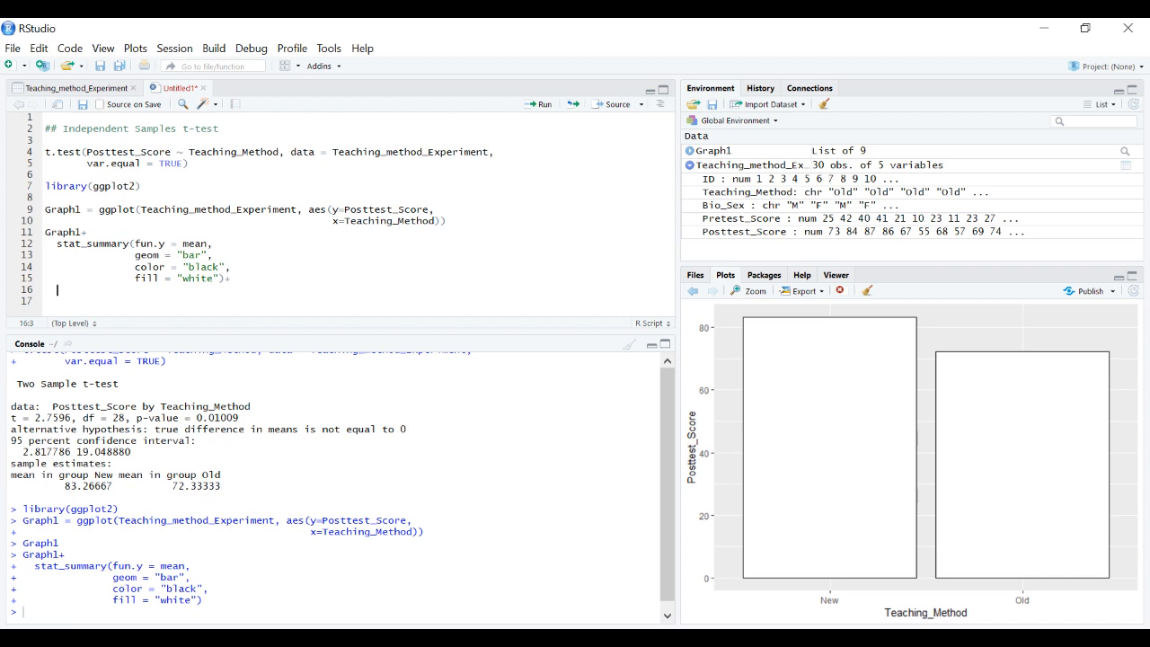
Add stat_summary(fun.data = mean_se, geom = "errorbar", width = .2) and run it
text(stat_summary()
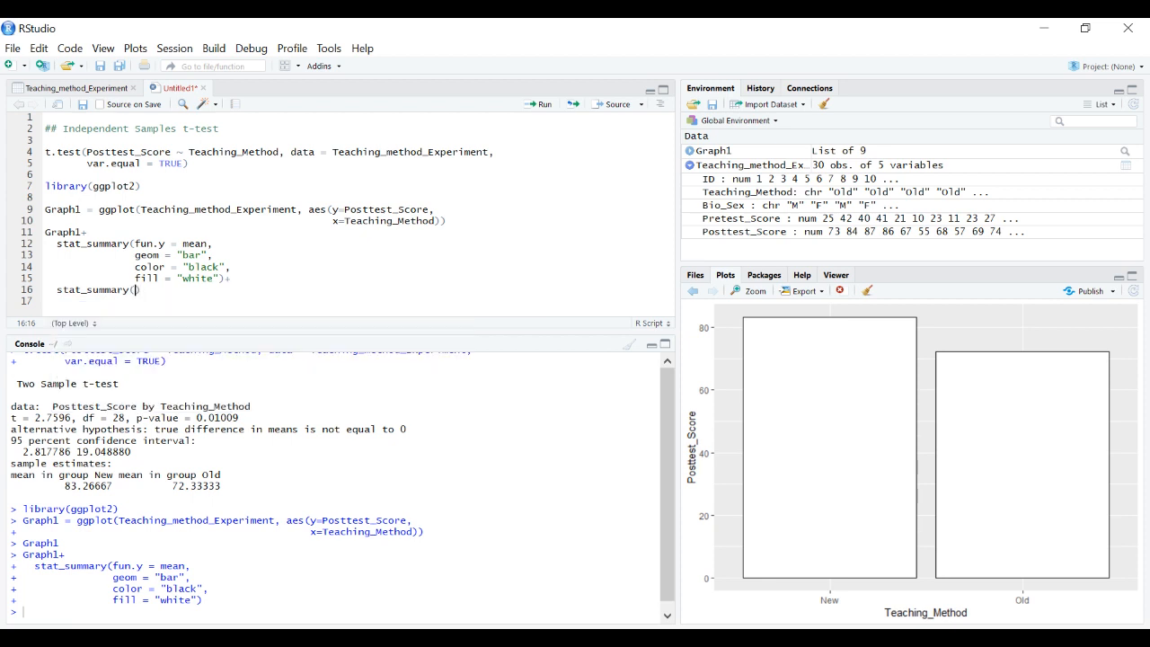
text(fun.data)
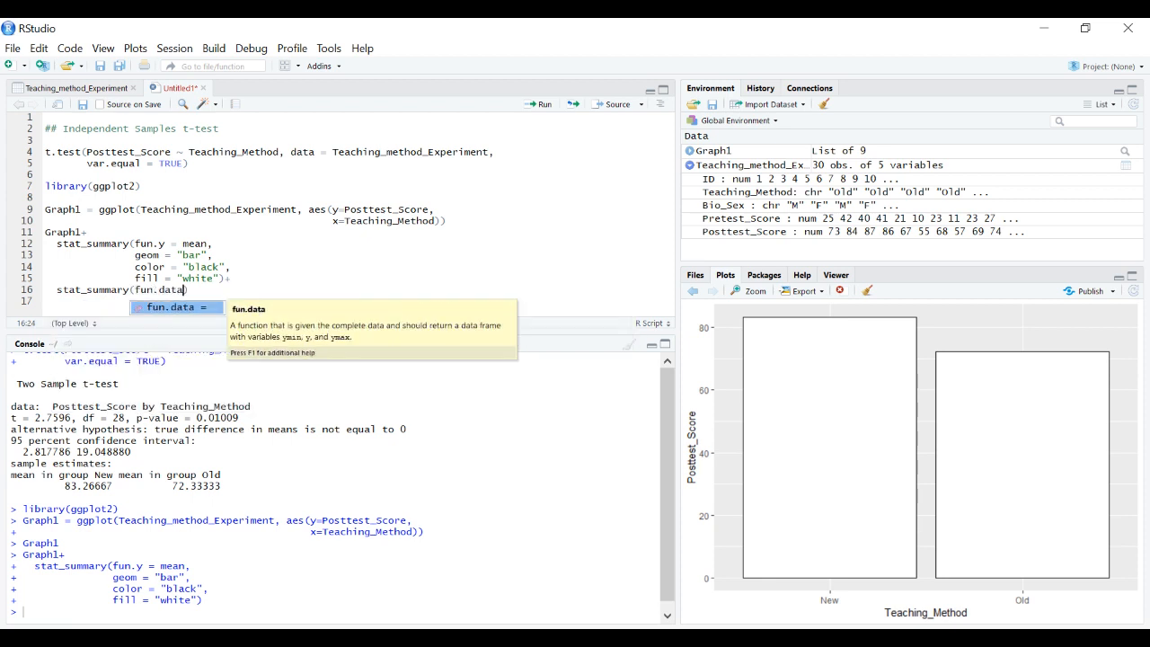
text(mean_se,)
click(348, 300)
text(geom = "e"))
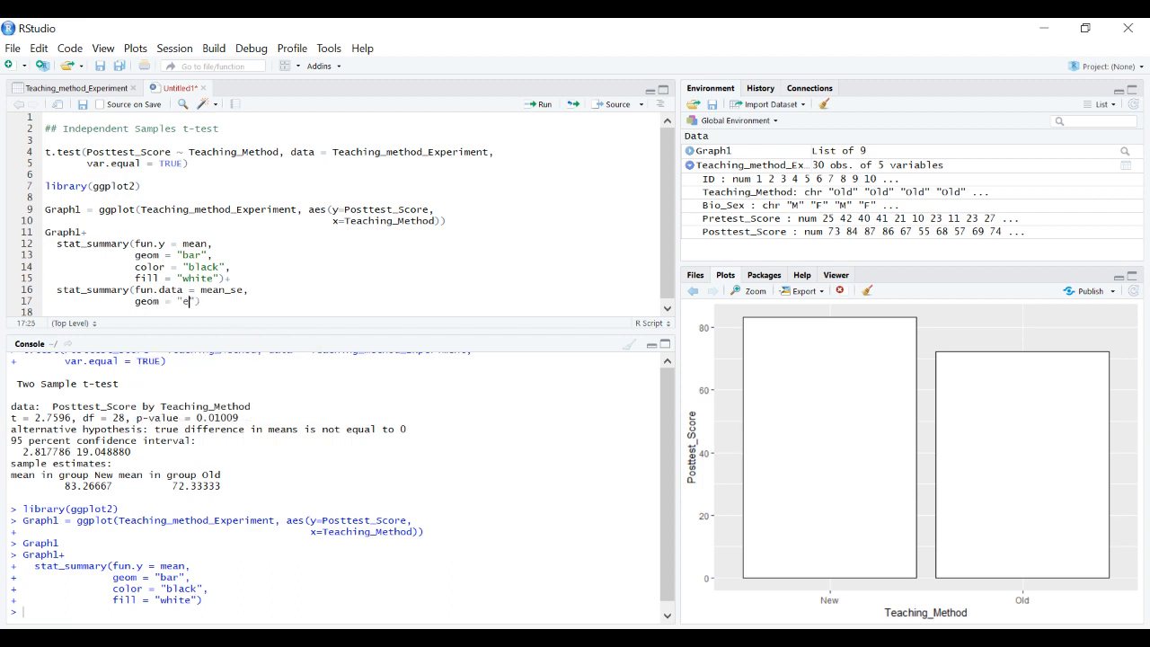
text(rrorbar)
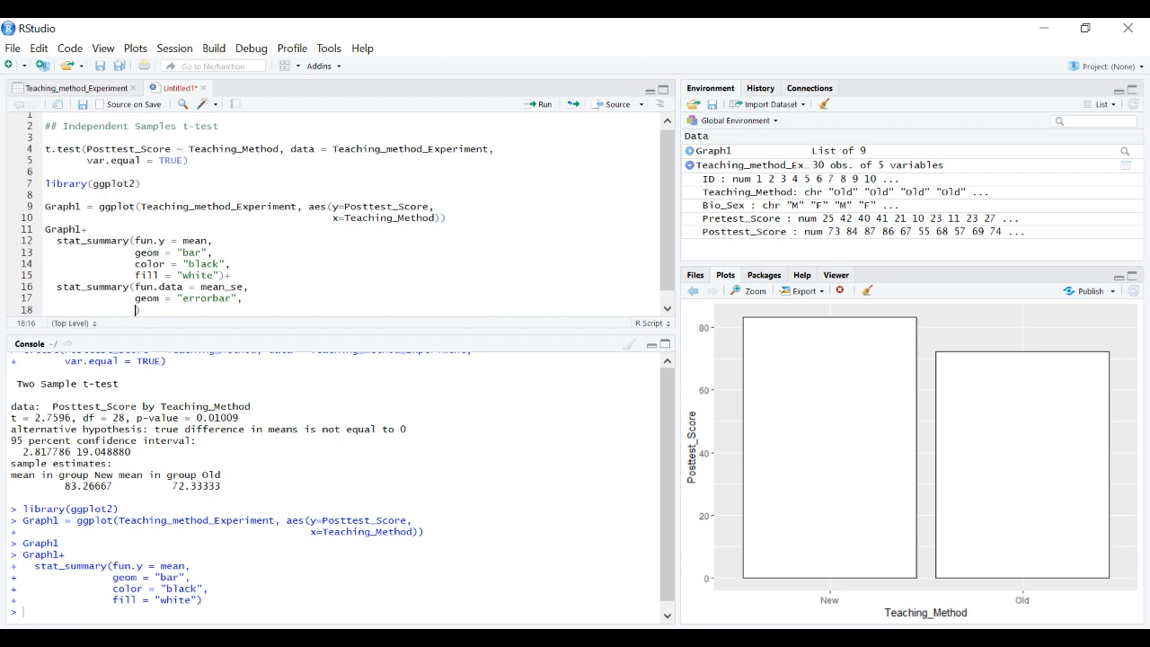
text(width = .2)
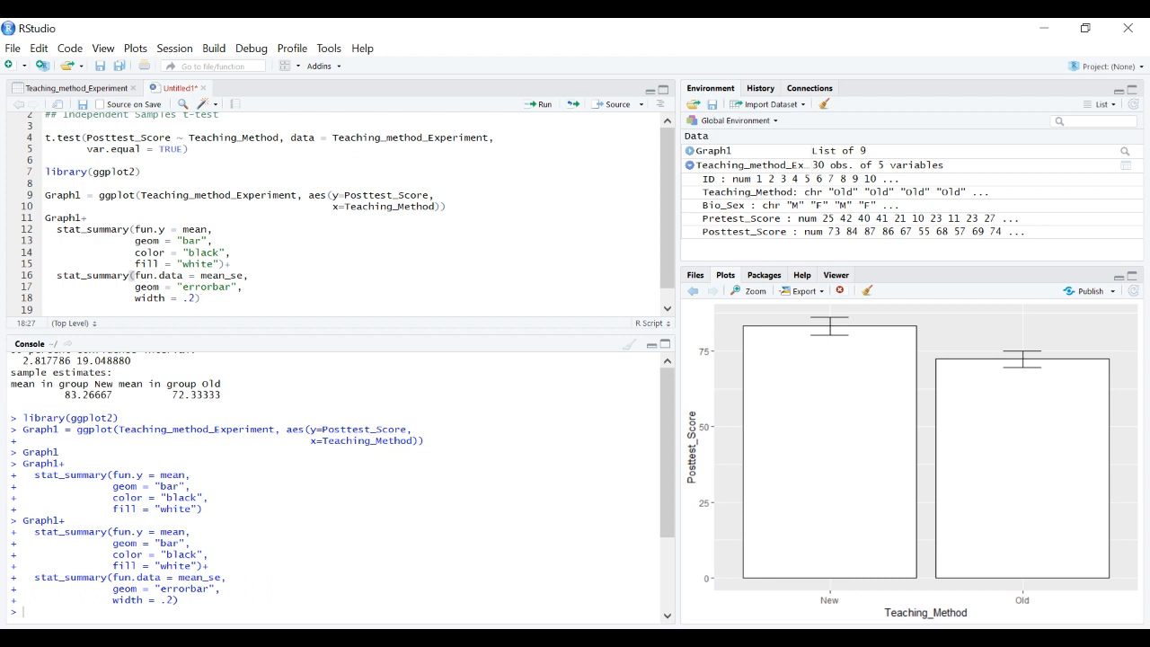
mouse_move(860, 310)
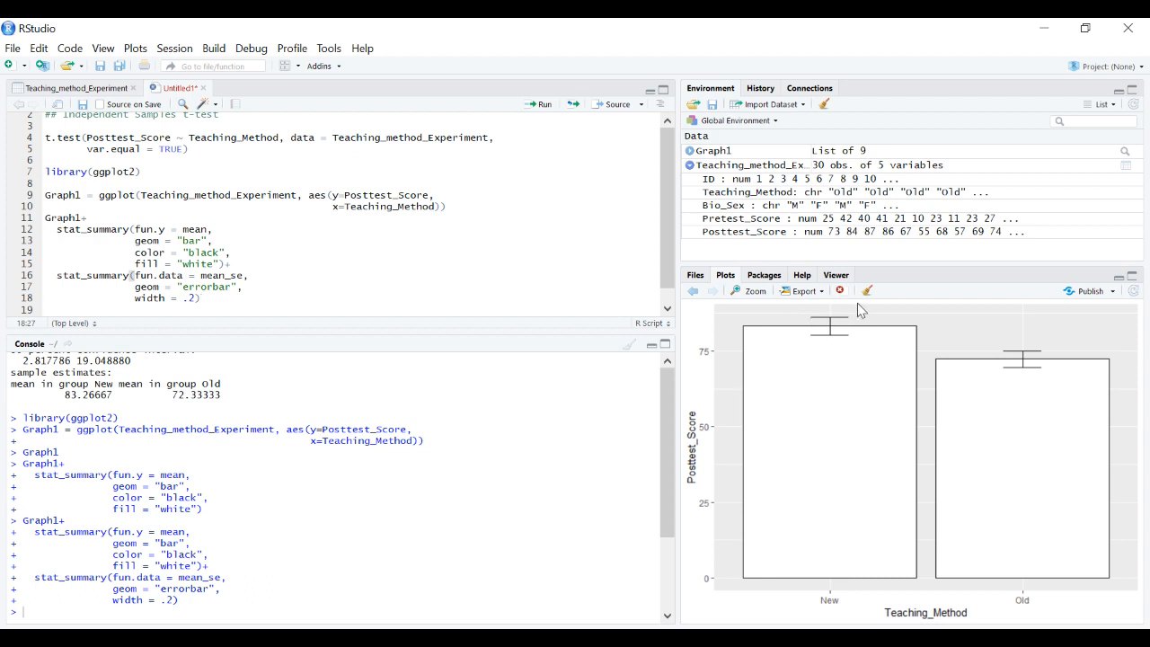
mouse_move(939, 293)
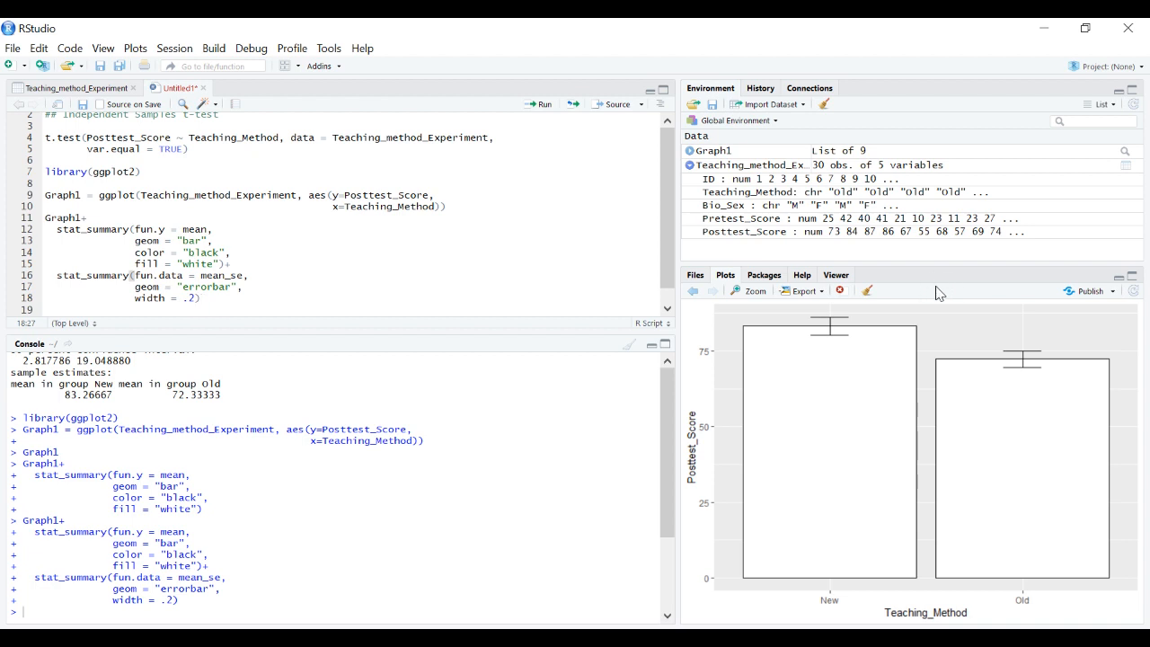
mouse_move(928, 382)
text(+)
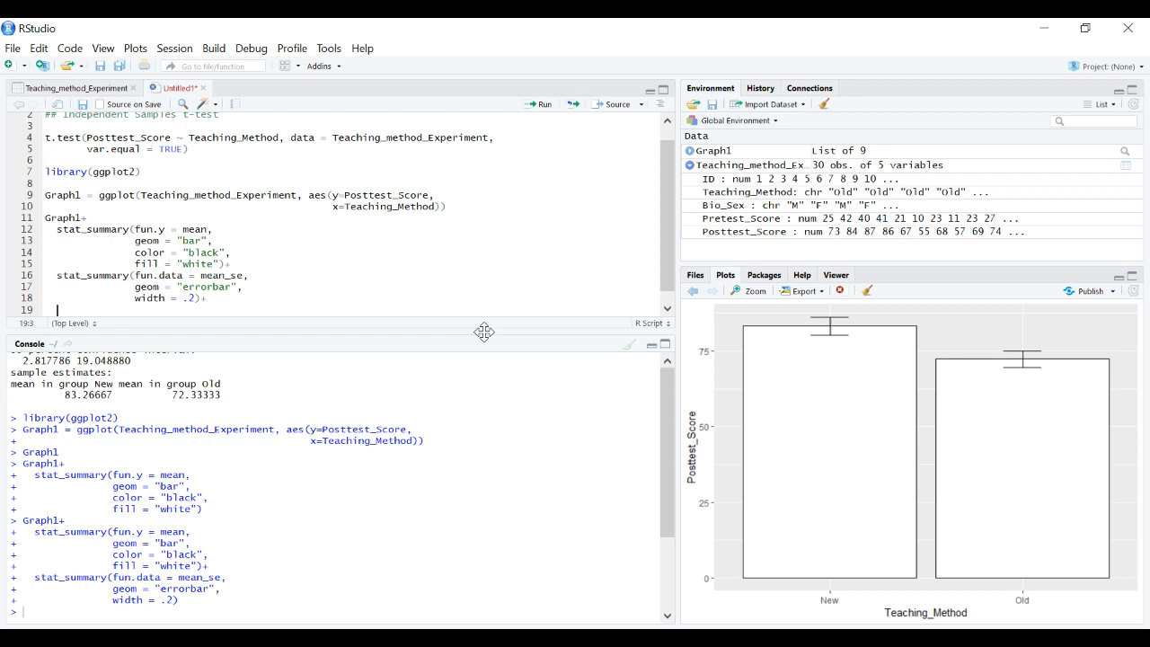
Fix the y-axis with ylim(0,100) and re-render the chart
text(ylim)
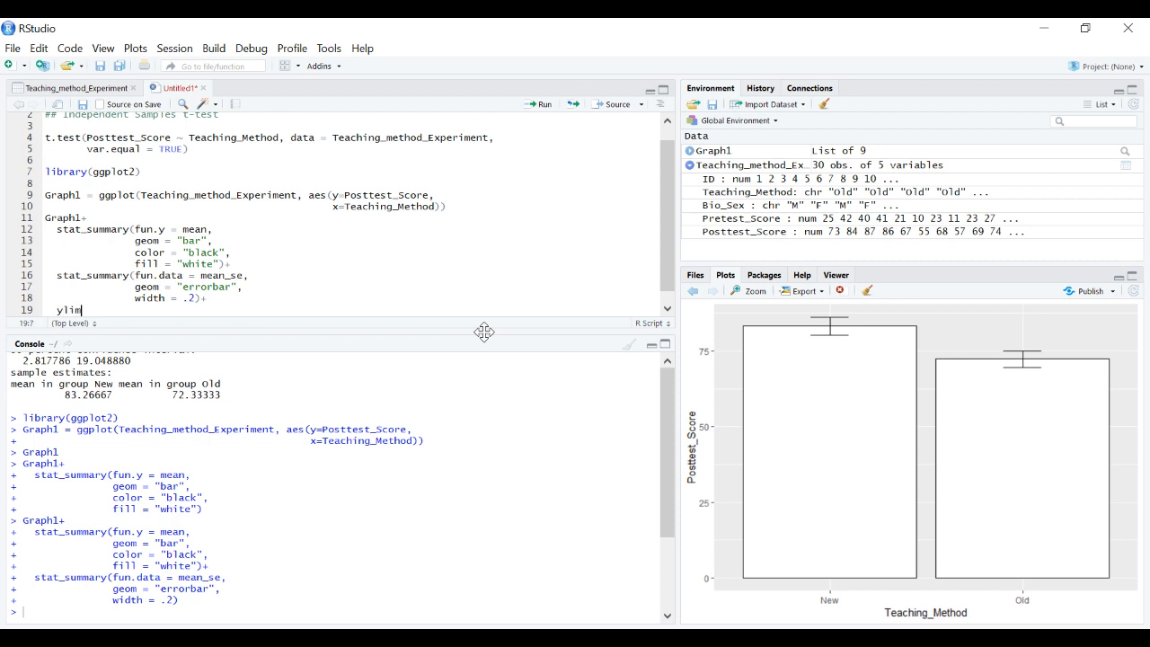
text((0,)
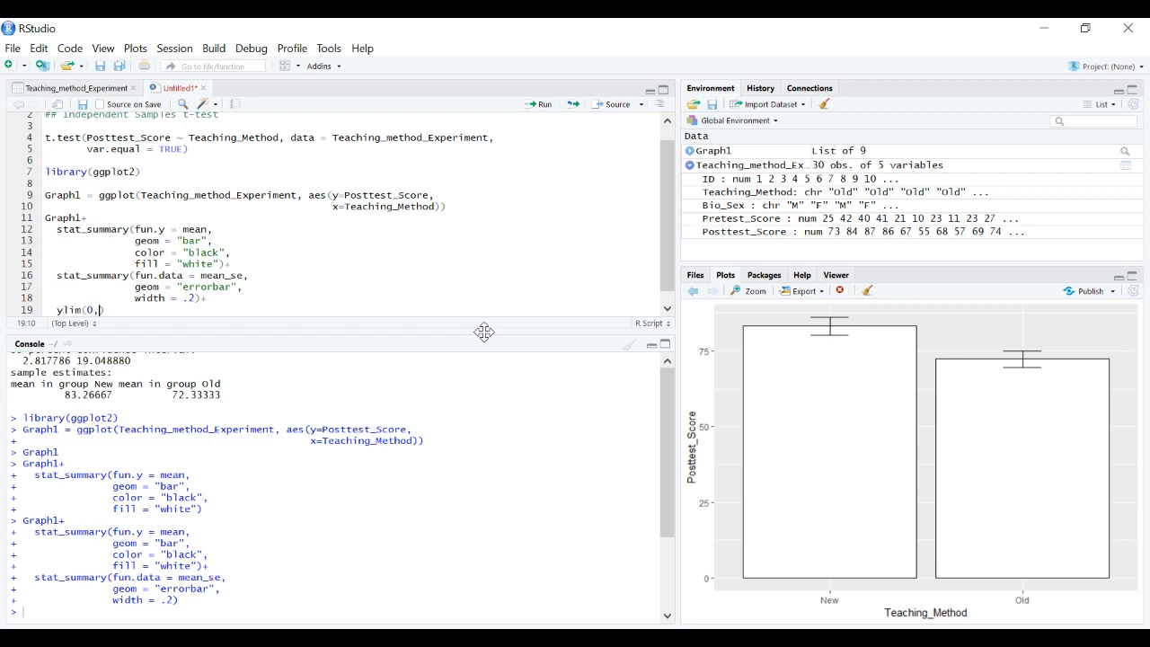
text(100)
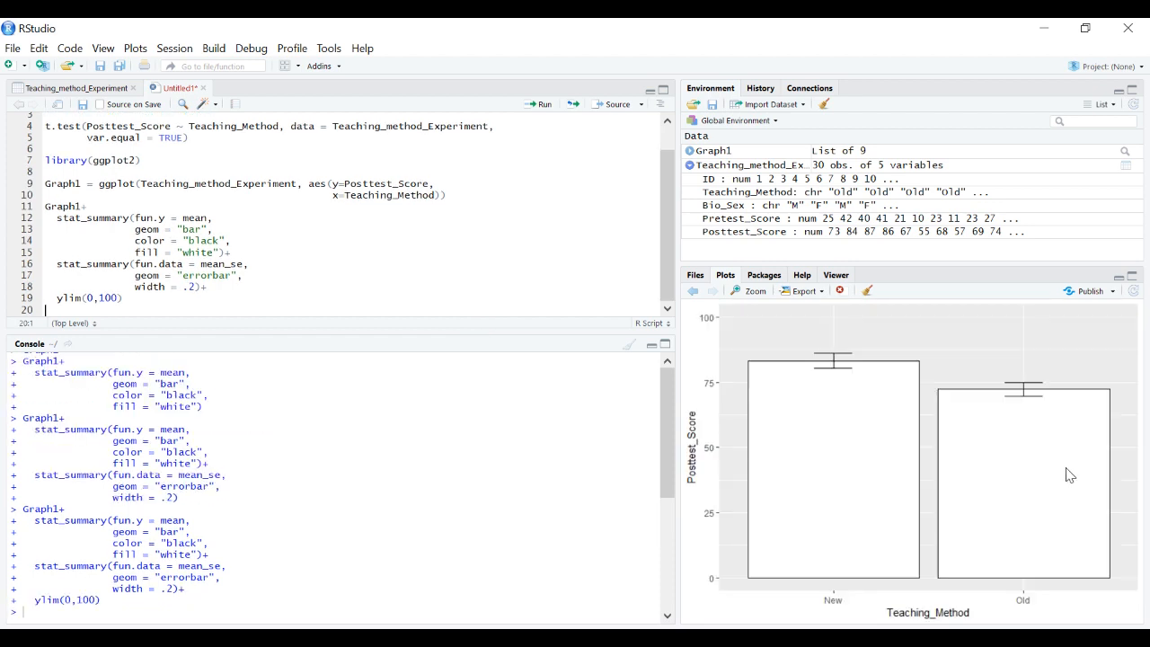
mouse_move(835, 345)
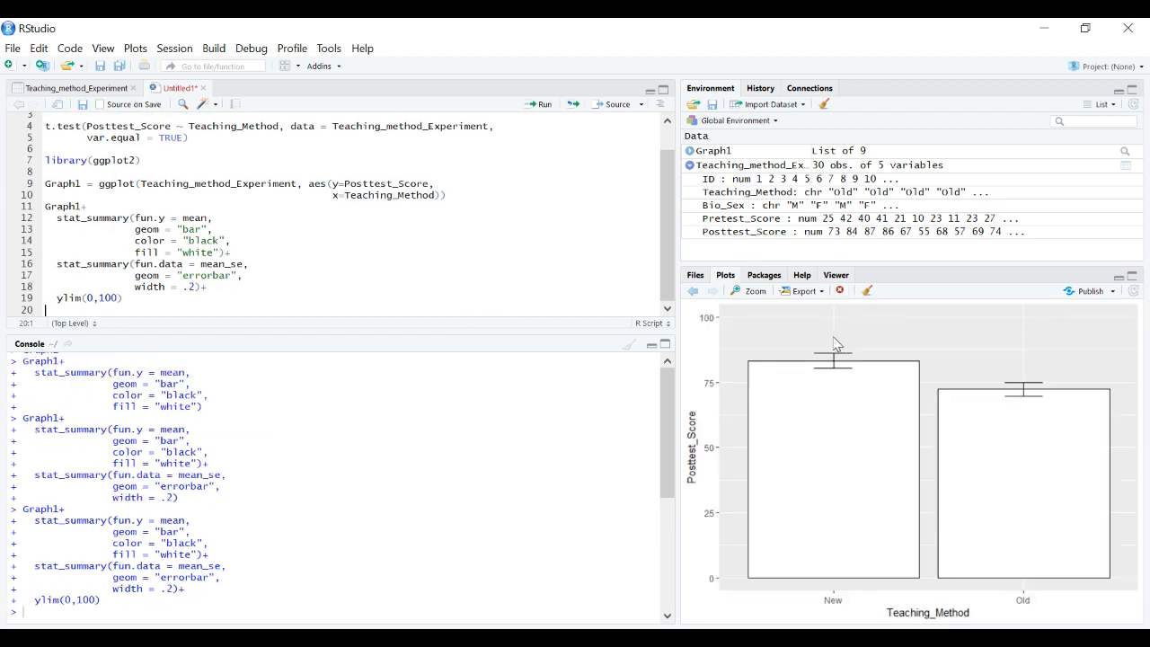
mouse_move(855, 349)
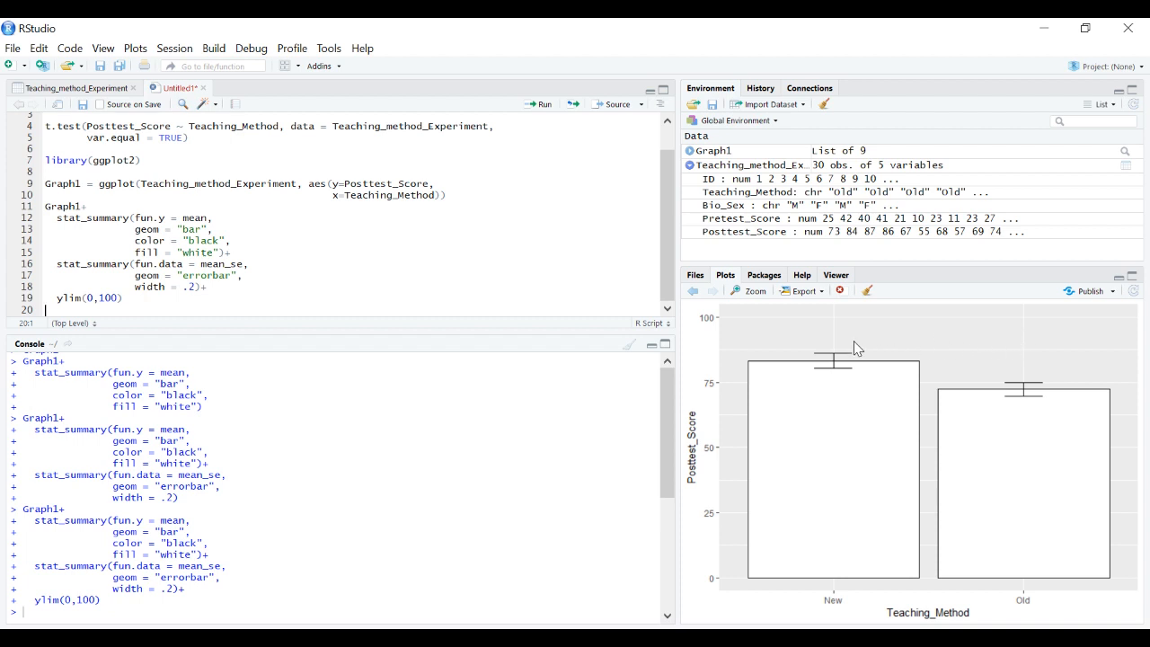
mouse_move(833, 359)
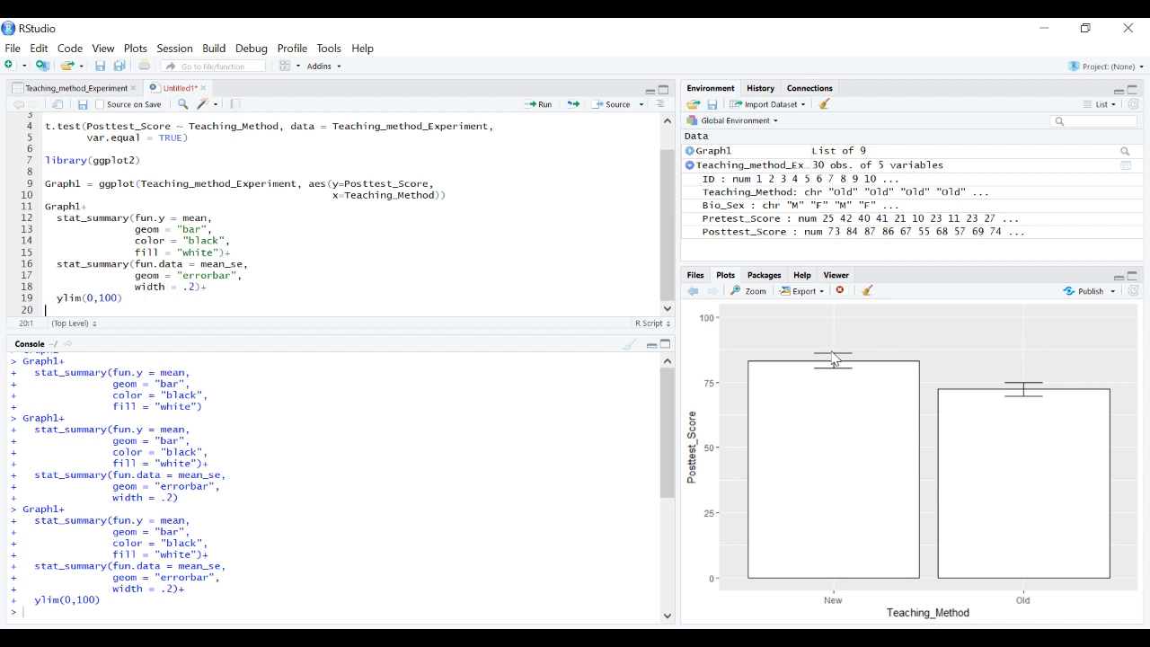
mouse_move(1058, 356)
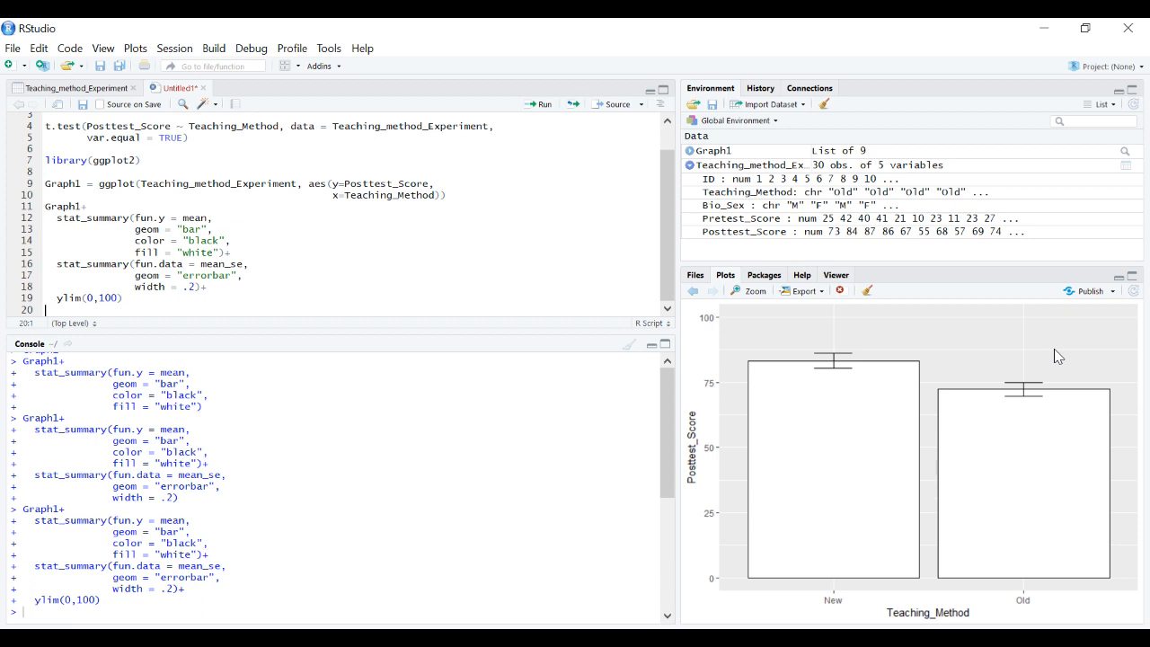
mouse_move(1043, 358)
text(+)
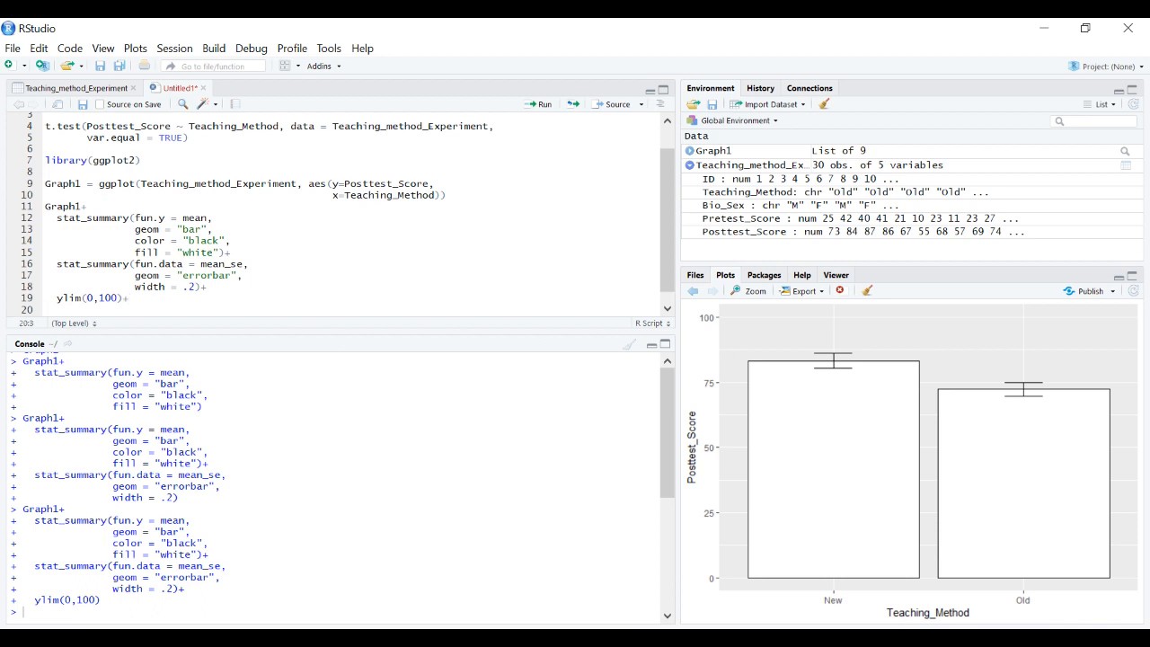
Add geom_segment(x=1, y=90, xend=2, yend=90) for a significance line at 90 and run it
text(geom)
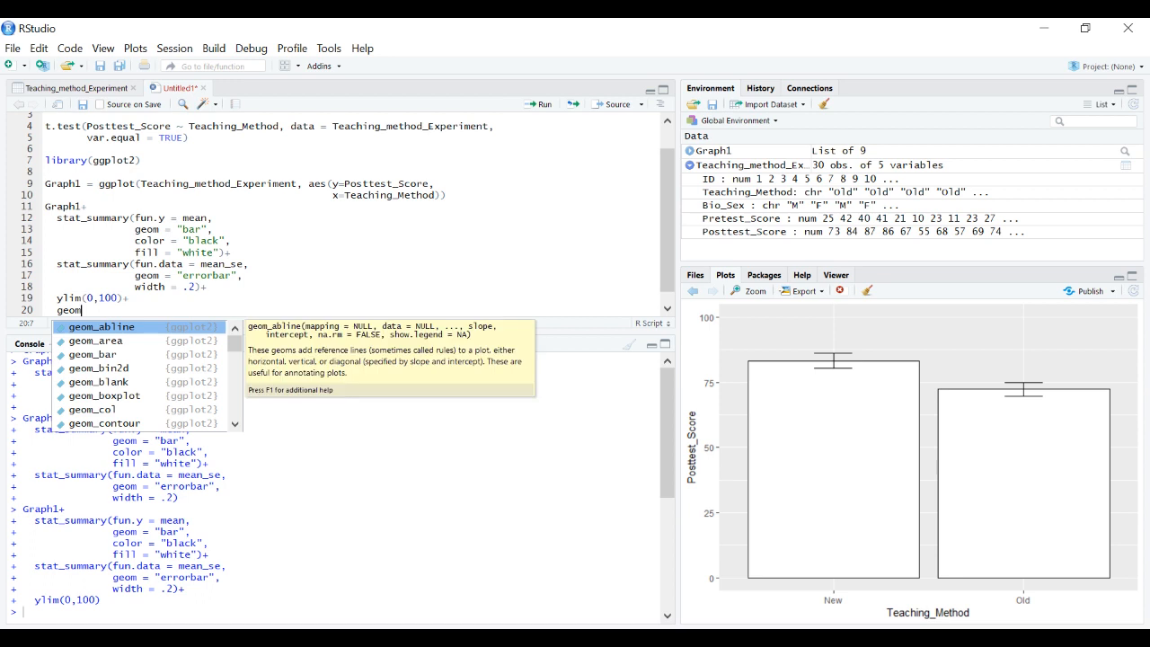
text(_segment)
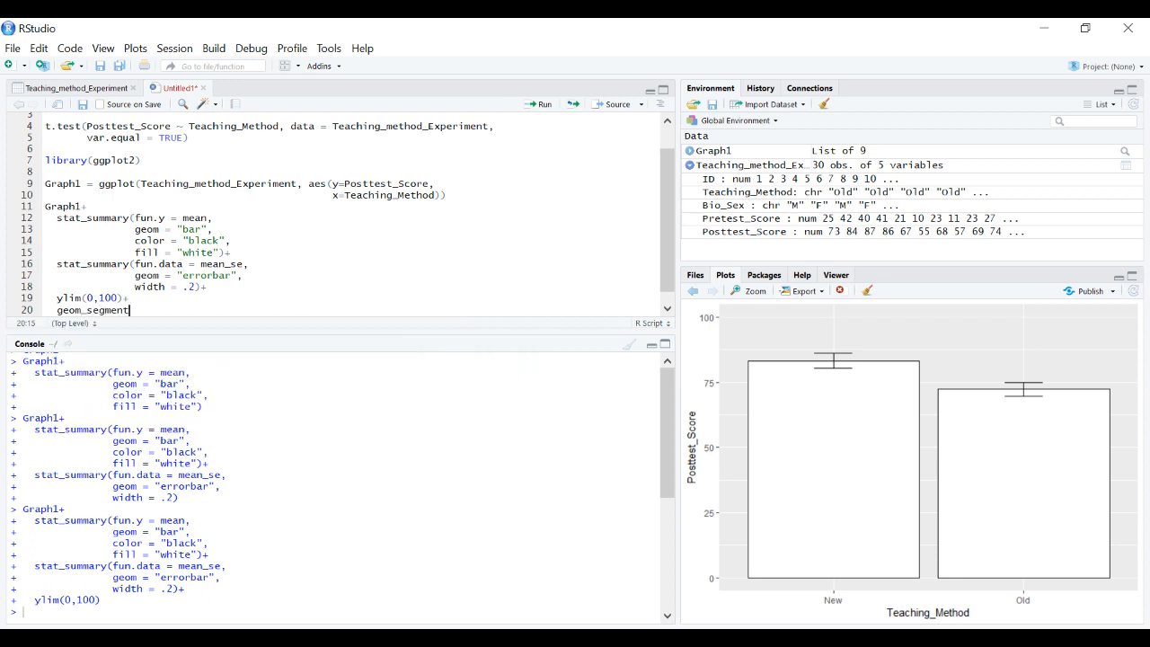
text(()
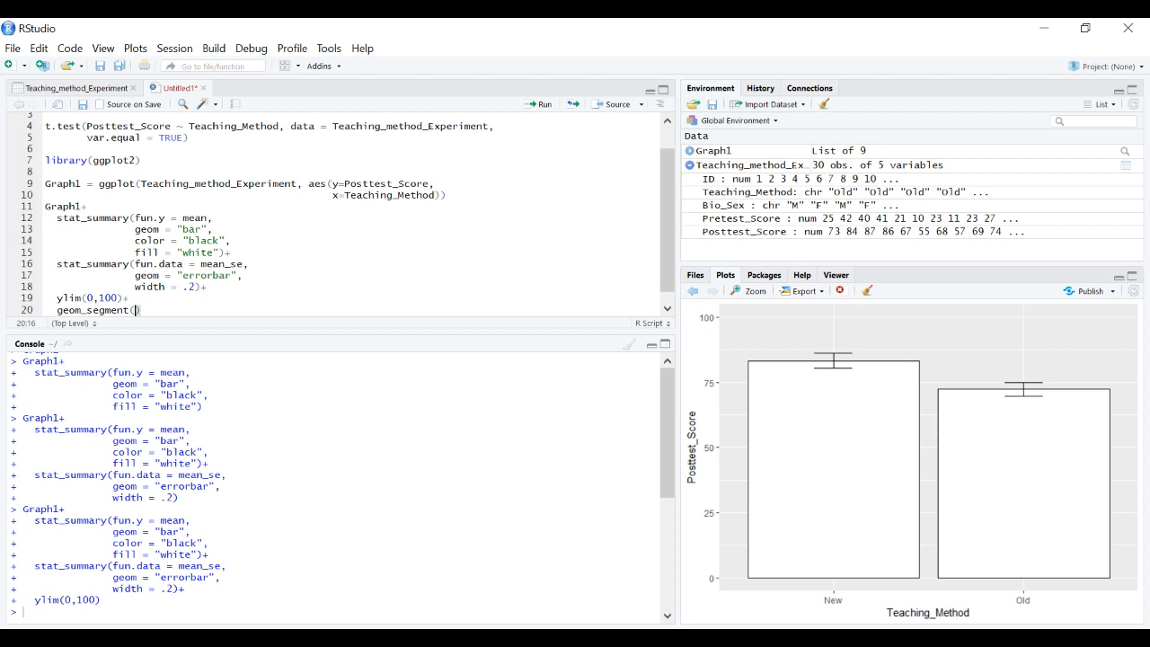
text(x=)
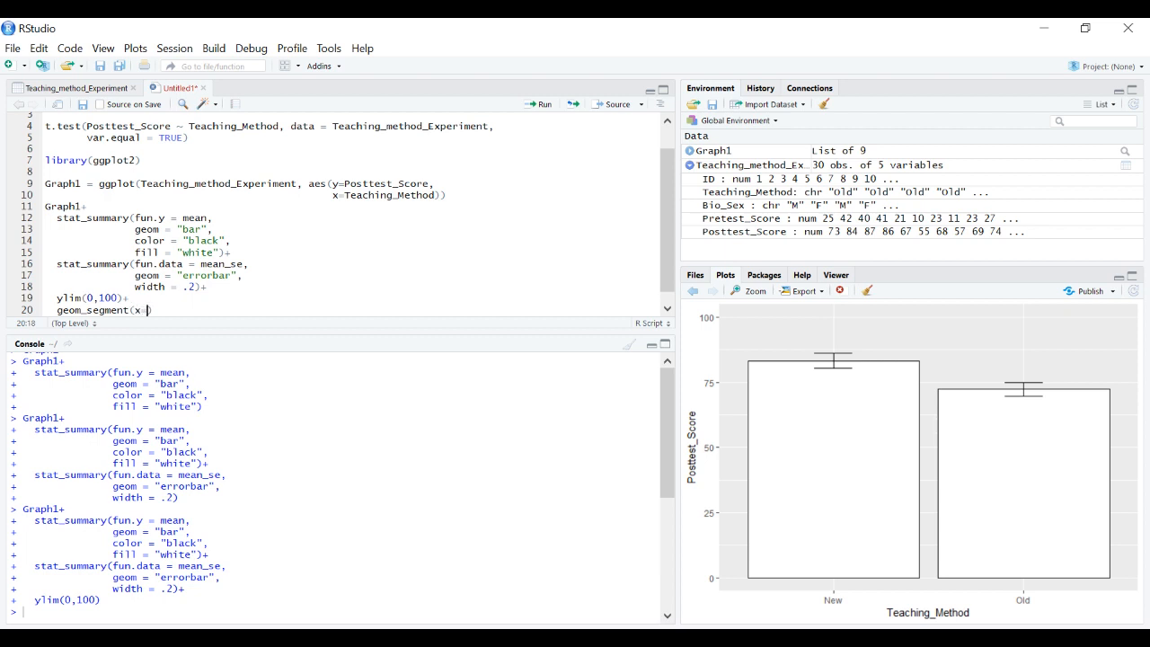
text(1, y = 90)
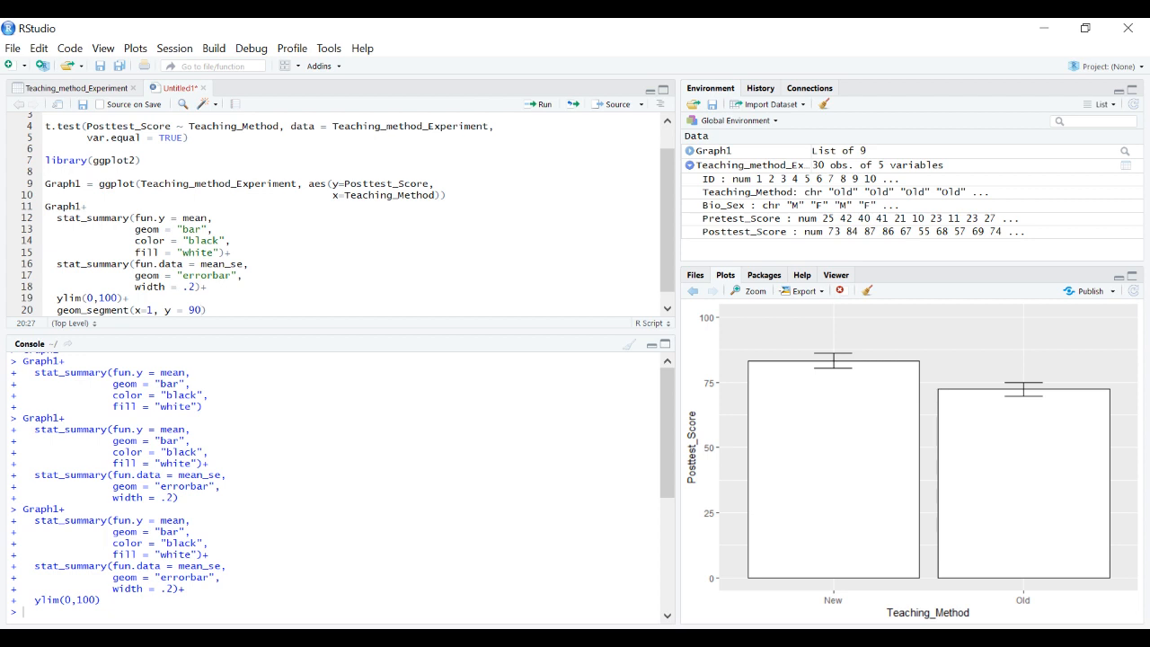
text(,)
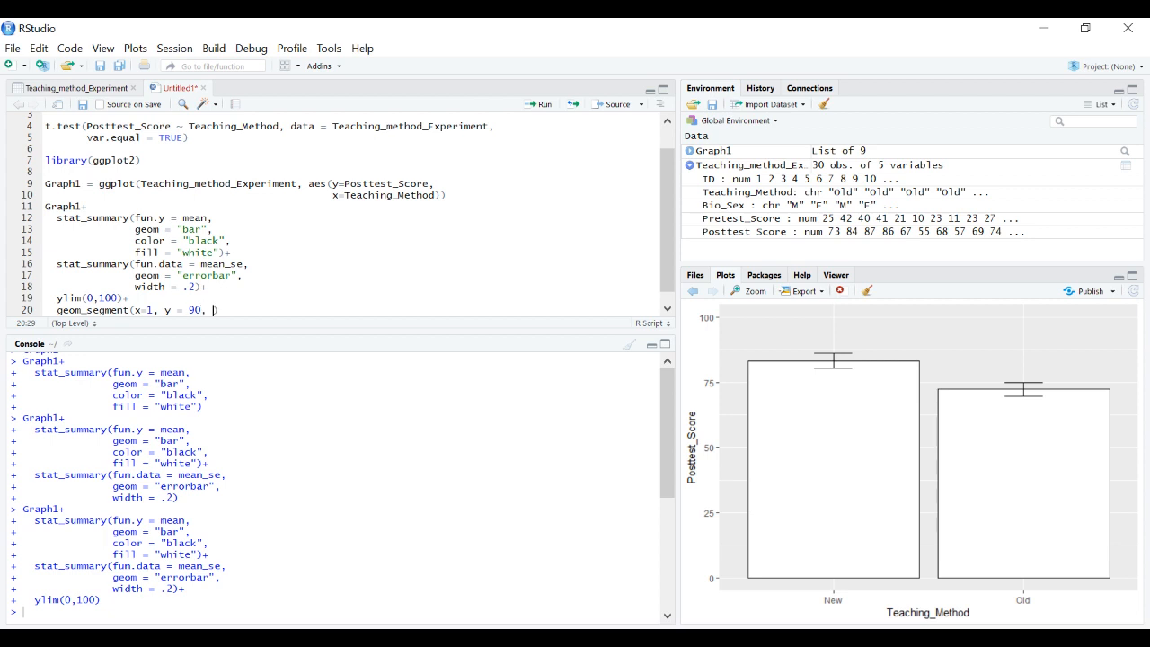
text(xend = 2)
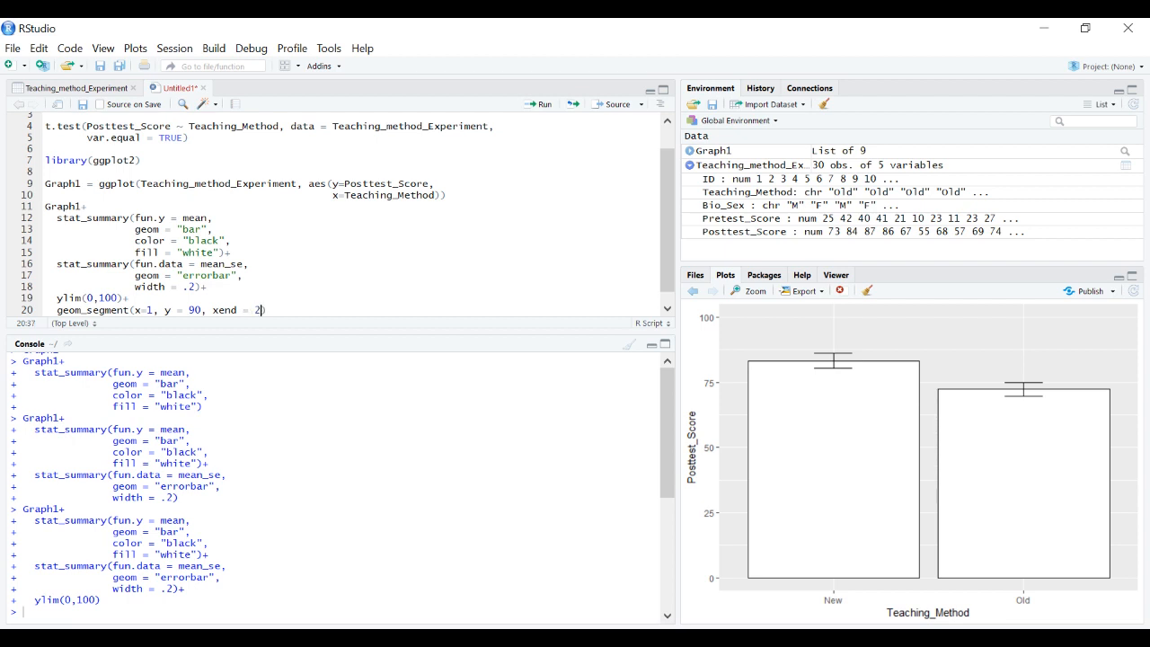
text(, y =)
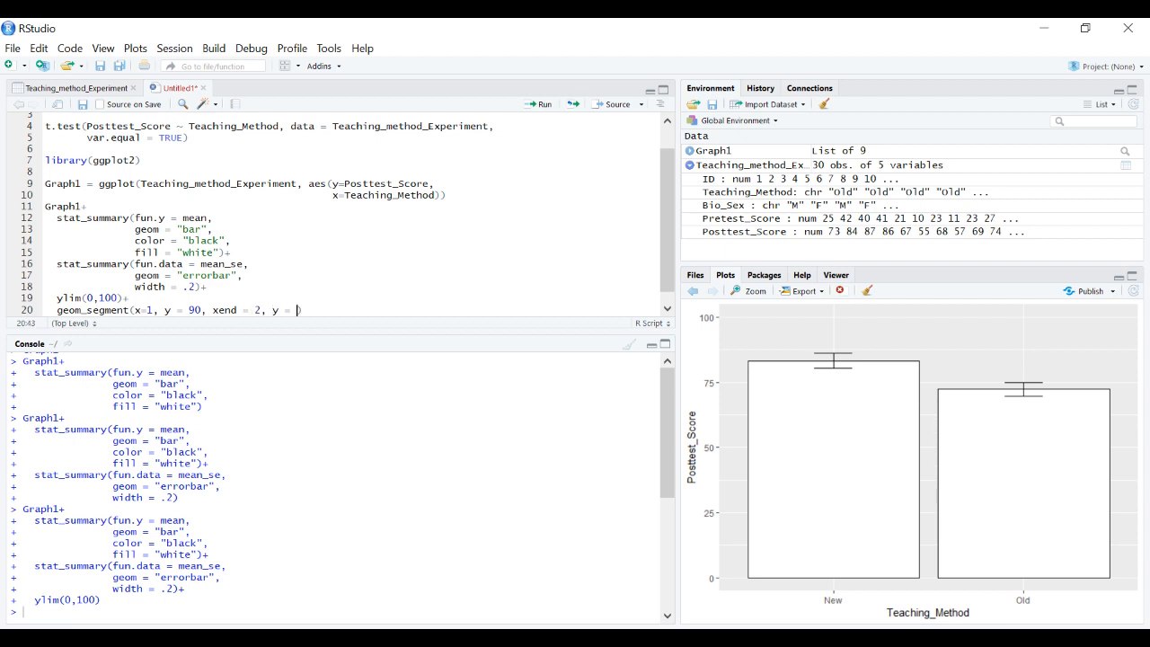
text(yend =)
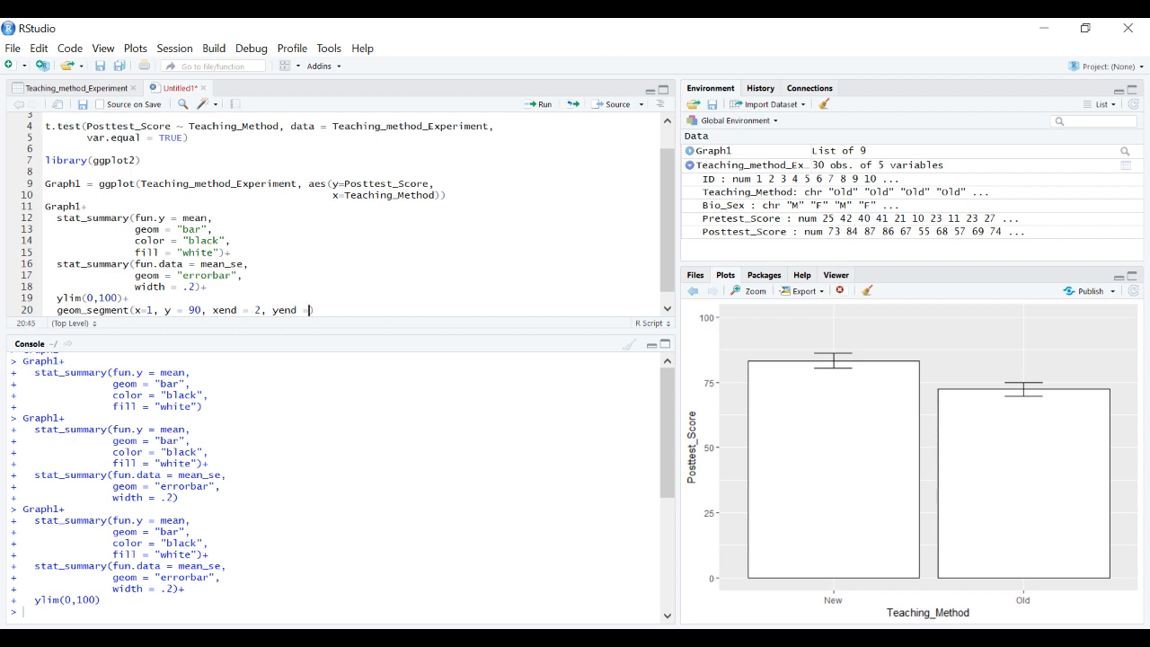
text(90)
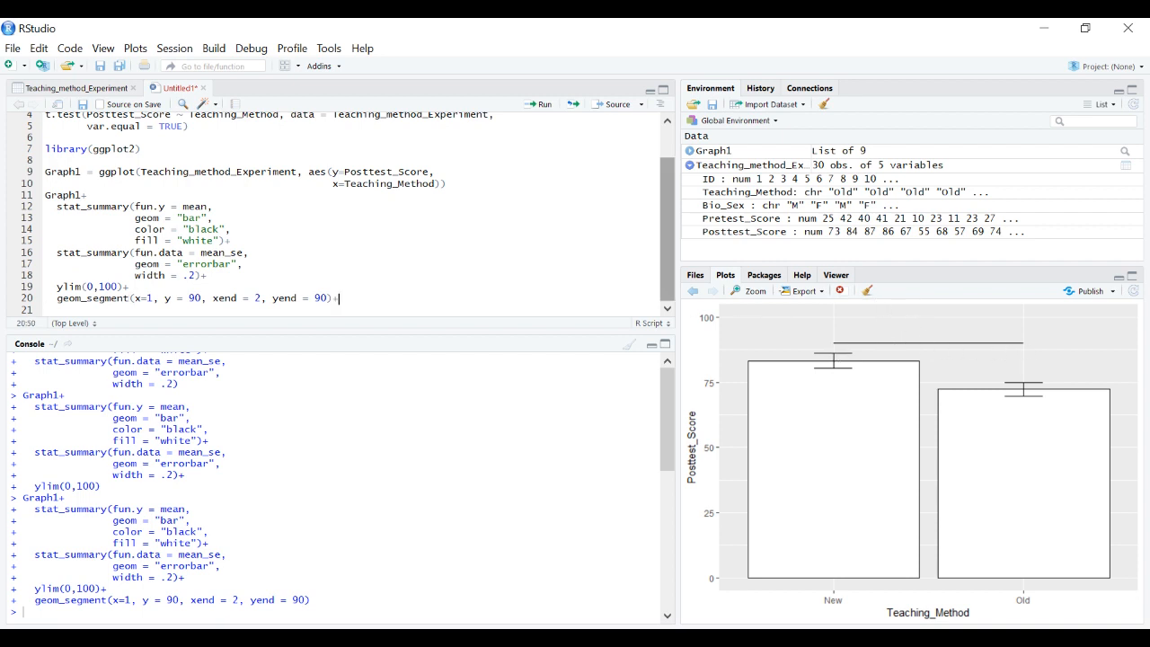
Add geom_text(x=1.5, y=95, label="*", size=12) for a large asterisk above the line and run it
text(geom_text()
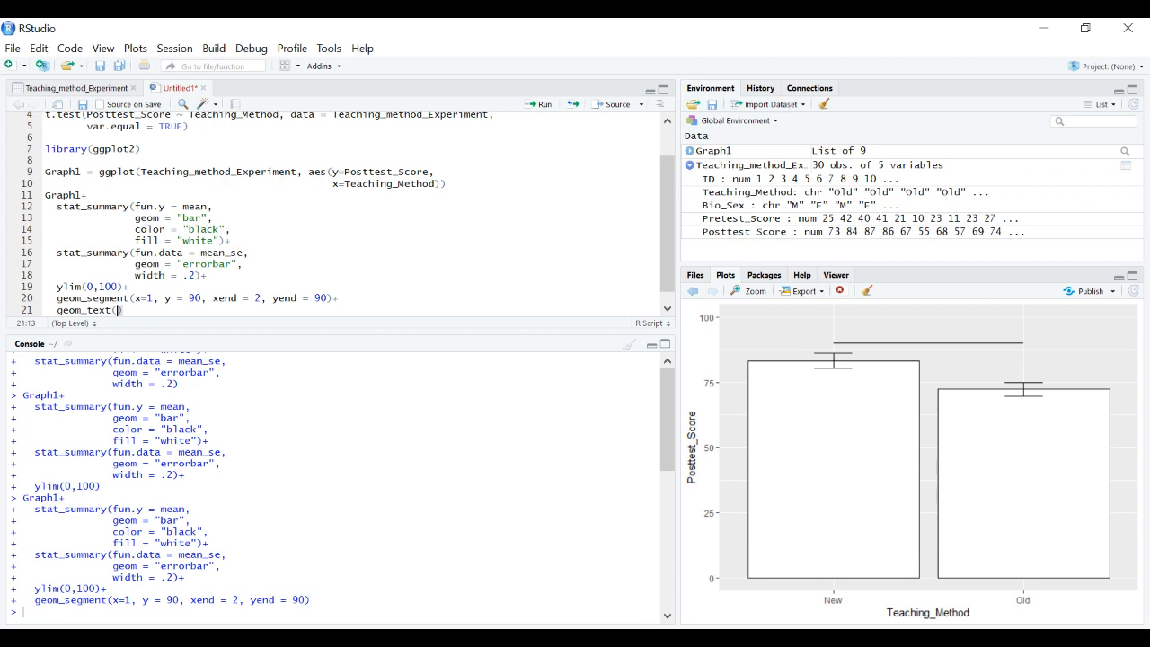
text(x)
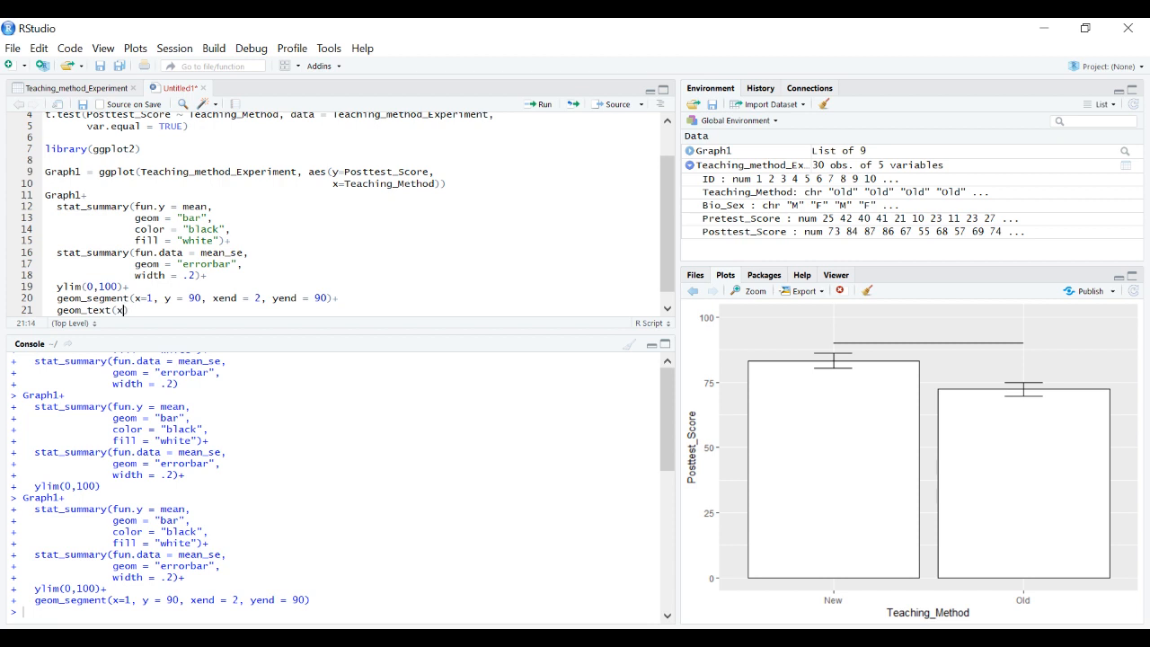
text(=1.5))
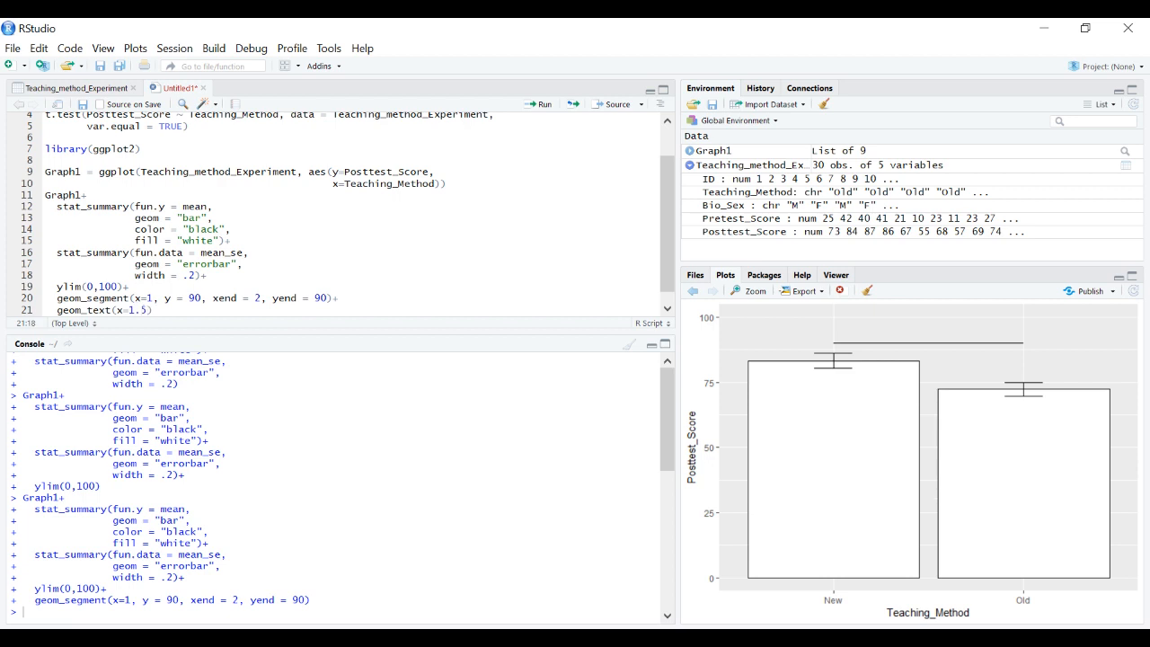
text(, y =)
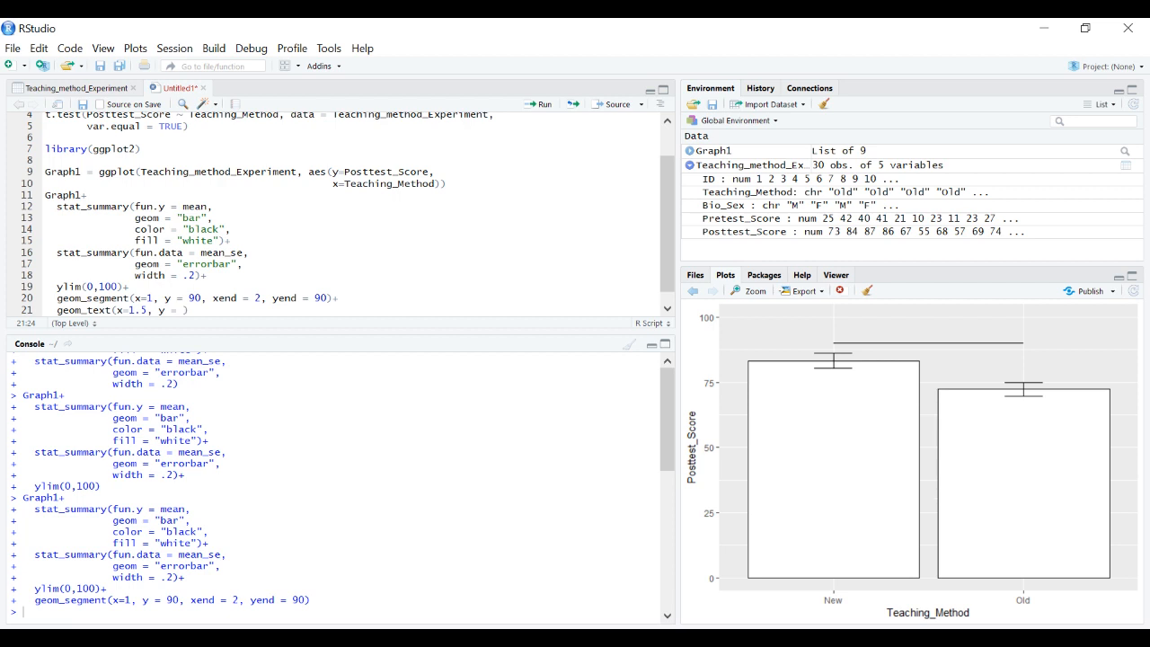
text(95)
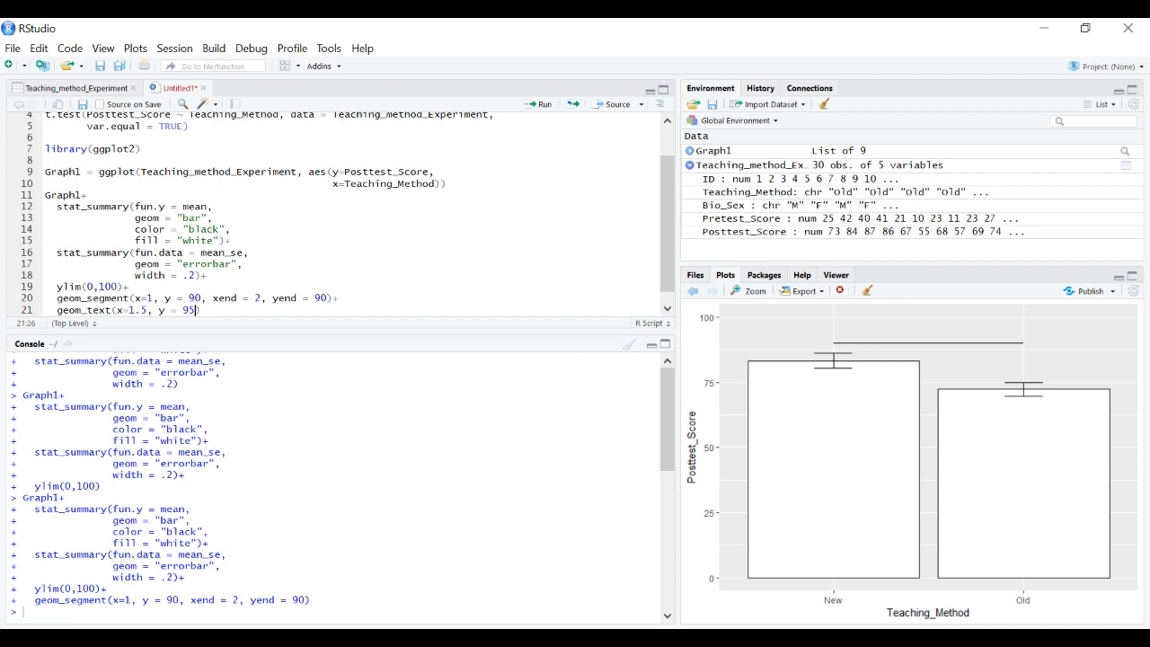
text(, label = "*)
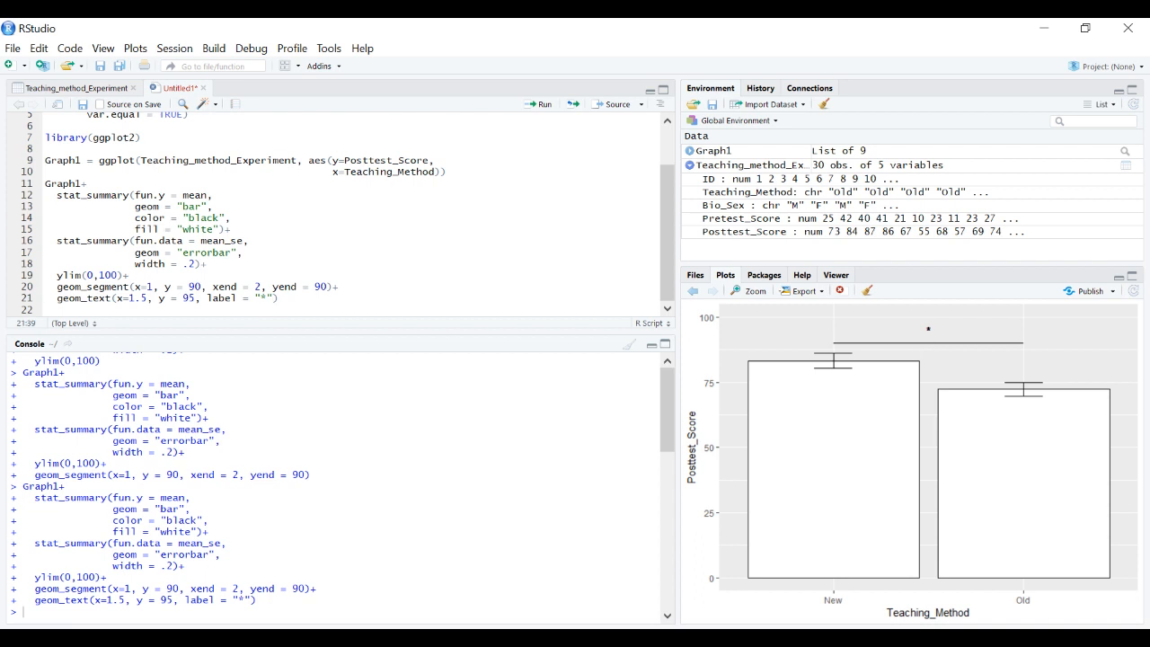
text(, siz)
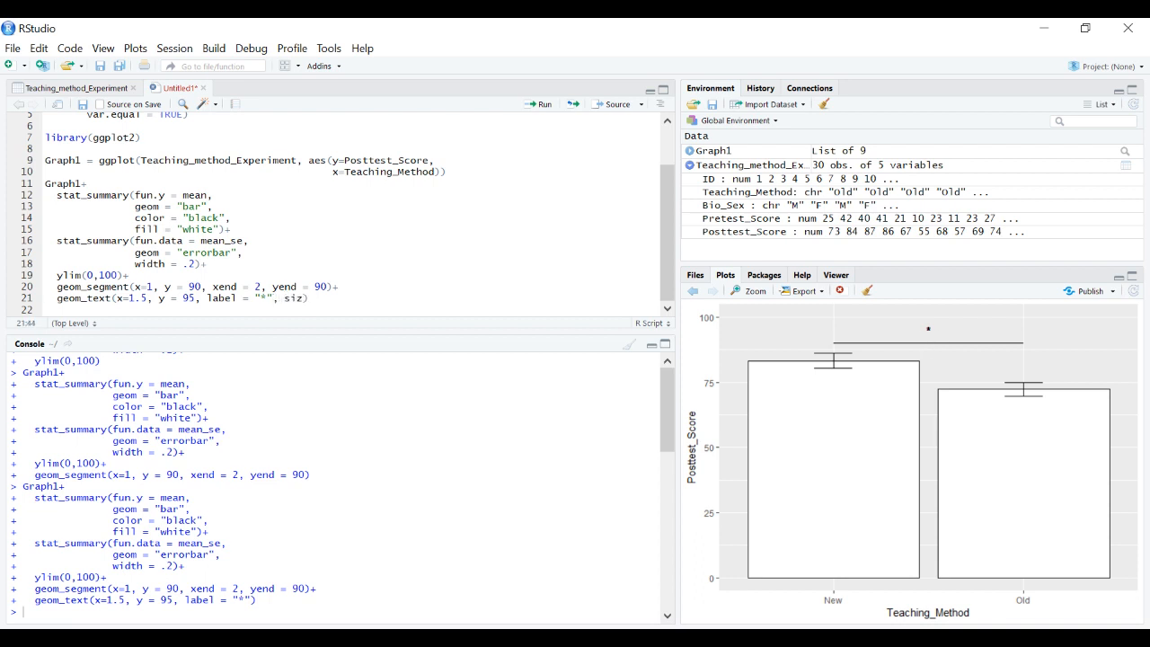
text(size = 12)
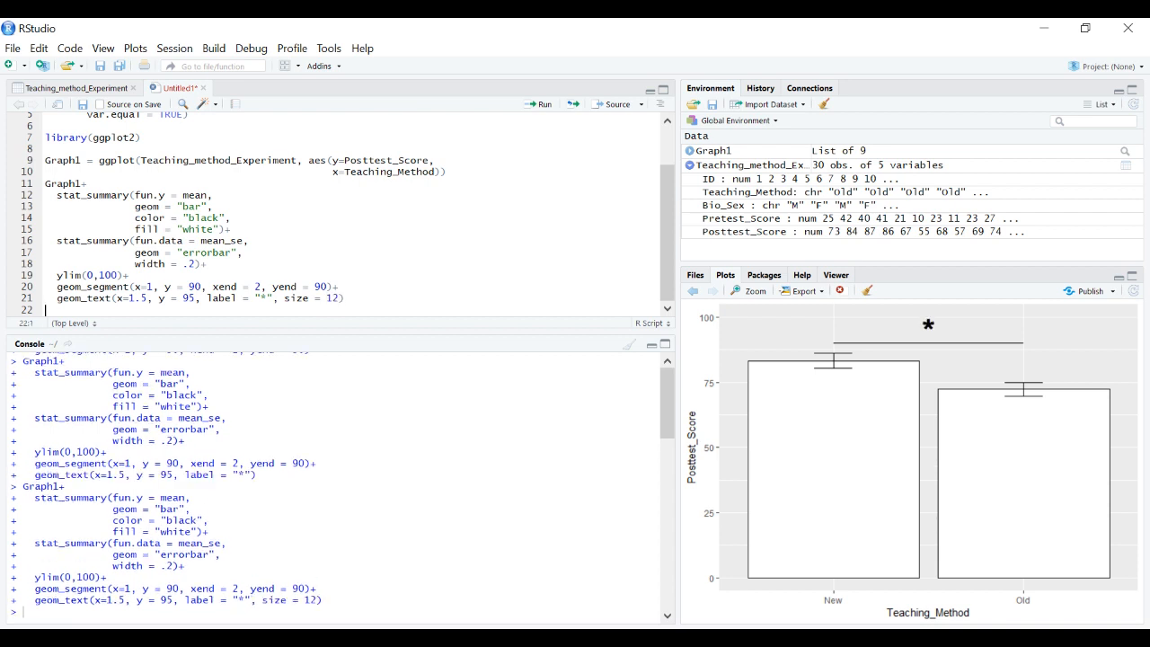
mouse_move(818, 400)
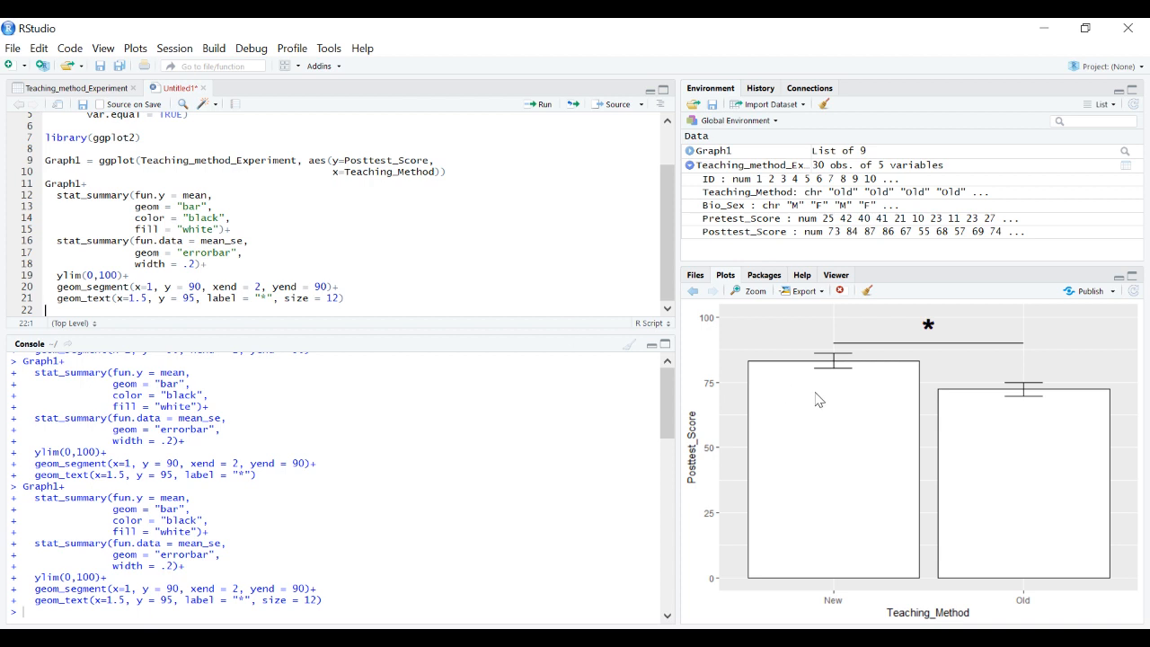
mouse_move(886, 384)
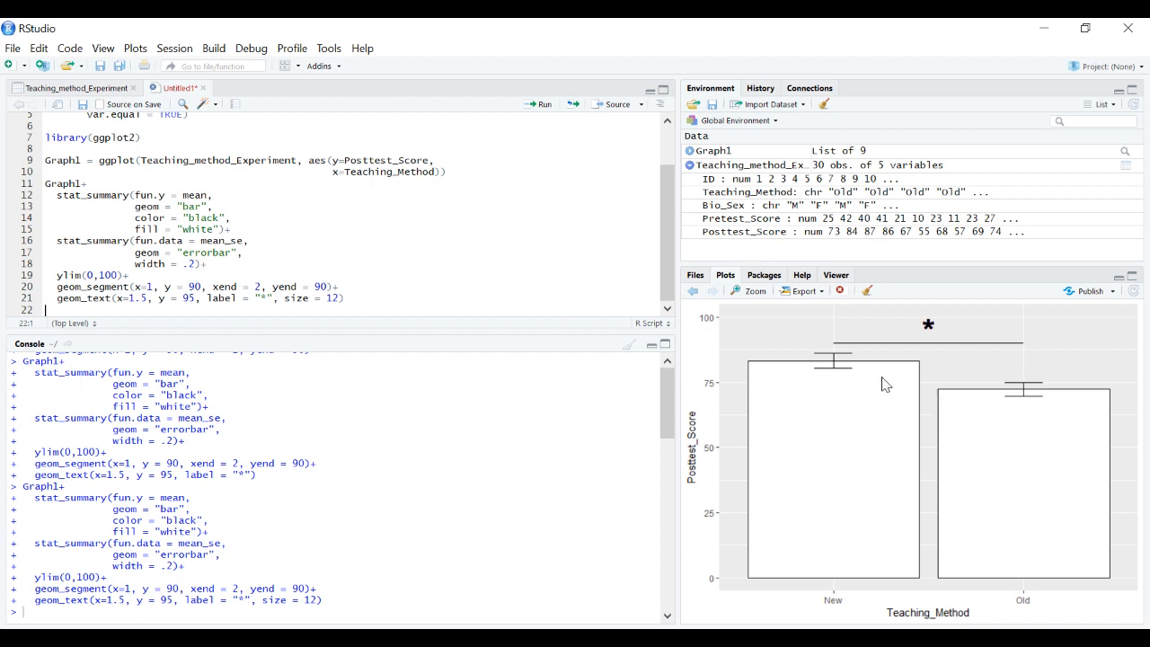
mouse_move(975, 451)
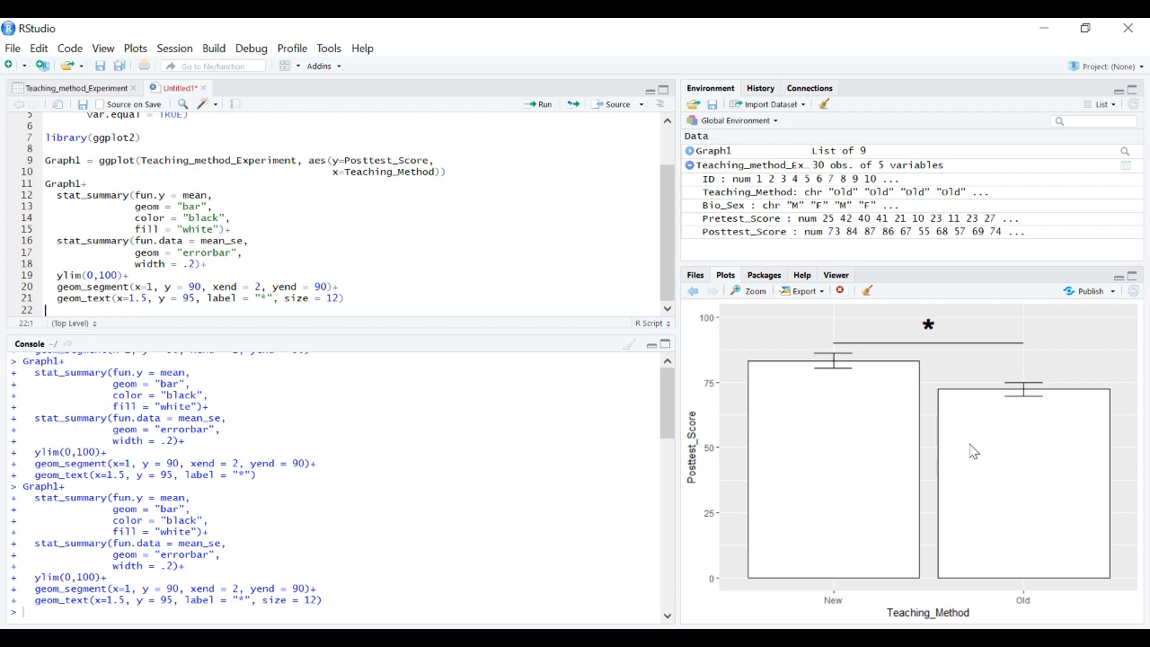
mouse_move(792, 427)
text(+)
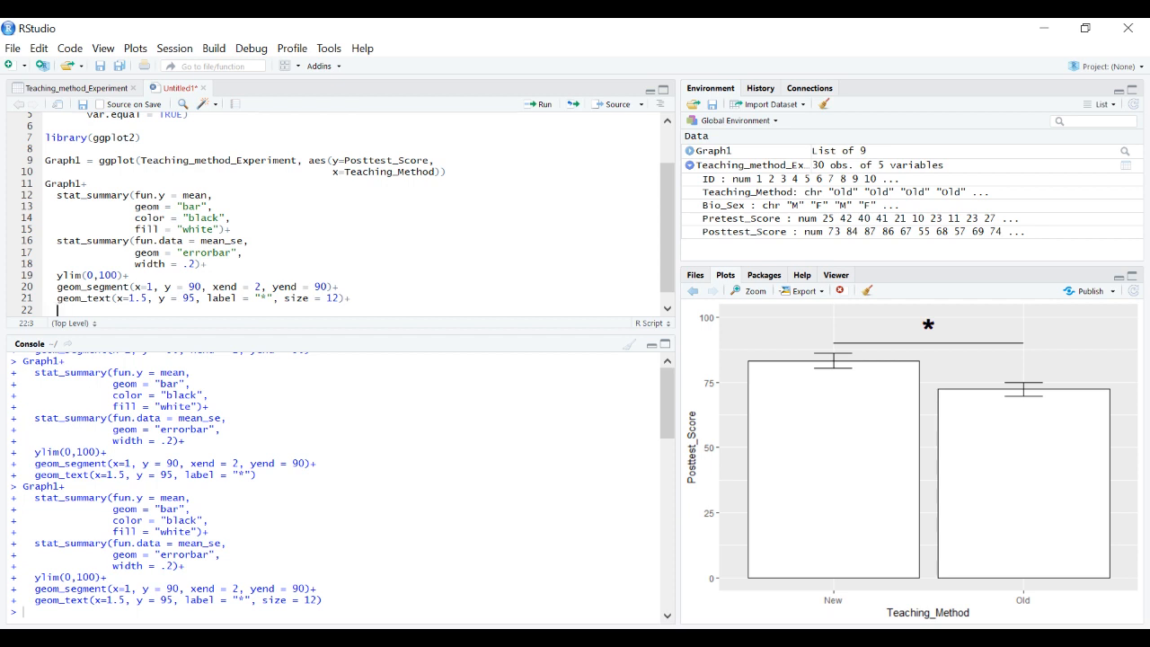
Add theme_classic() and labs(x="Teaching Method", y="Posttest Score") and run the plot
text(theme_classic()+)
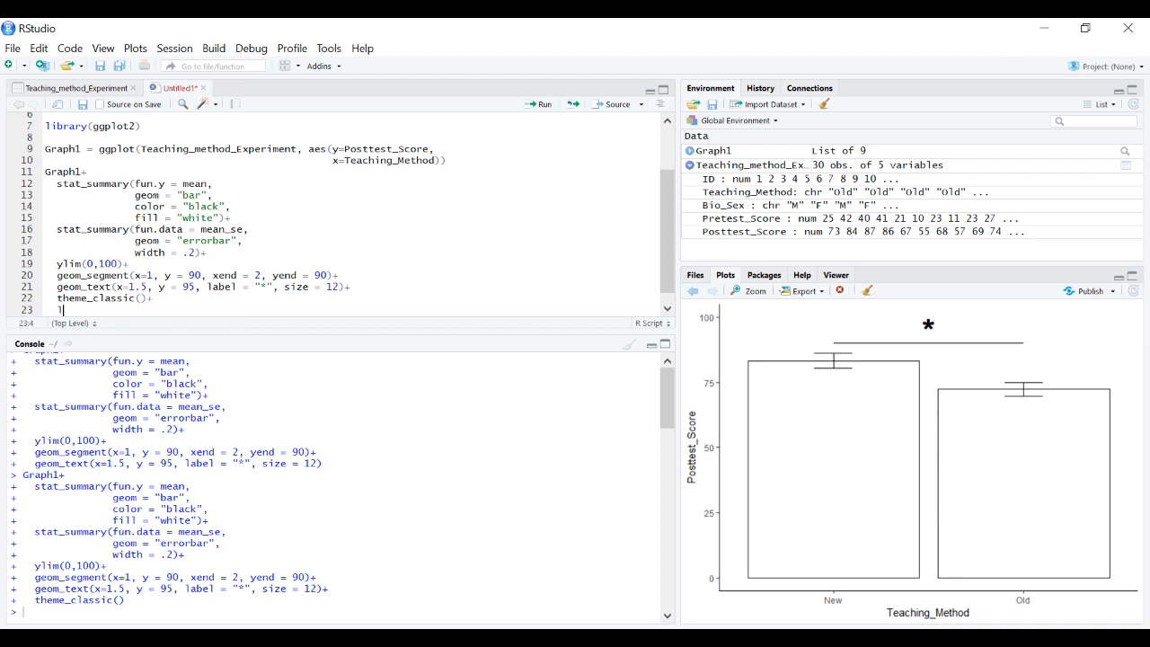
text(labs()
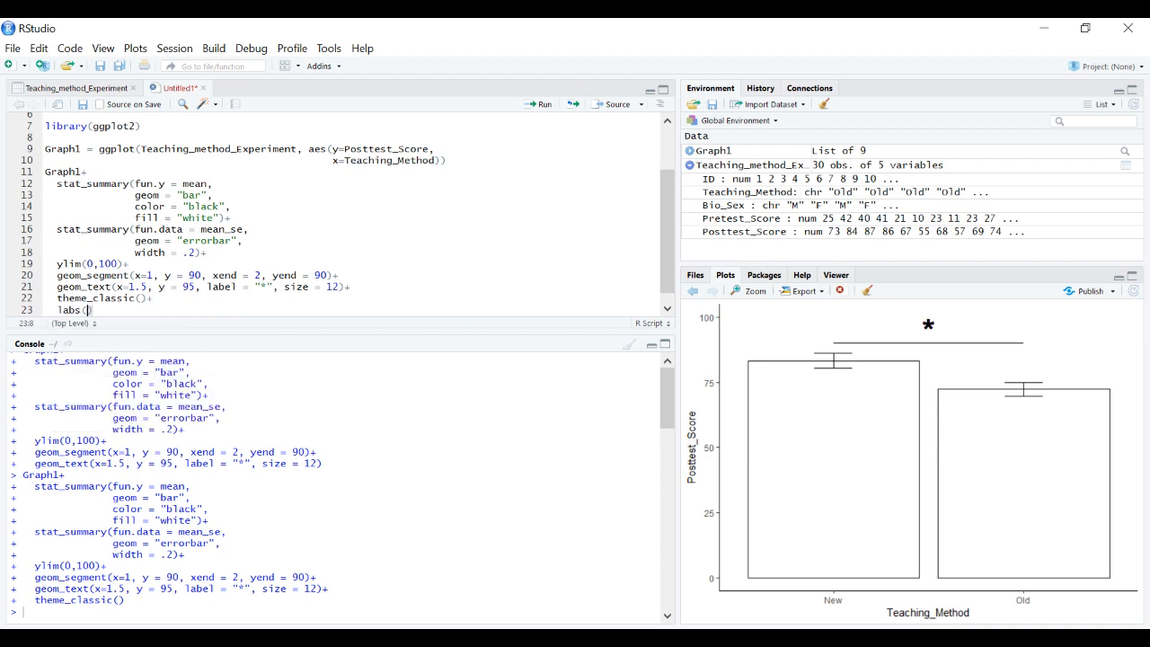
text(x=)
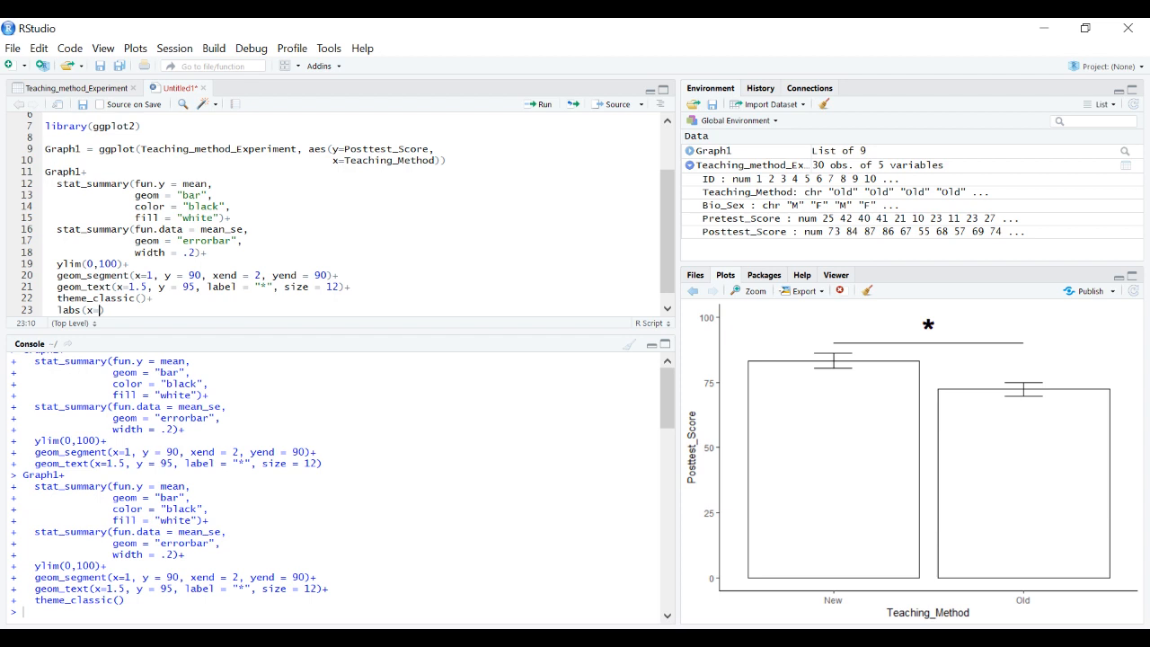
text(Teaching Method")
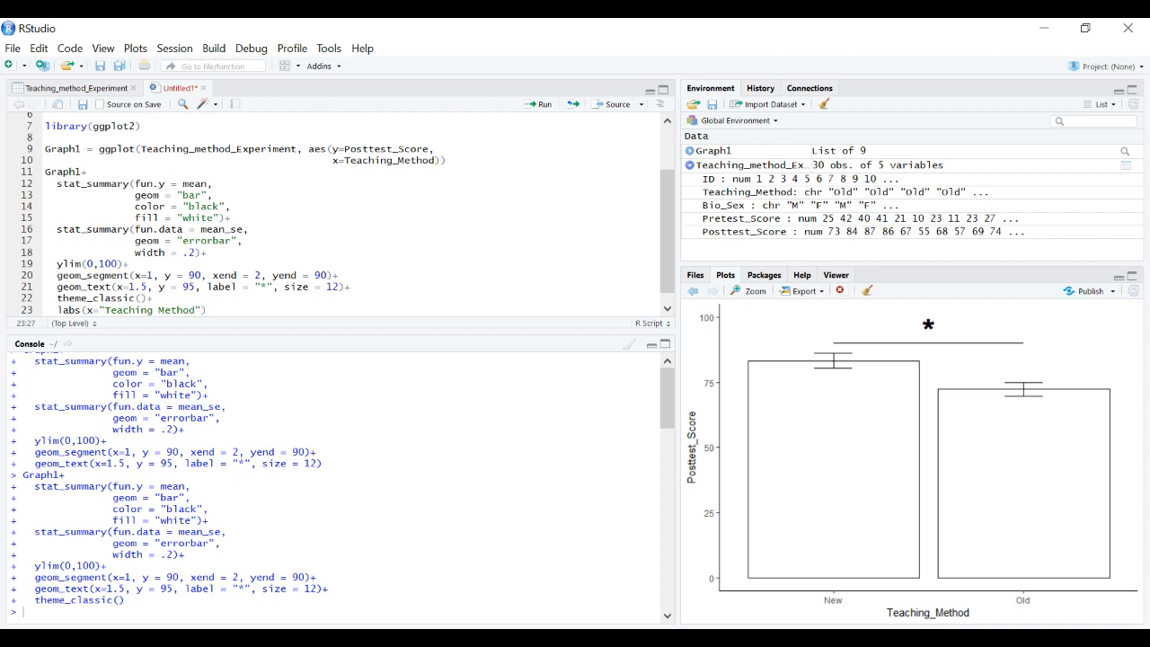
text(, y= "Pos)
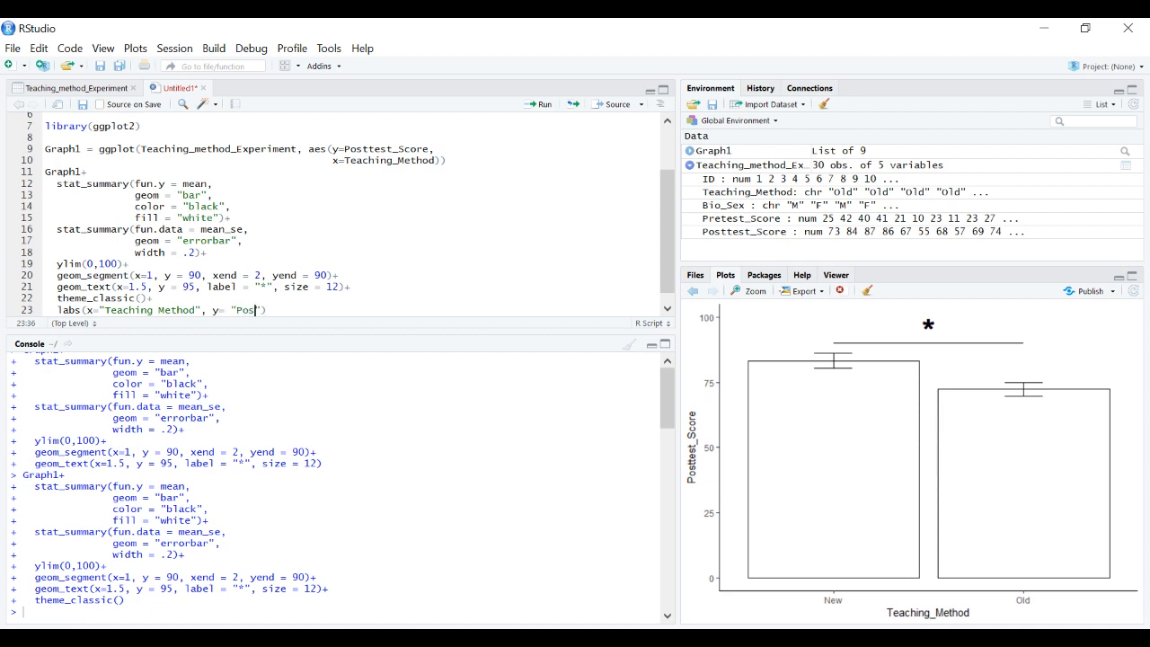
text(ttest Score)
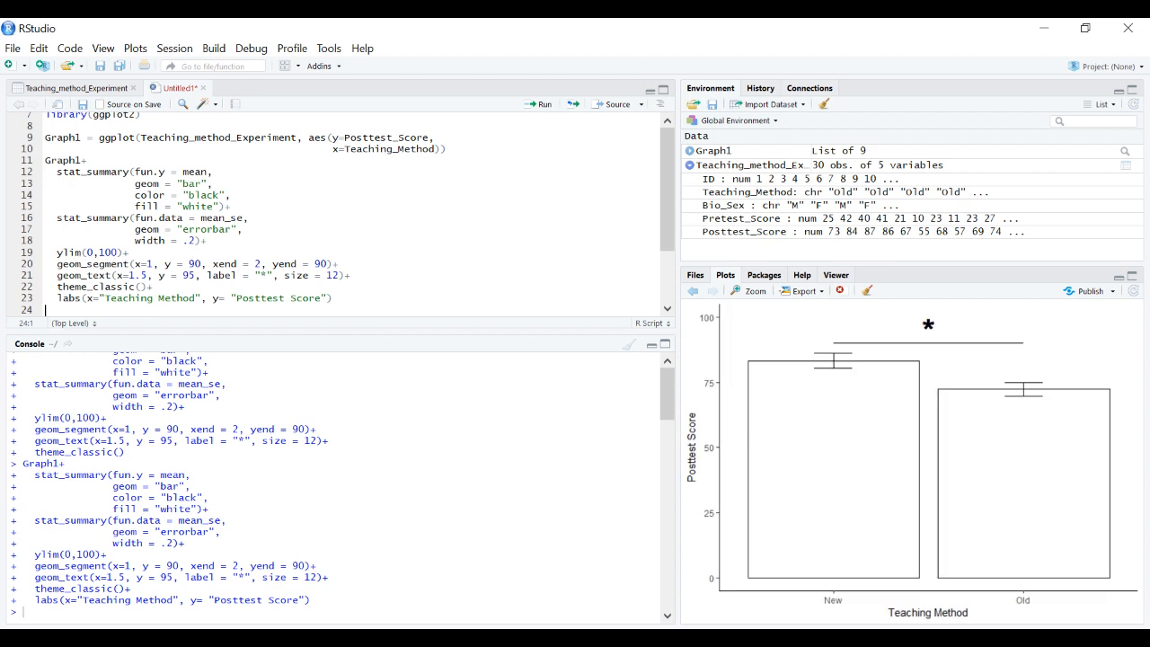
scroll(down, 3)
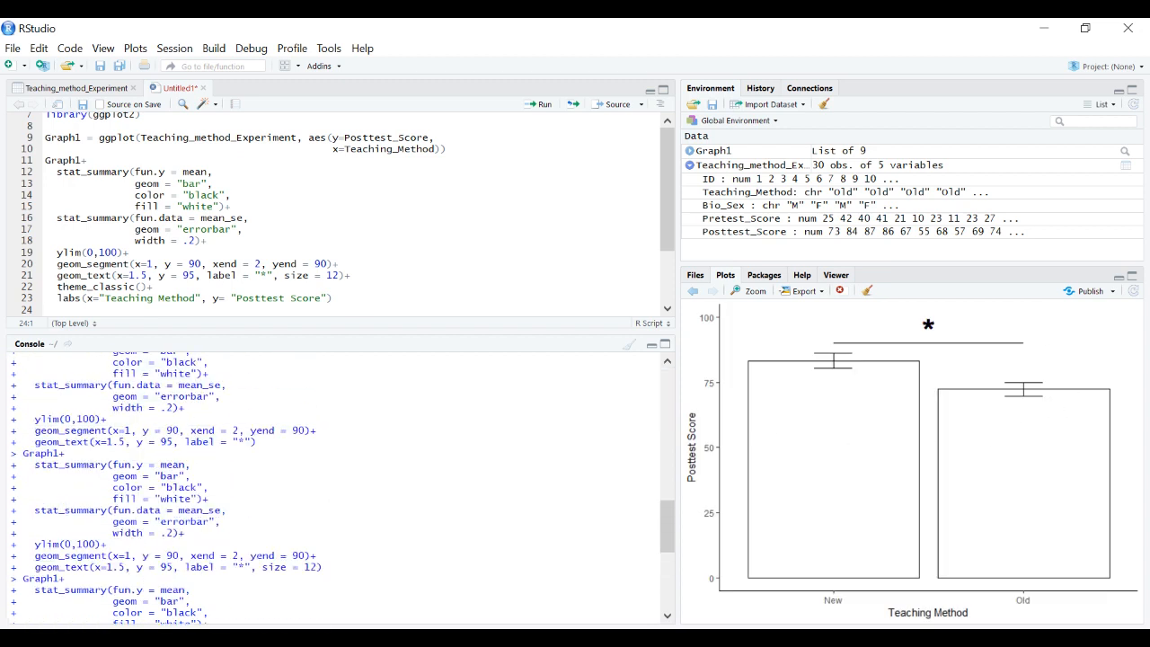